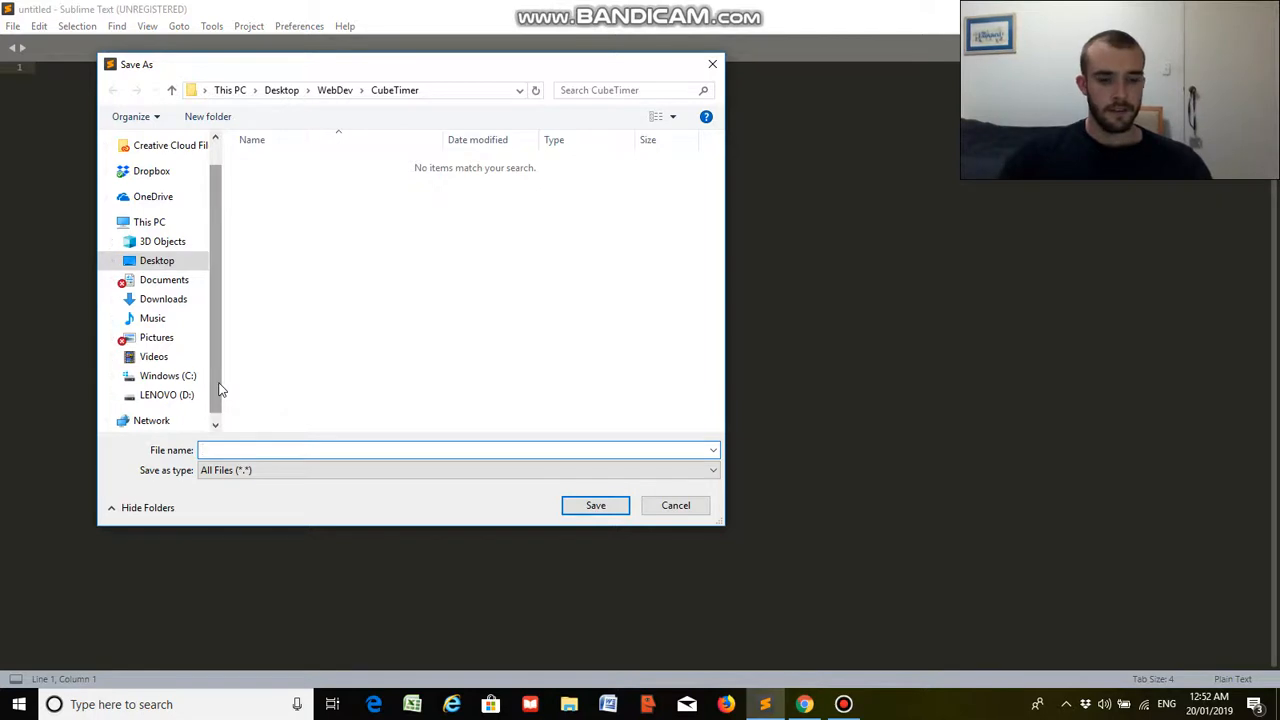
# - Save the new file as timer.html in the CubeTimer folder
pyautogui.write('timer.html')
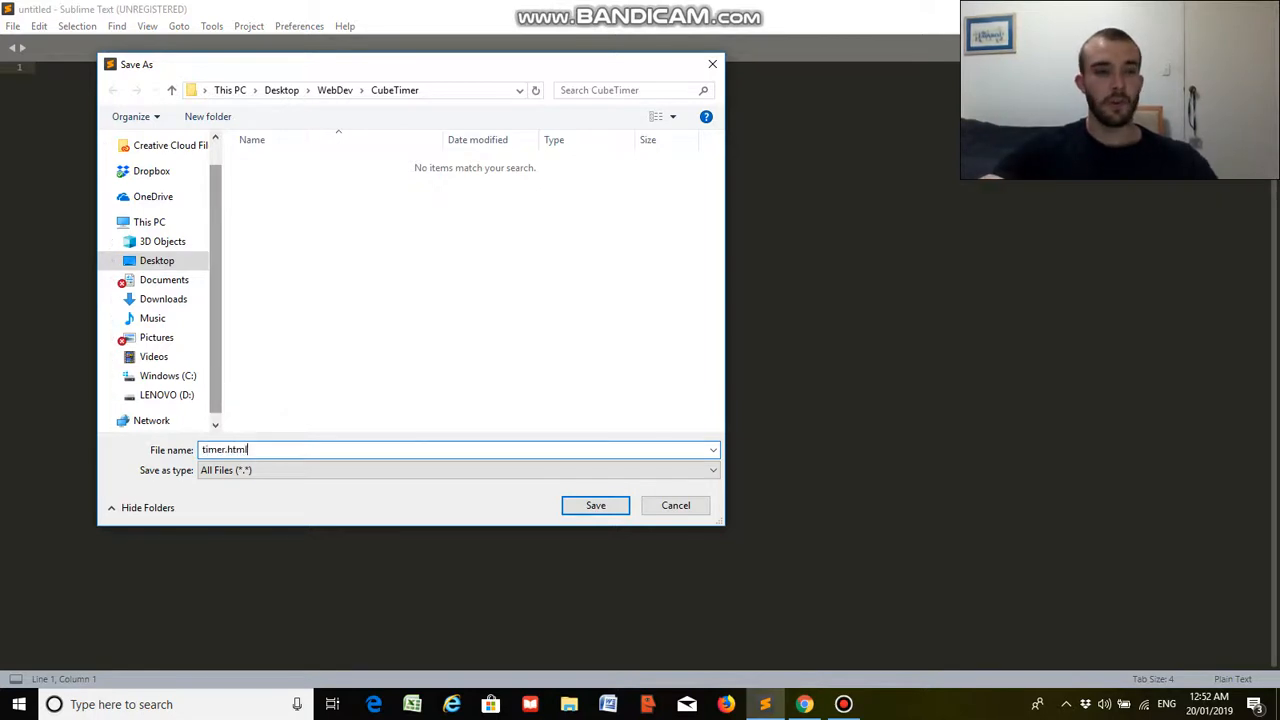
pyautogui.click(596, 504)
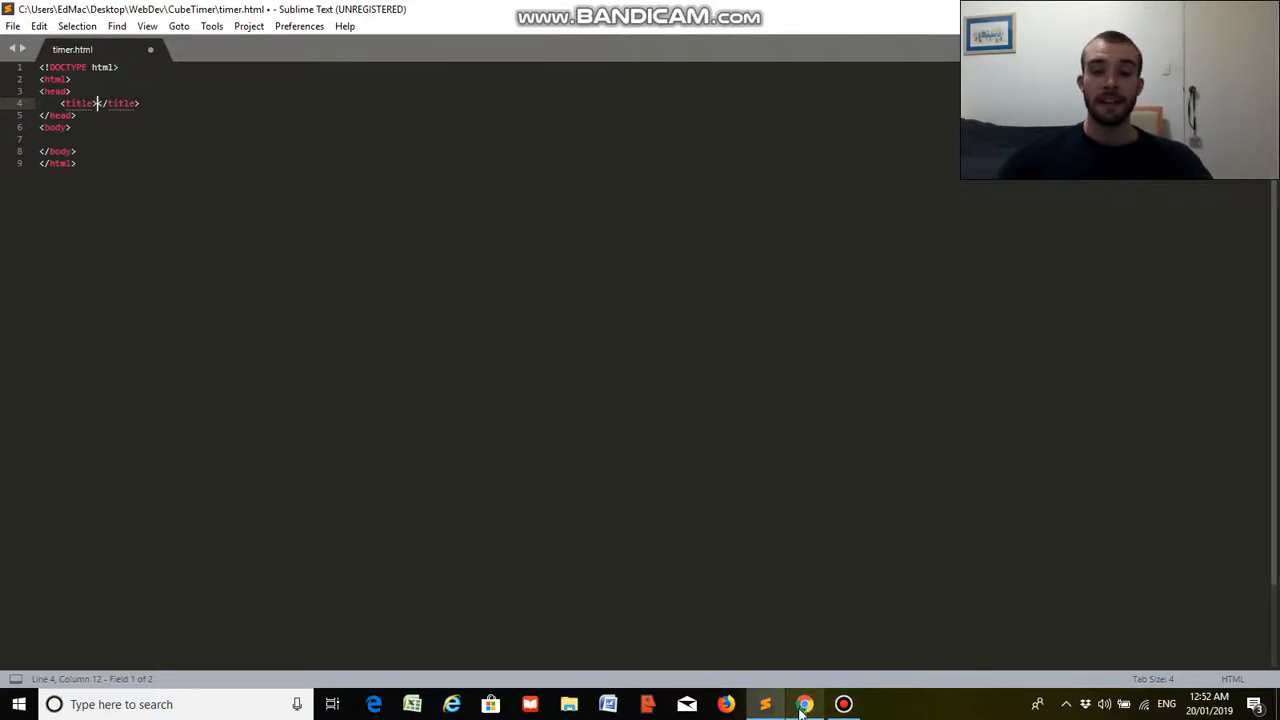
# - Fill the page's title tag with Edd's Timer
pyautogui.click(804, 704)
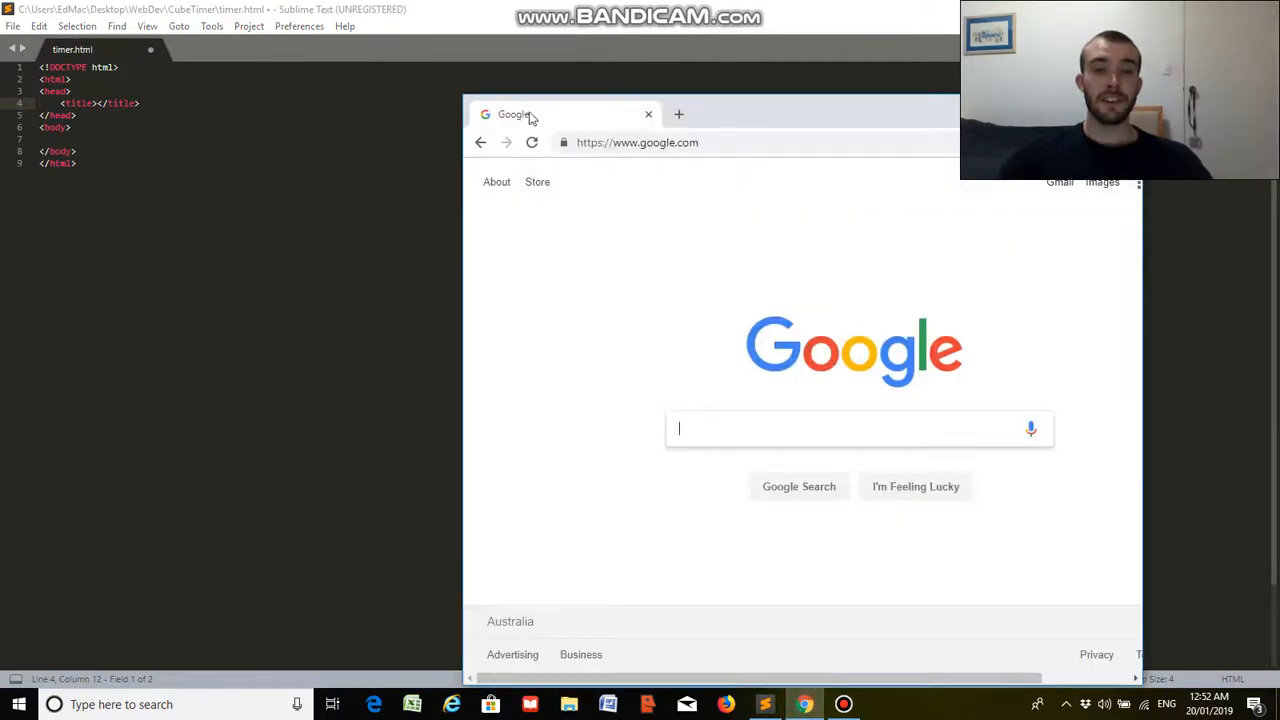
pyautogui.moveTo(500, 104)
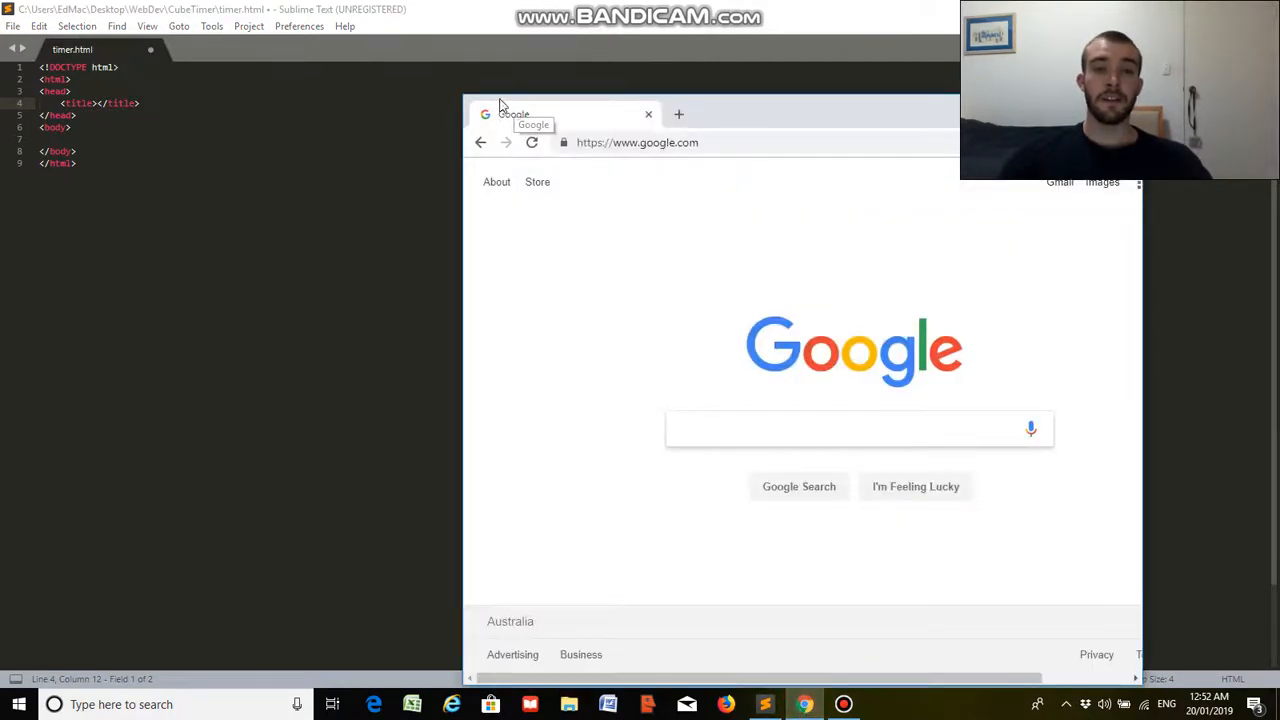
pyautogui.moveTo(528, 140)
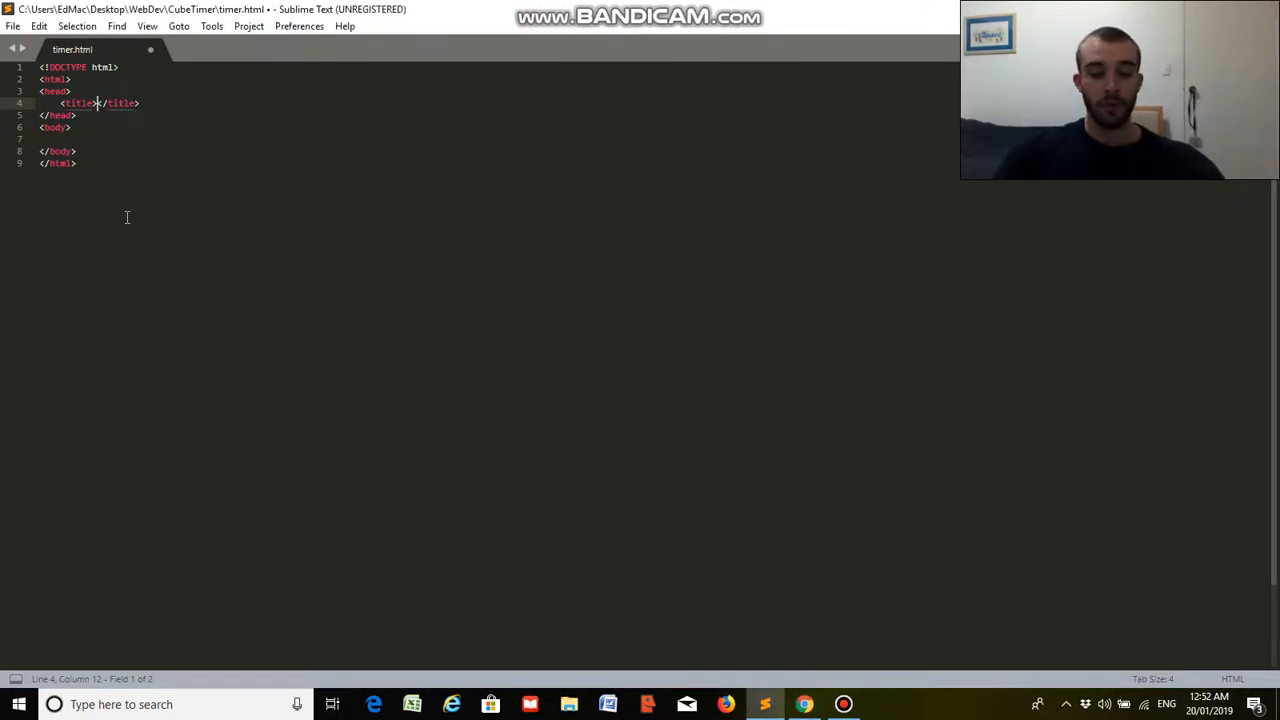
pyautogui.write("Edd's Ti")
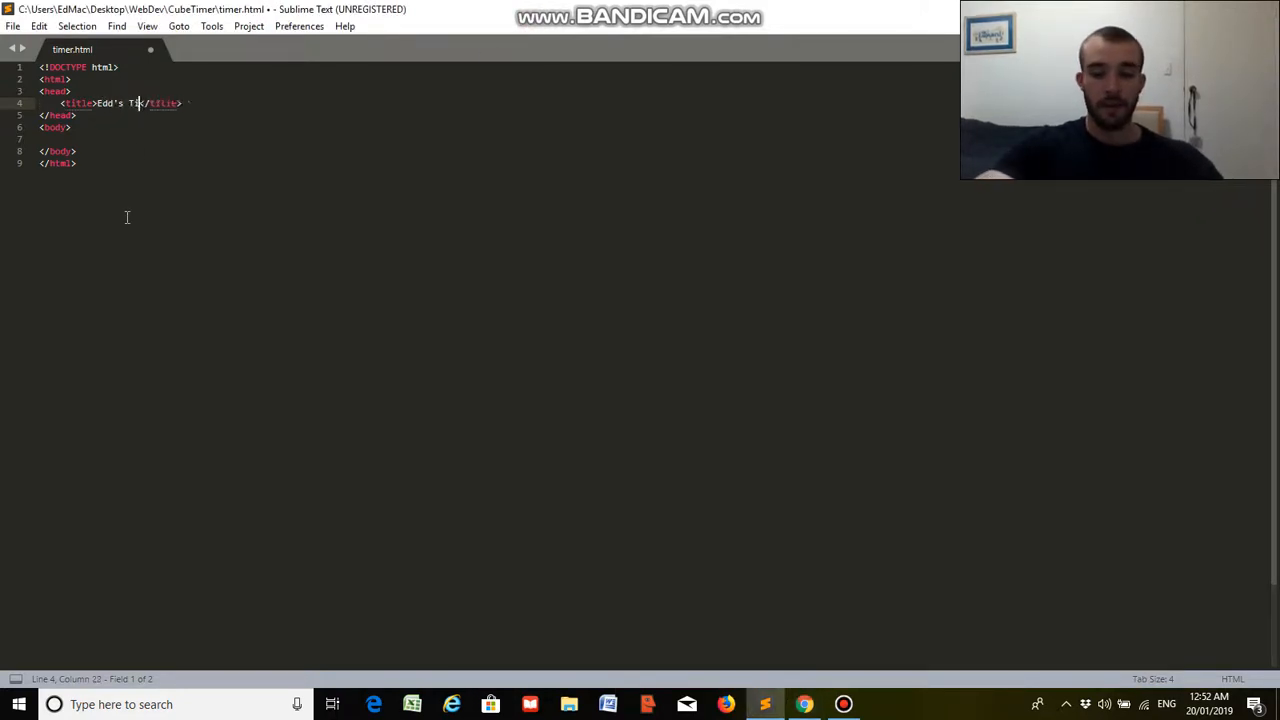
pyautogui.write('mer')
pyautogui.click(500, 138)
pyautogui.write('<p></p>')
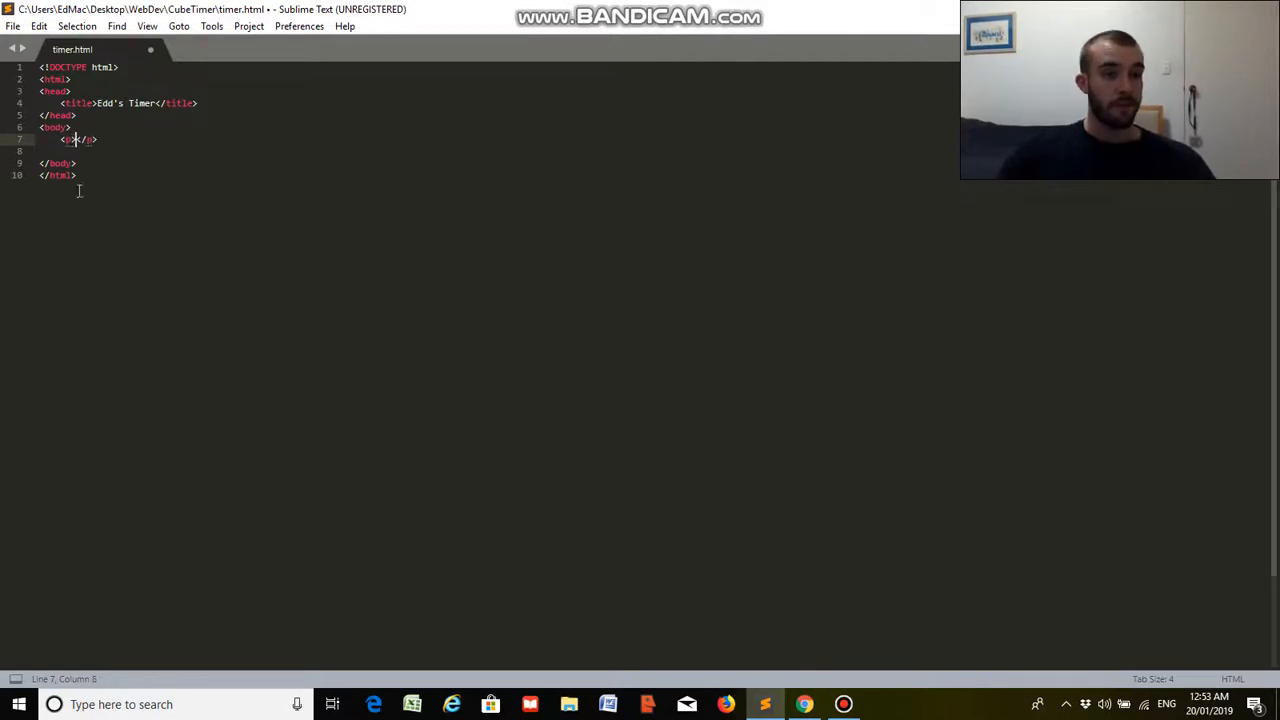
# - Add a paragraph with id 'scramble' reading SCRAMBLE GOES HERE inside the body
pyautogui.write('SV')
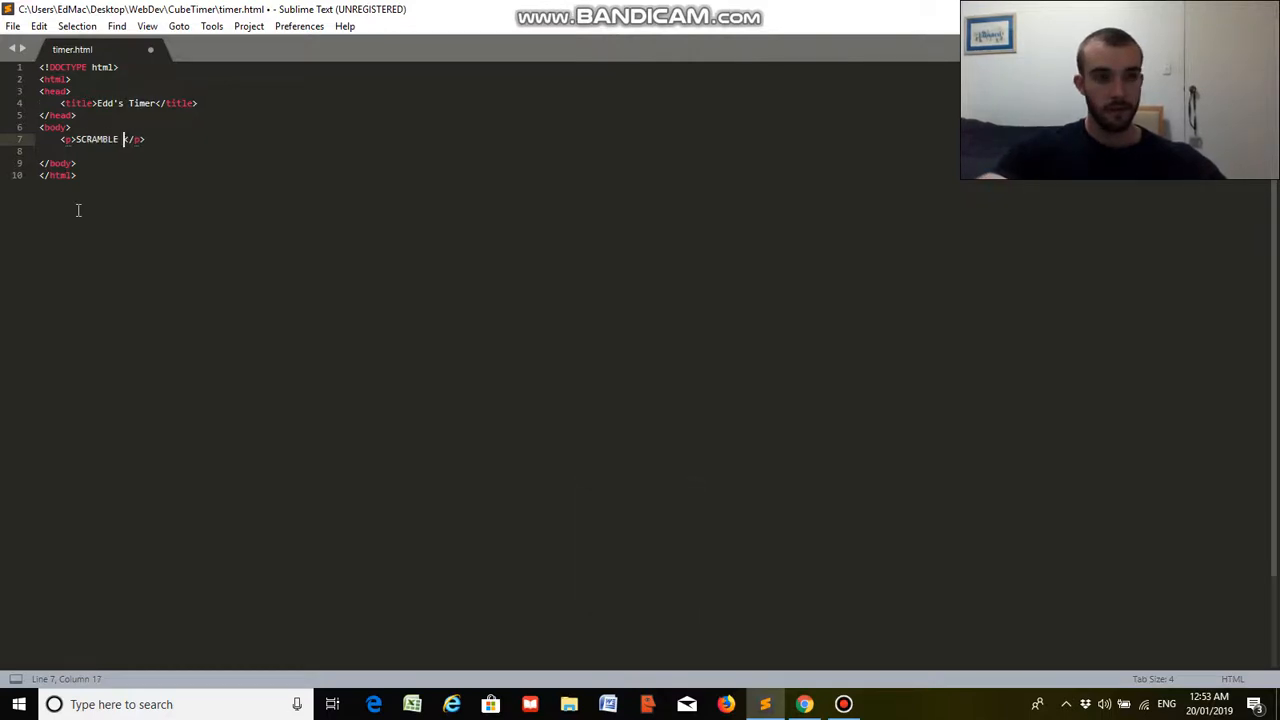
pyautogui.write('GOES HERE')
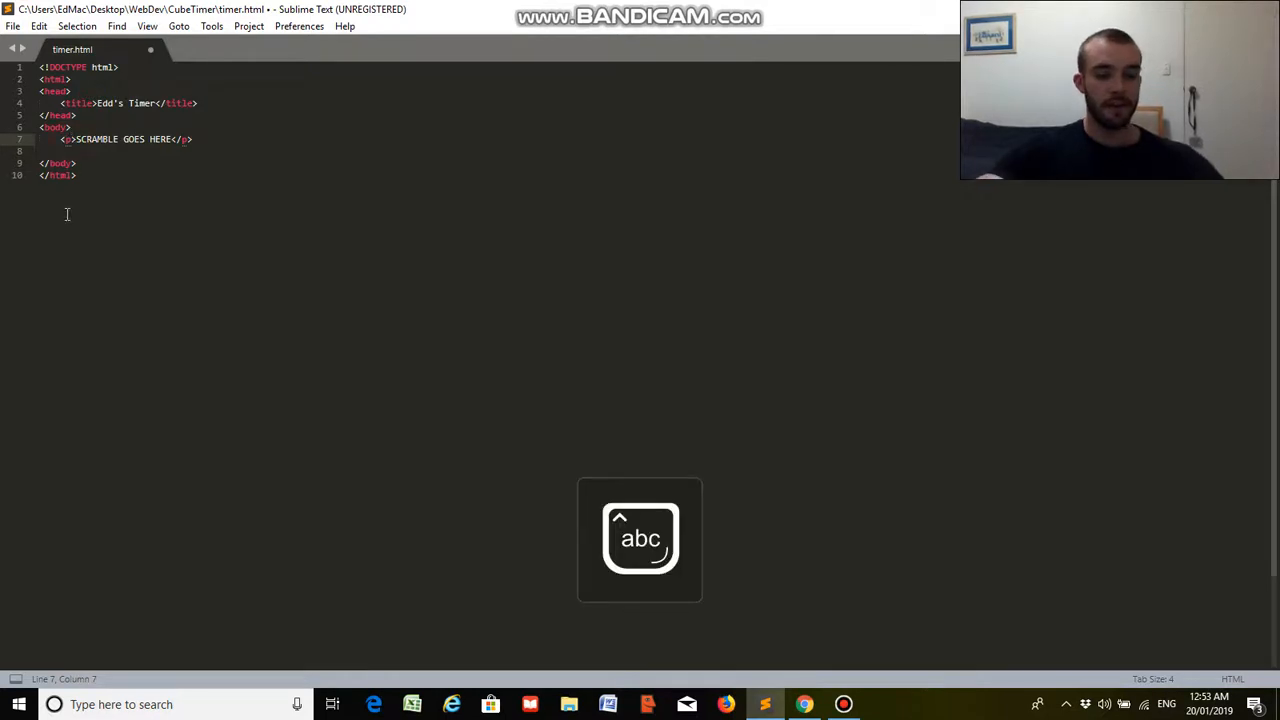
pyautogui.write("id='scramble'")
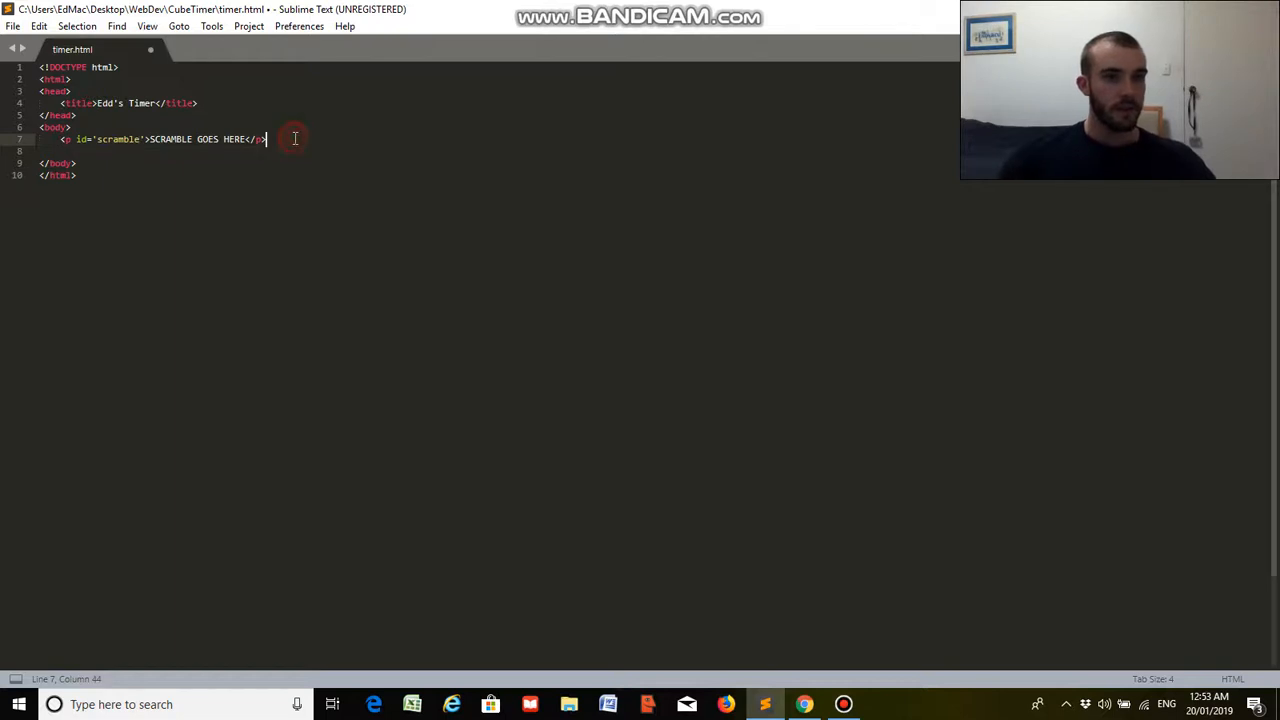
pyautogui.moveTo(252, 176)
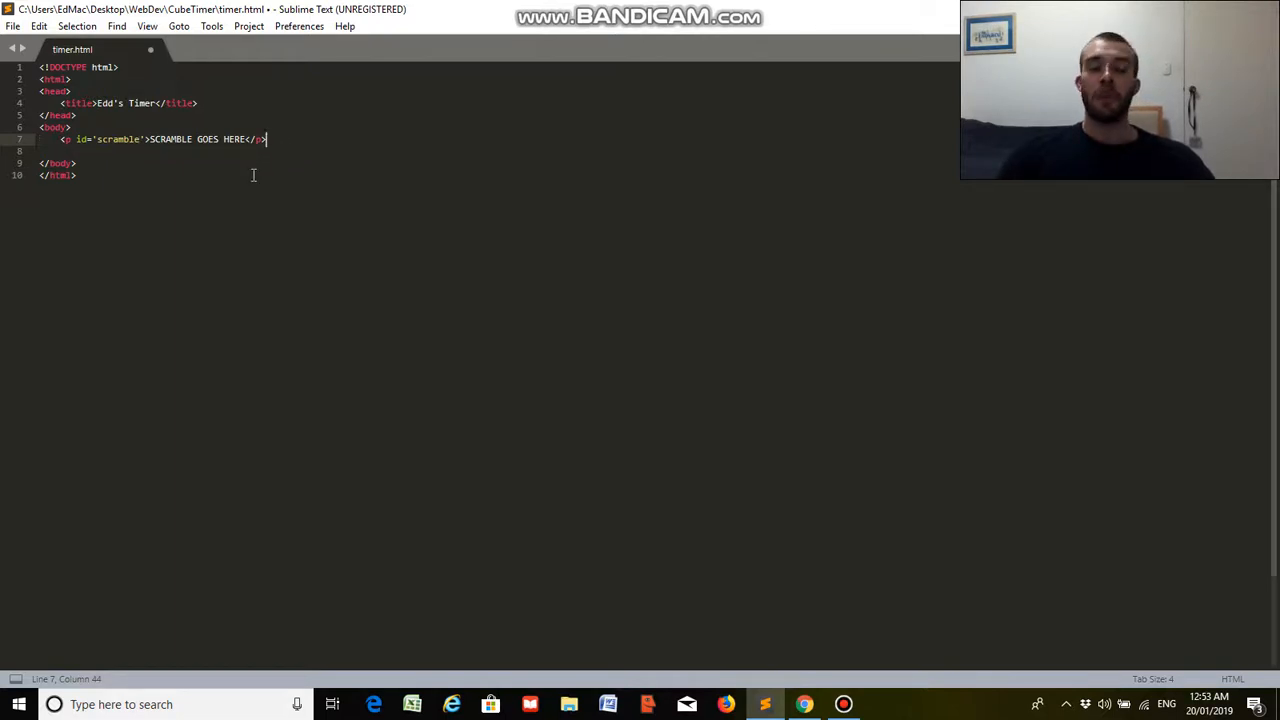
# - Add a second paragraph with id 'timer' showing 0.00
pyautogui.write('p></p>')
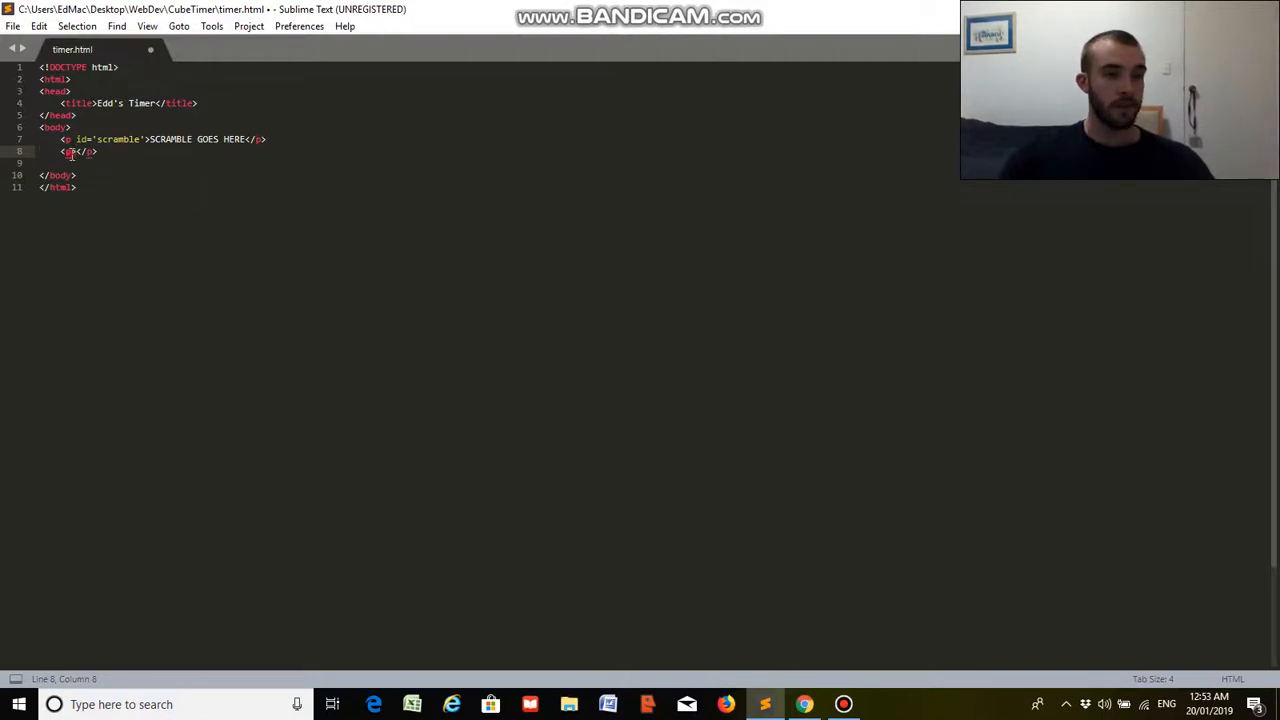
pyautogui.write("id='timer")
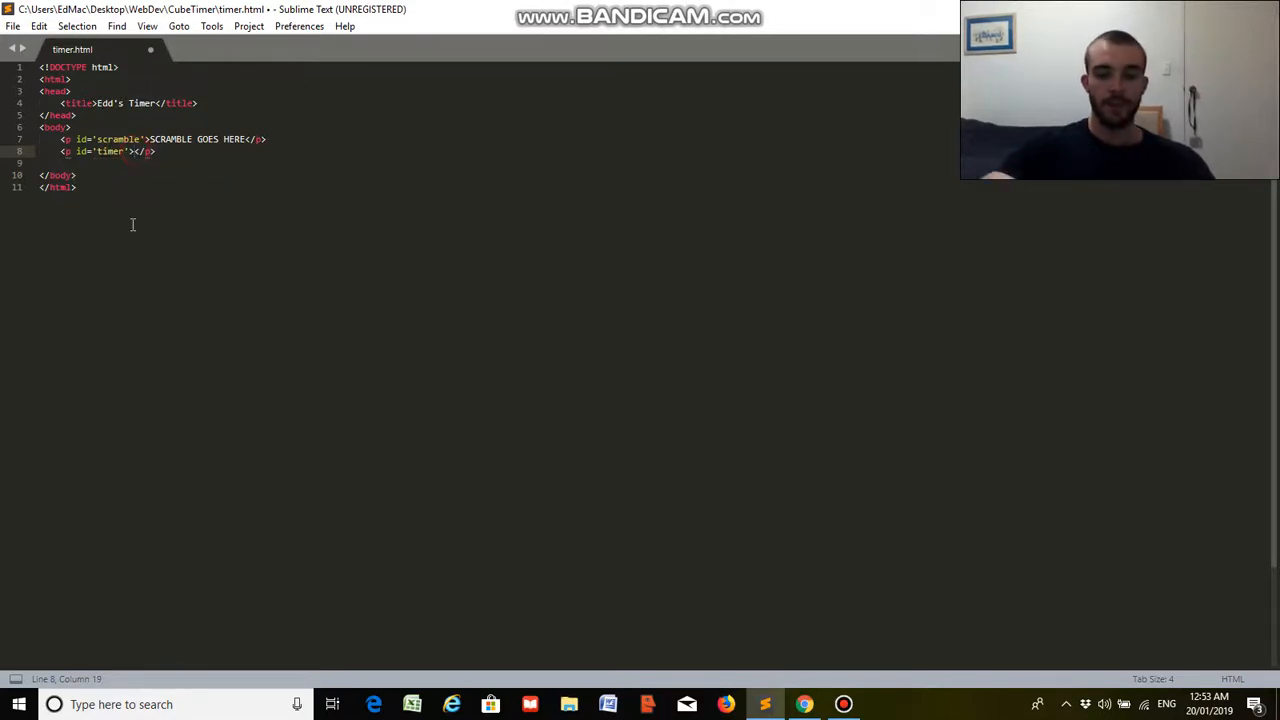
pyautogui.write('0.00')
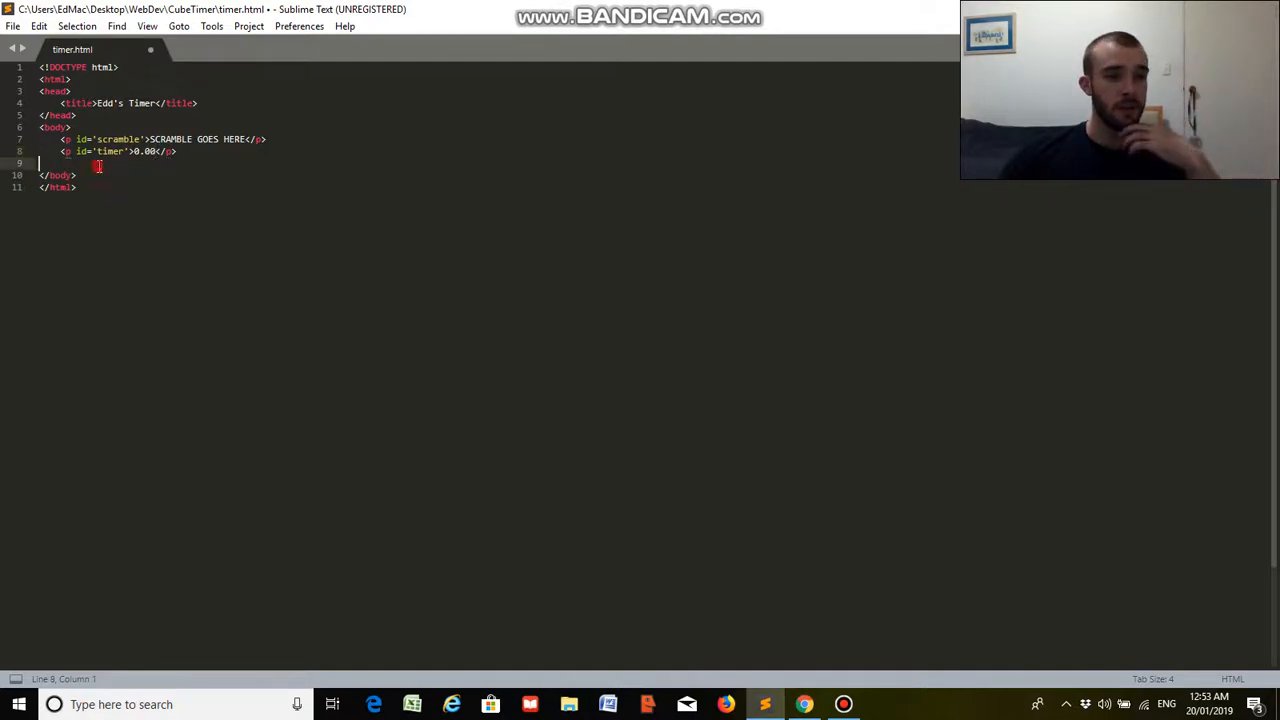
# - Add a div with class "container" holding an empty table below the timer paragraph
pyautogui.press('Return')
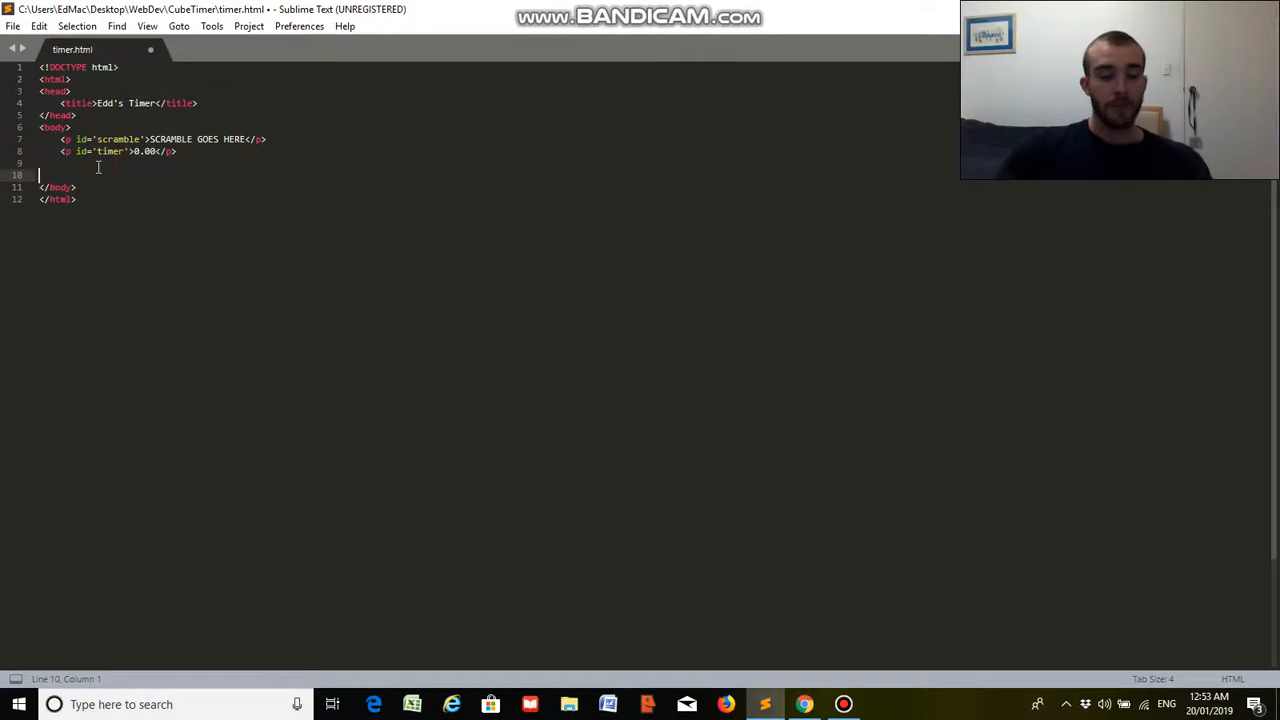
pyautogui.write('<')
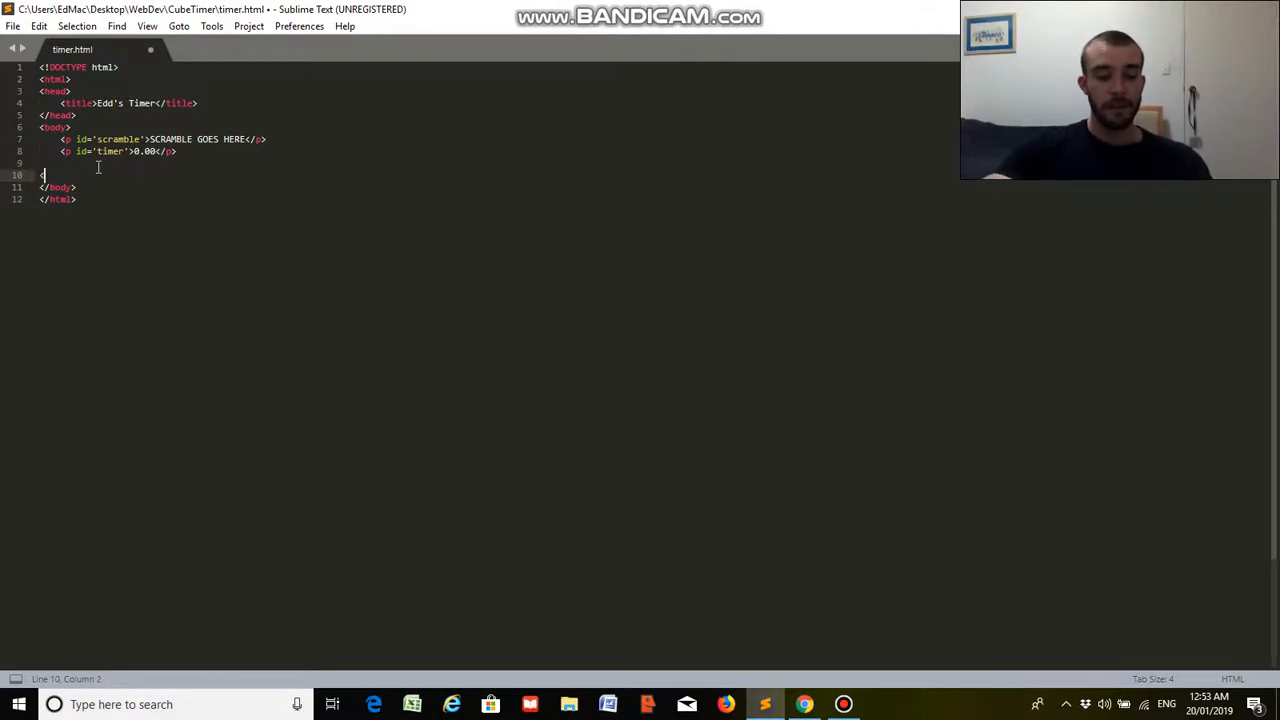
pyautogui.write('div class')
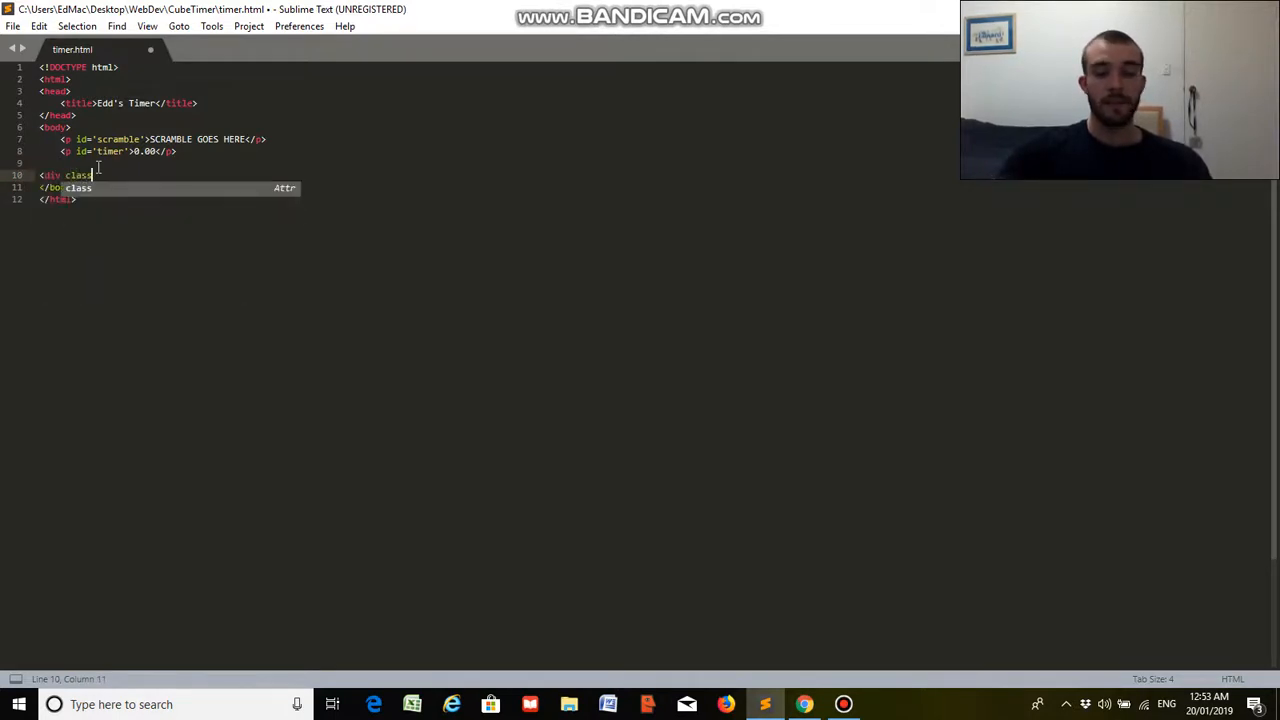
pyautogui.write('="')
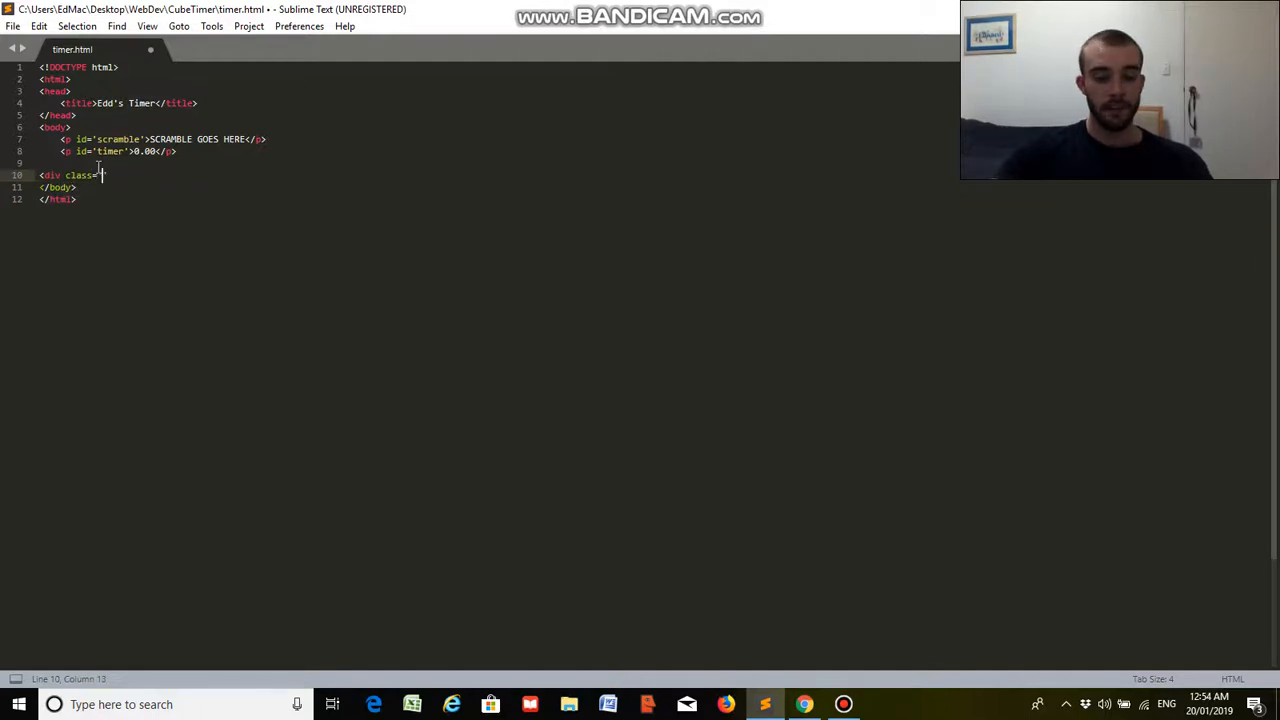
pyautogui.write("container'>")
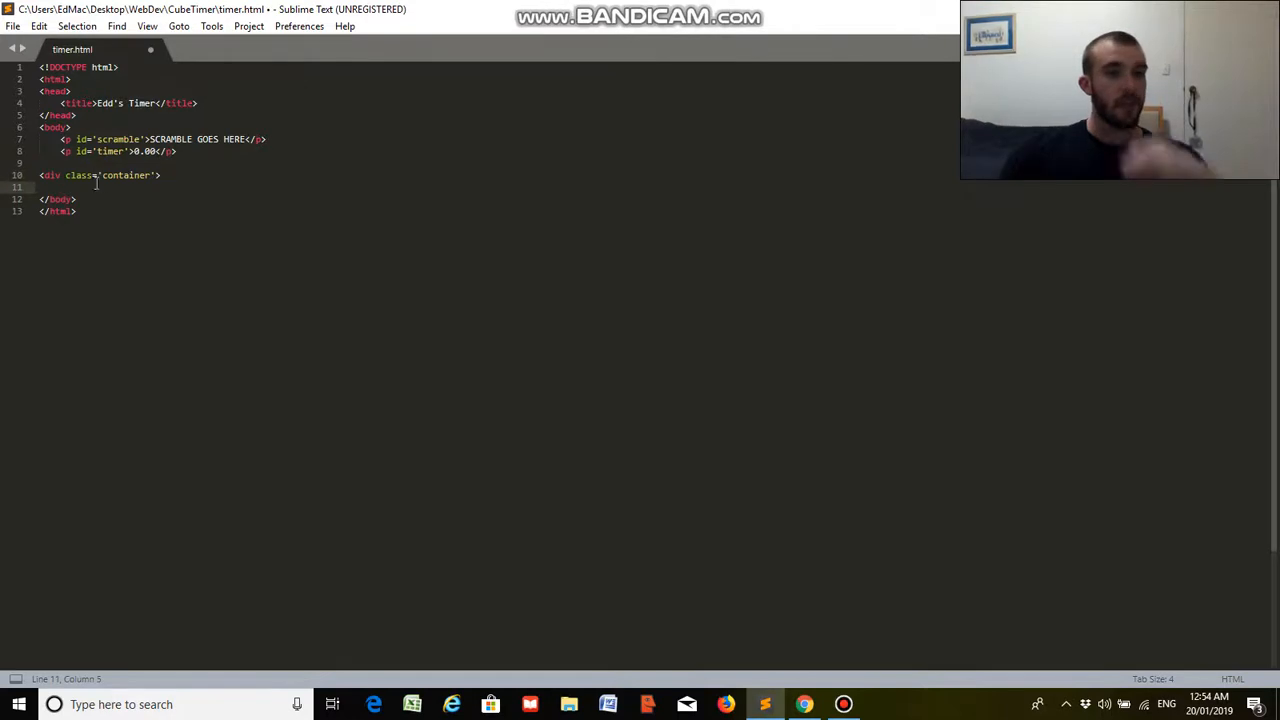
pyautogui.write('g')
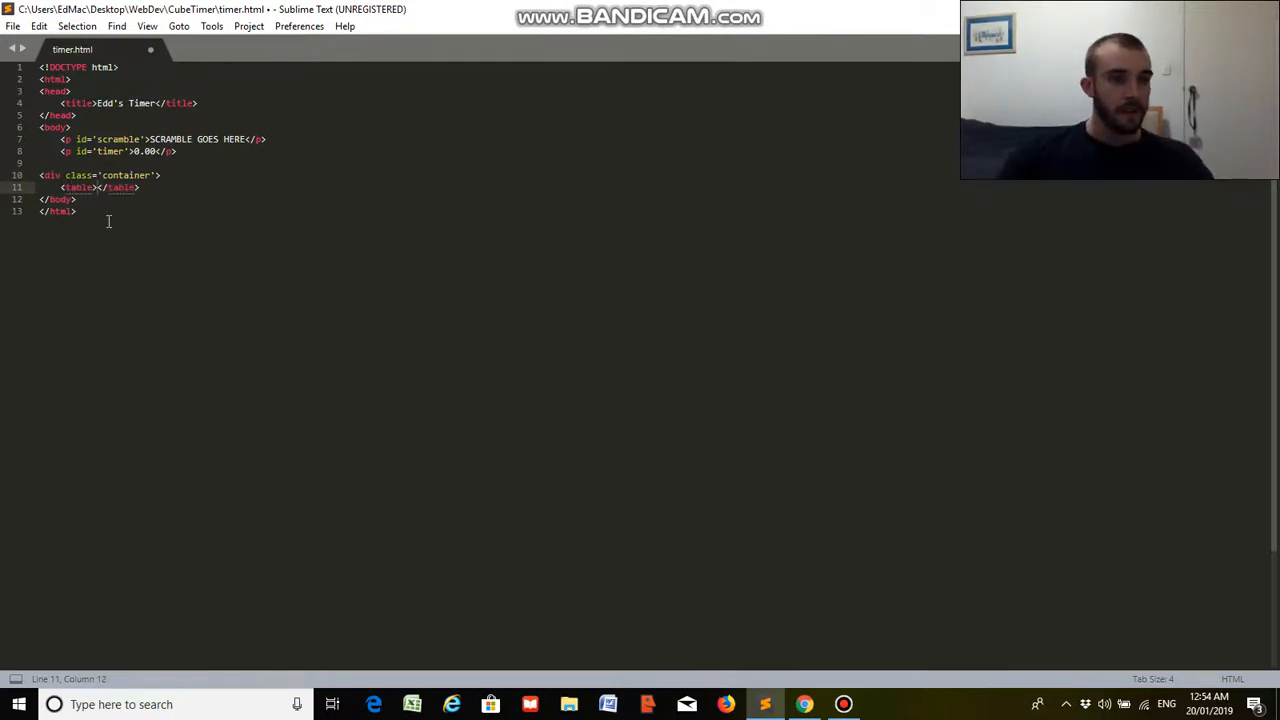
pyautogui.press('Enter')
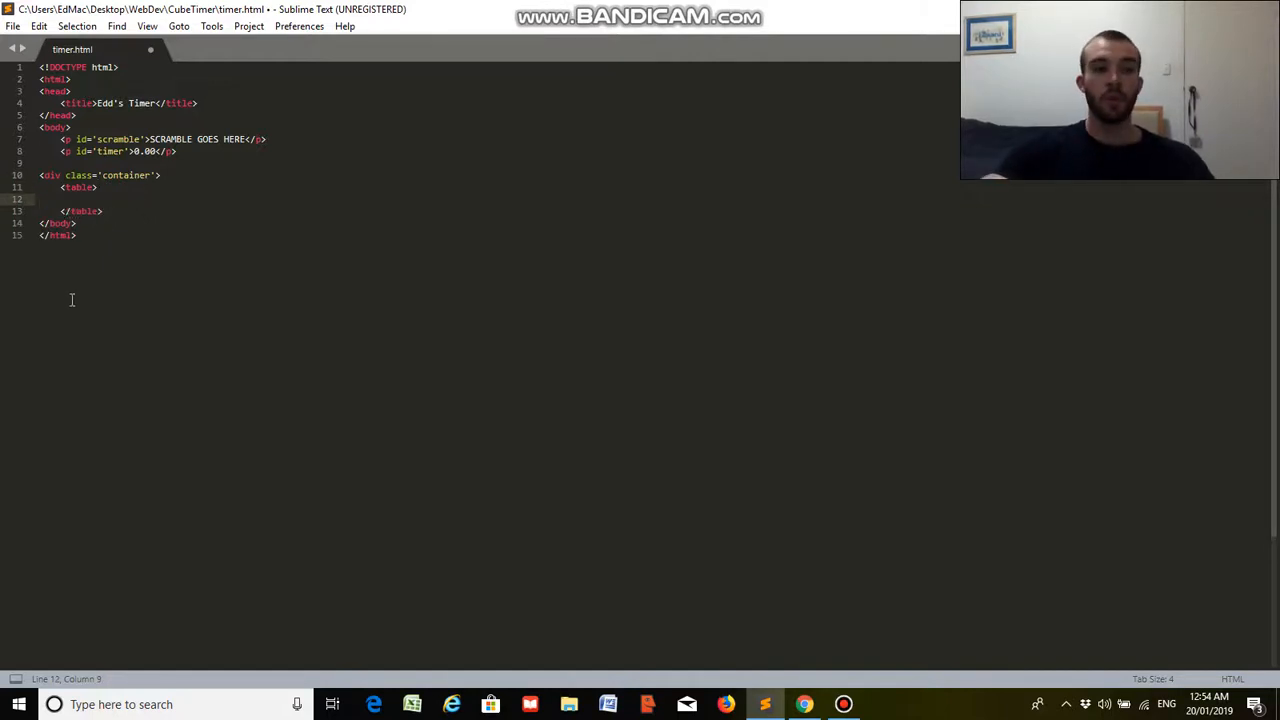
# - Give the table a Statistics caption and an empty tbody
pyautogui.write('<caption')
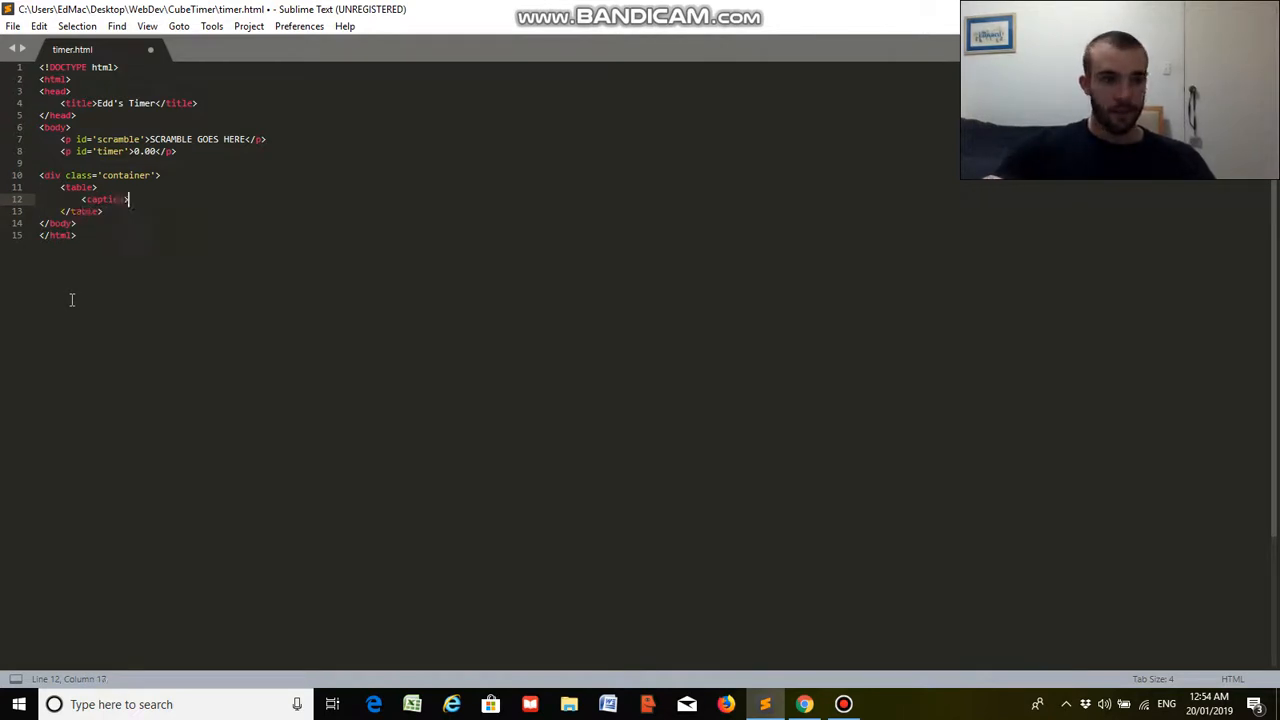
pyautogui.write('Statistics')
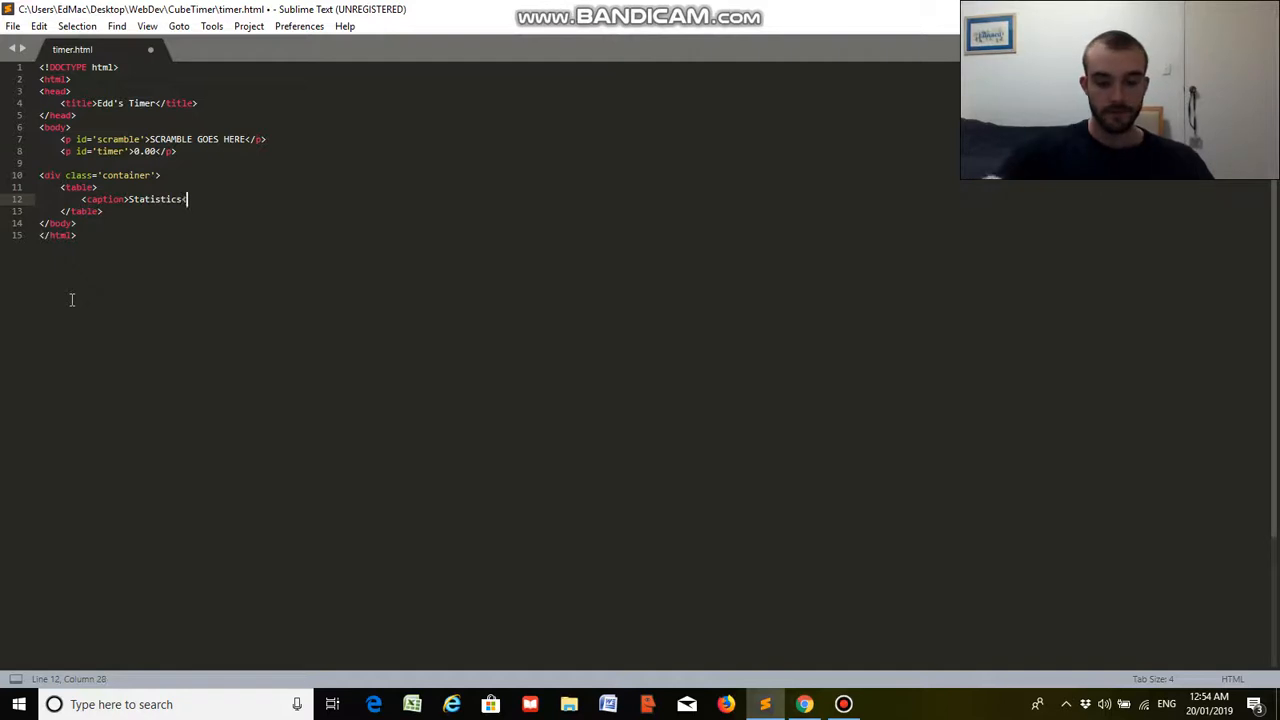
pyautogui.write('</caption>')
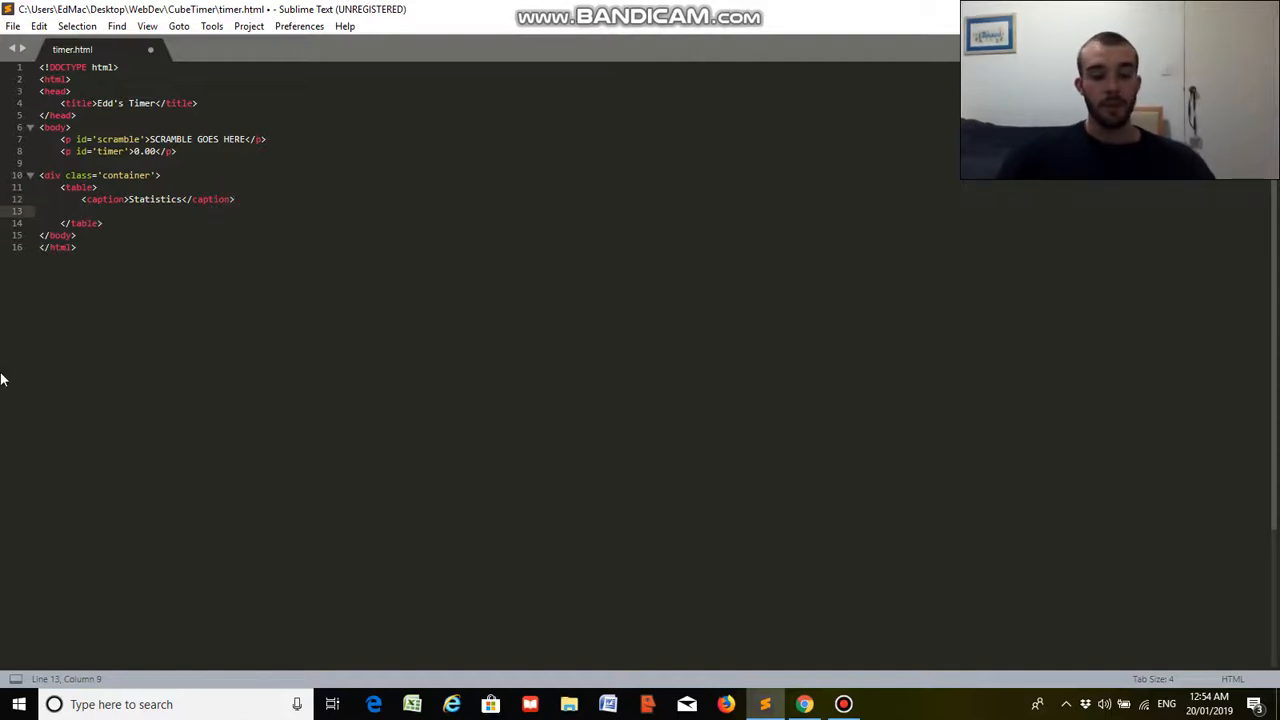
pyautogui.write('<tbody></tbody>')
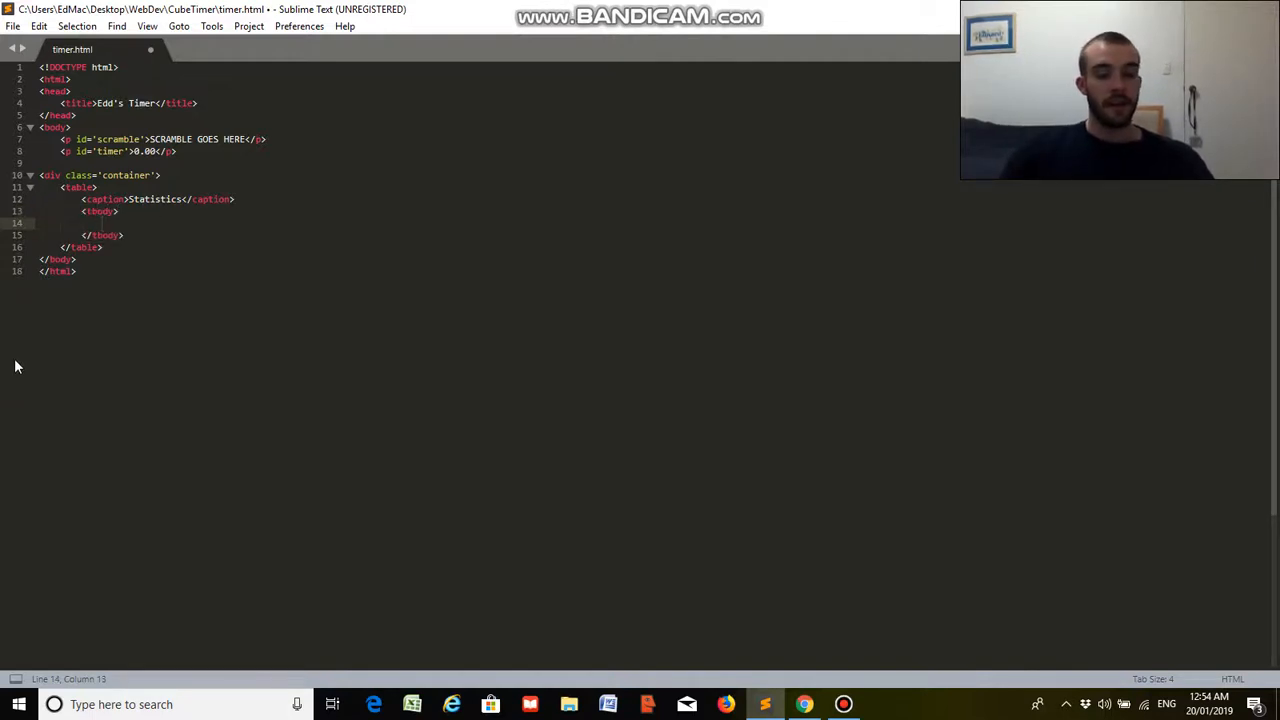
# - Add a first row with th Best: and td 9.99
pyautogui.write('tr>')
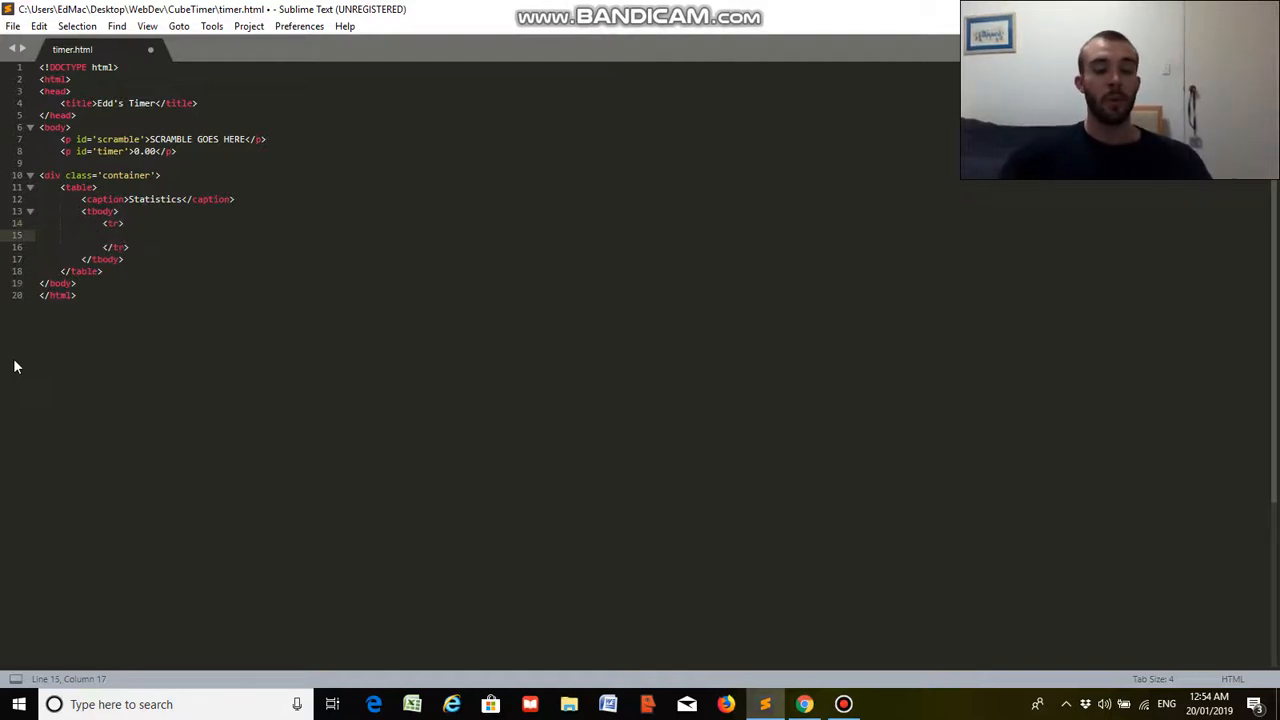
pyautogui.write('<th></th>')
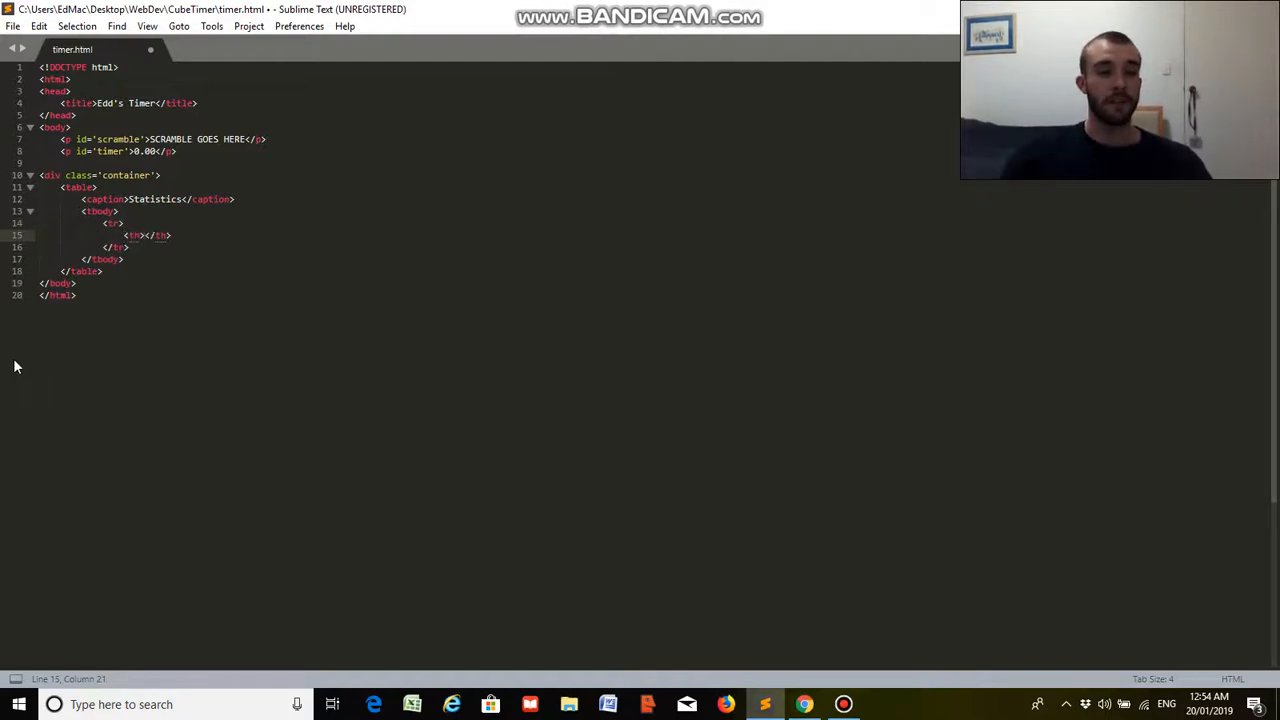
pyautogui.write('Best:')
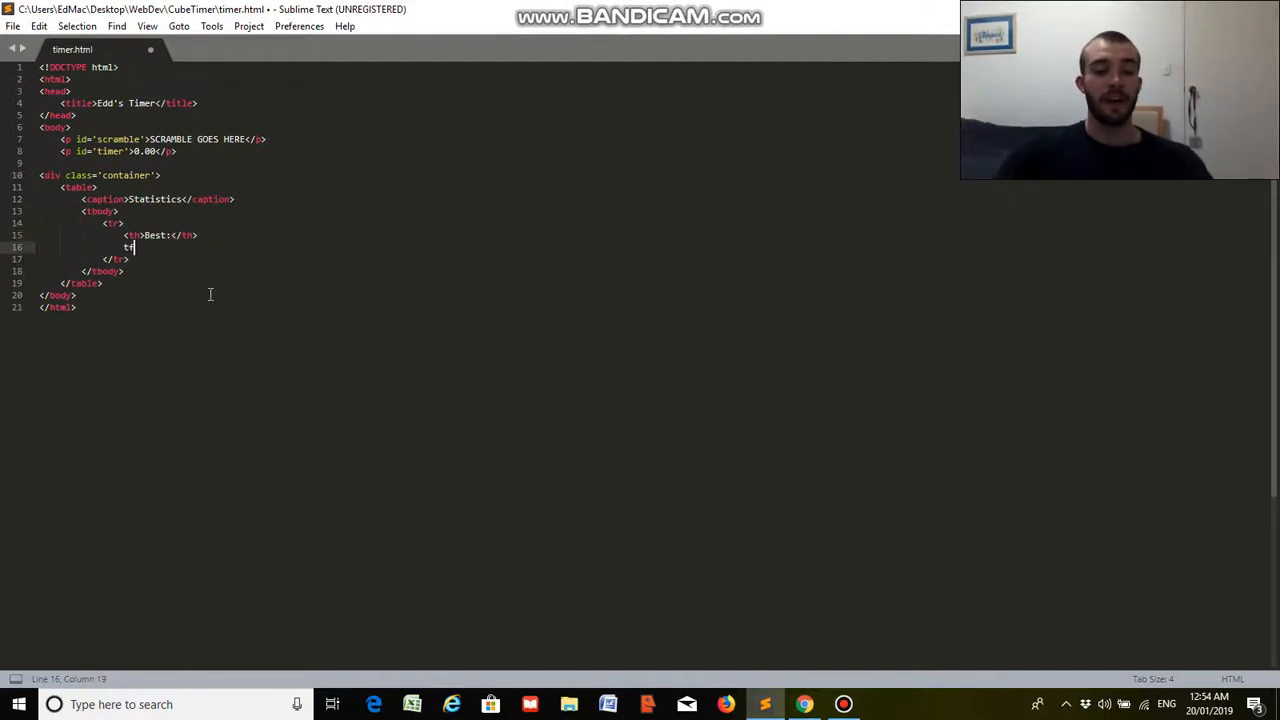
pyautogui.write('td></td>')
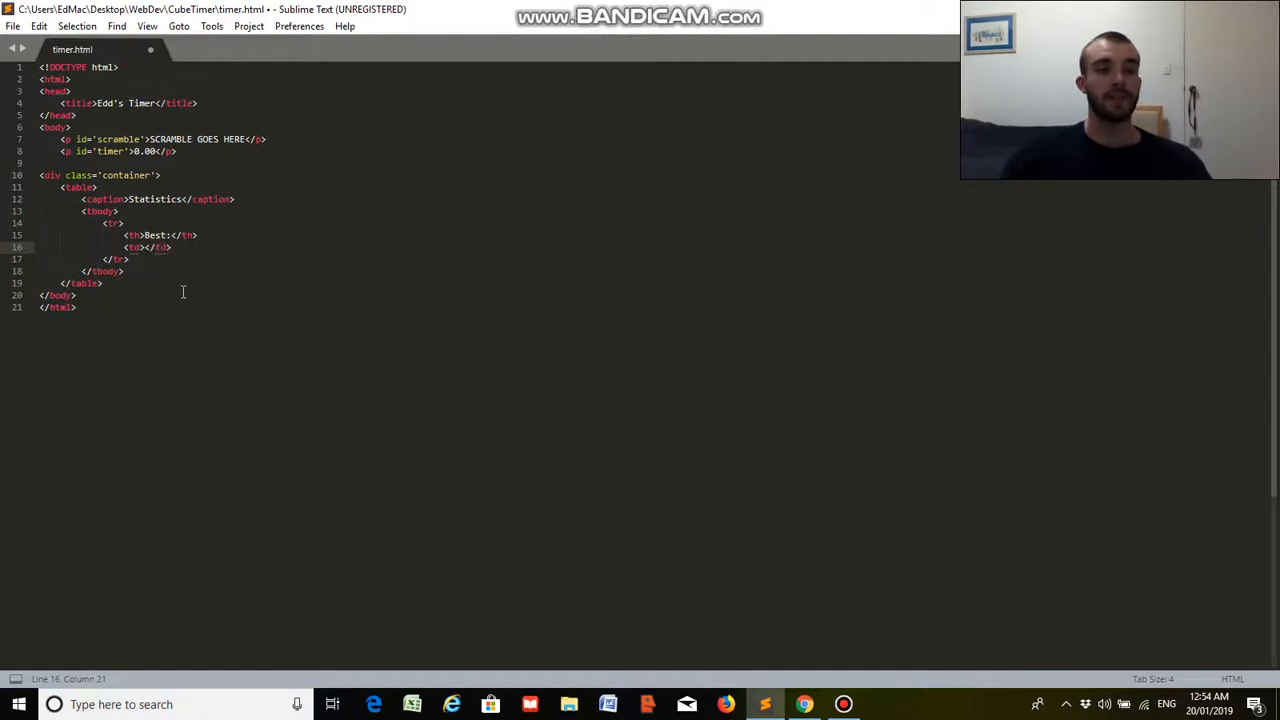
pyautogui.write('9.99')
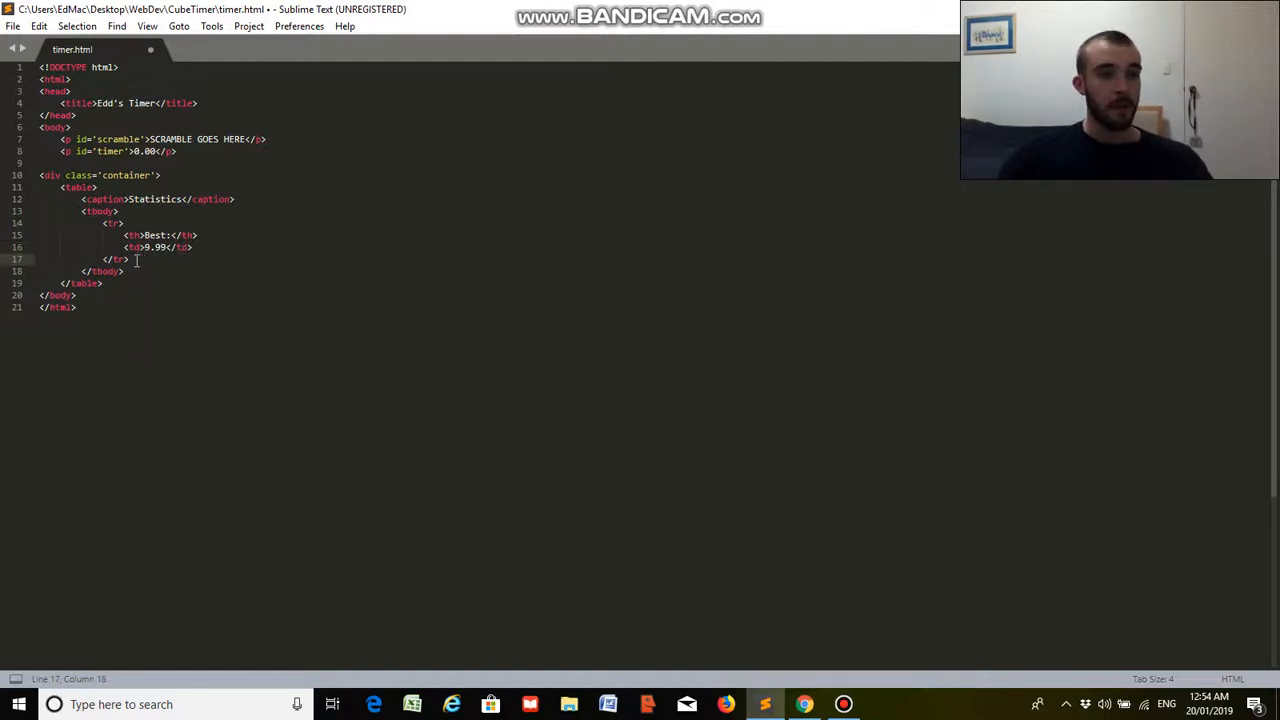
# - Duplicate the Best row and relabel the copies Worst, Median and Average
pyautogui.moveTo(128, 260); pyautogui.dragTo(108, 224)
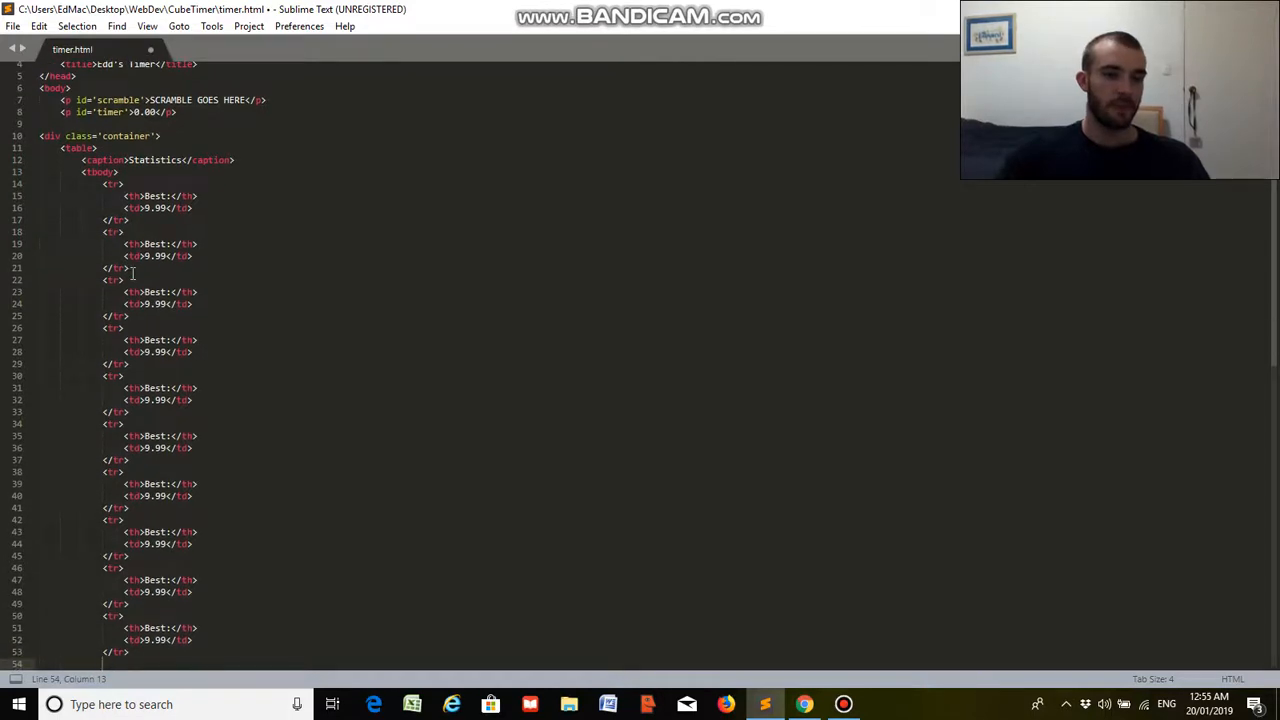
pyautogui.click(164, 244)
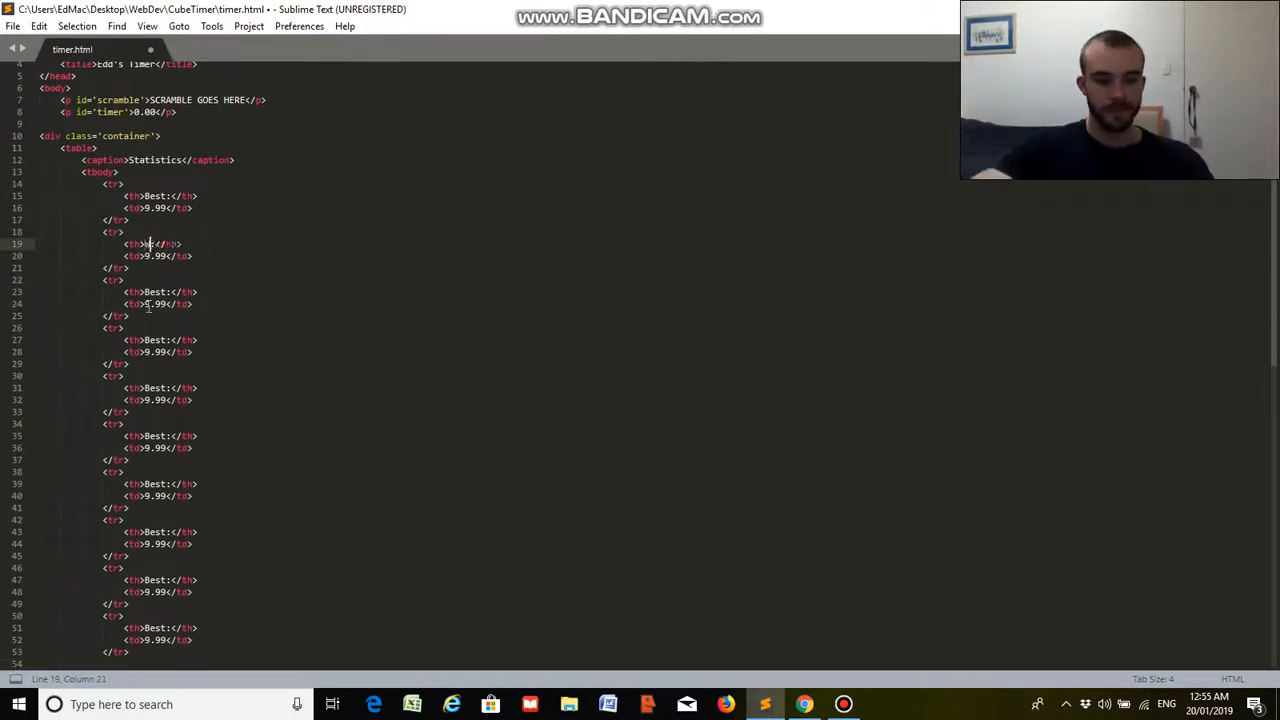
pyautogui.write('Worst')
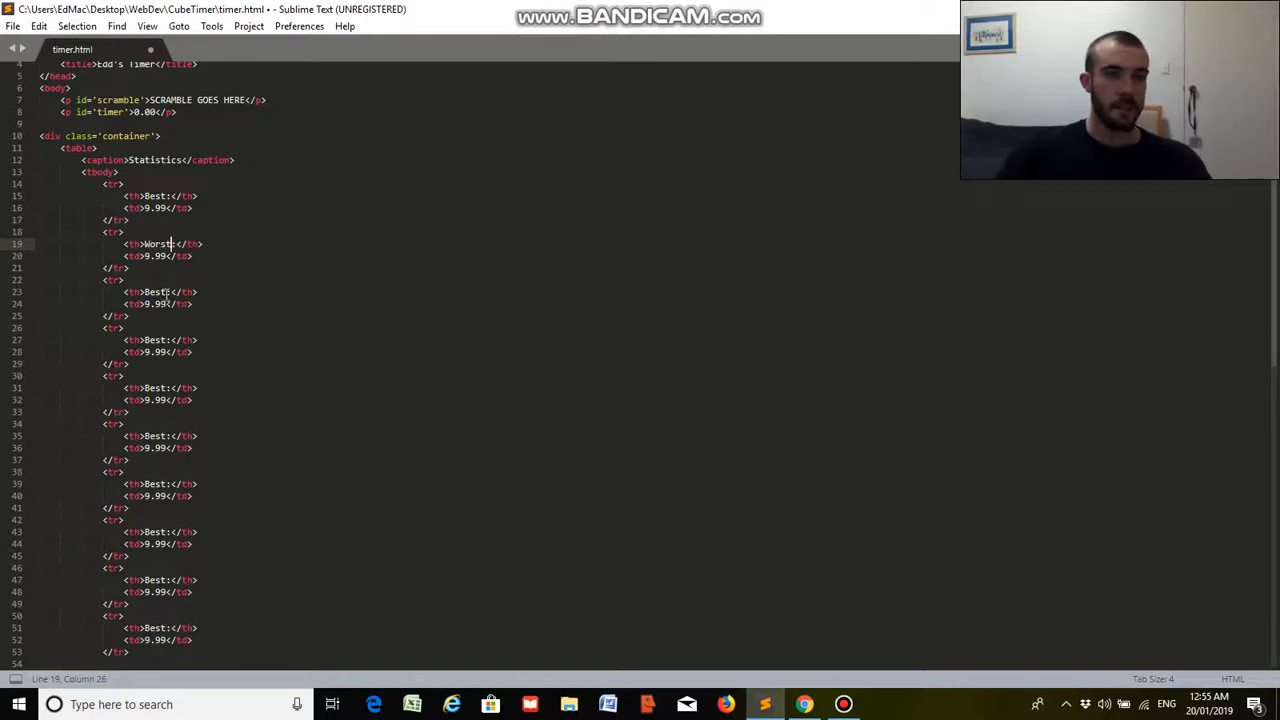
pyautogui.click(156, 292)
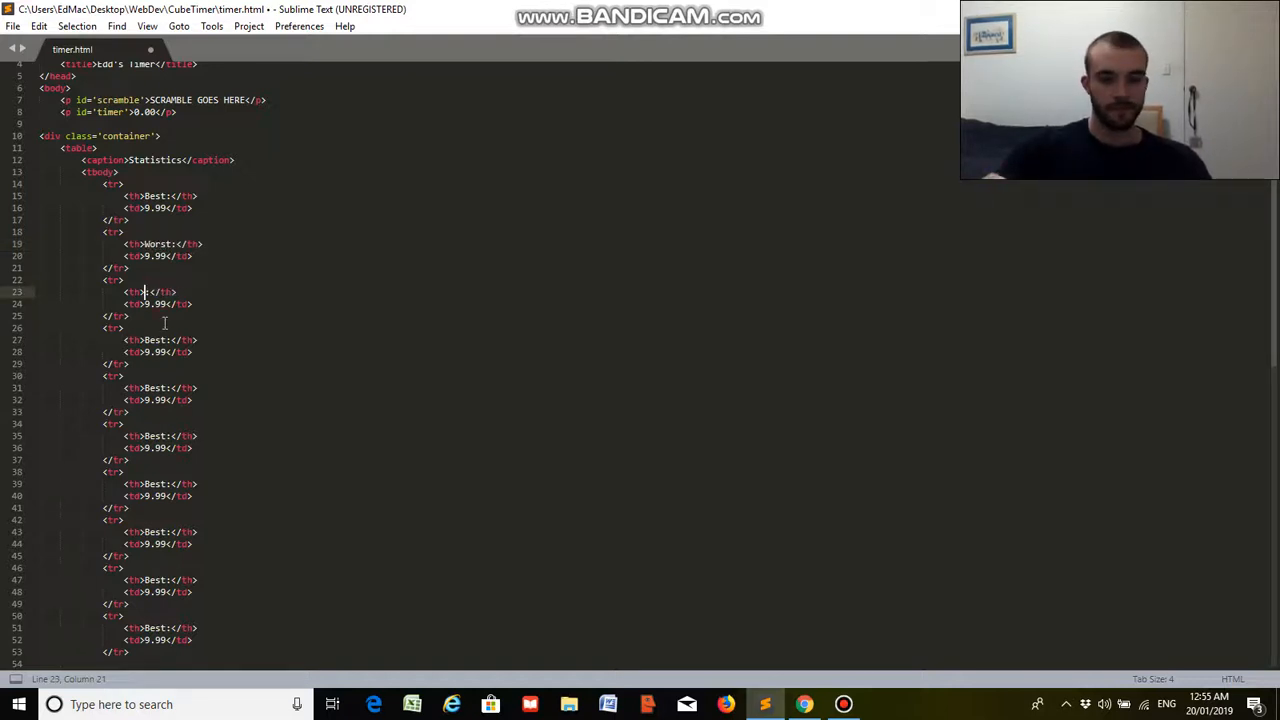
pyautogui.write('Median')
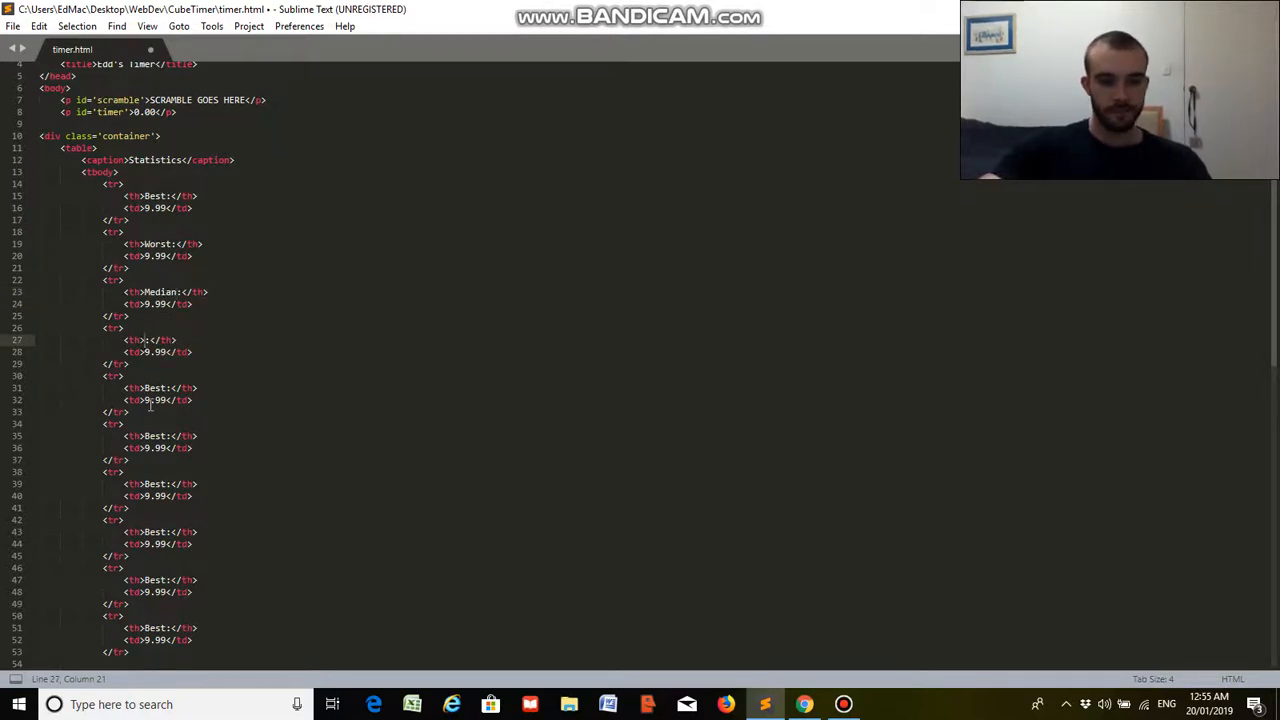
pyautogui.write('Avergae')
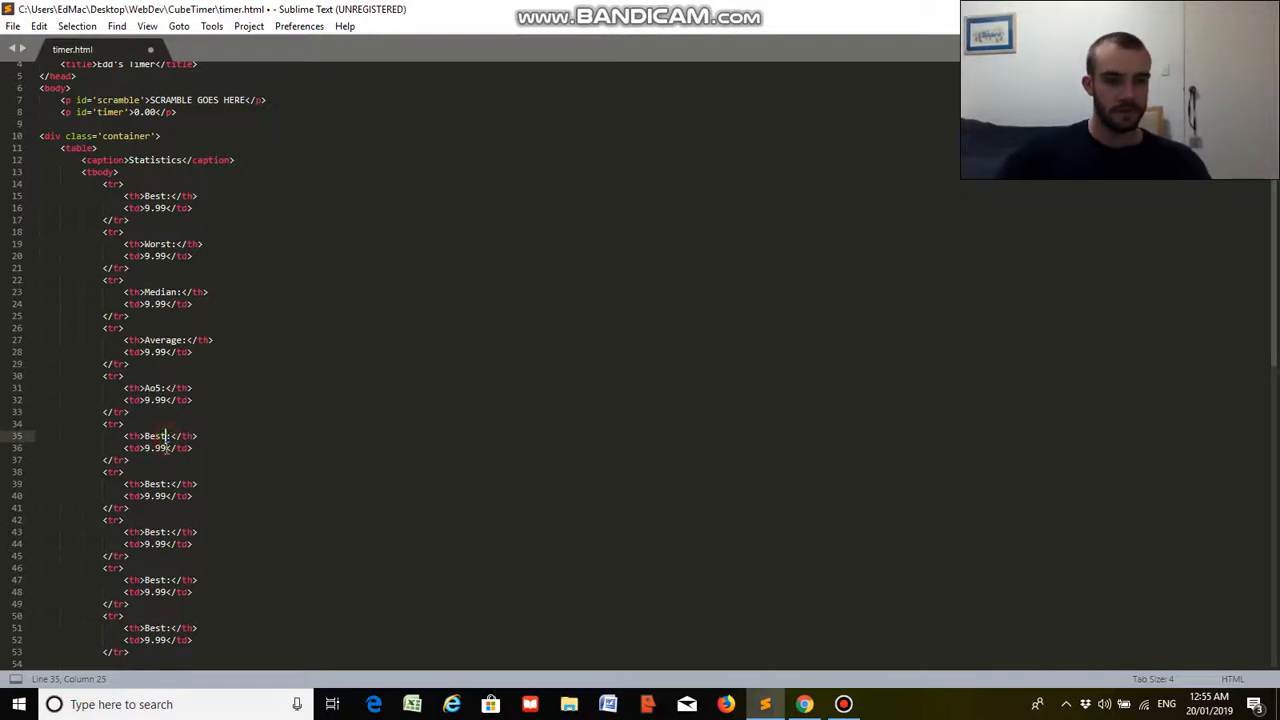
# - Relabel the remaining rows Ao5, Ao12, Best Ao12, Ao50 and Ao100
pyautogui.write('Ao5')
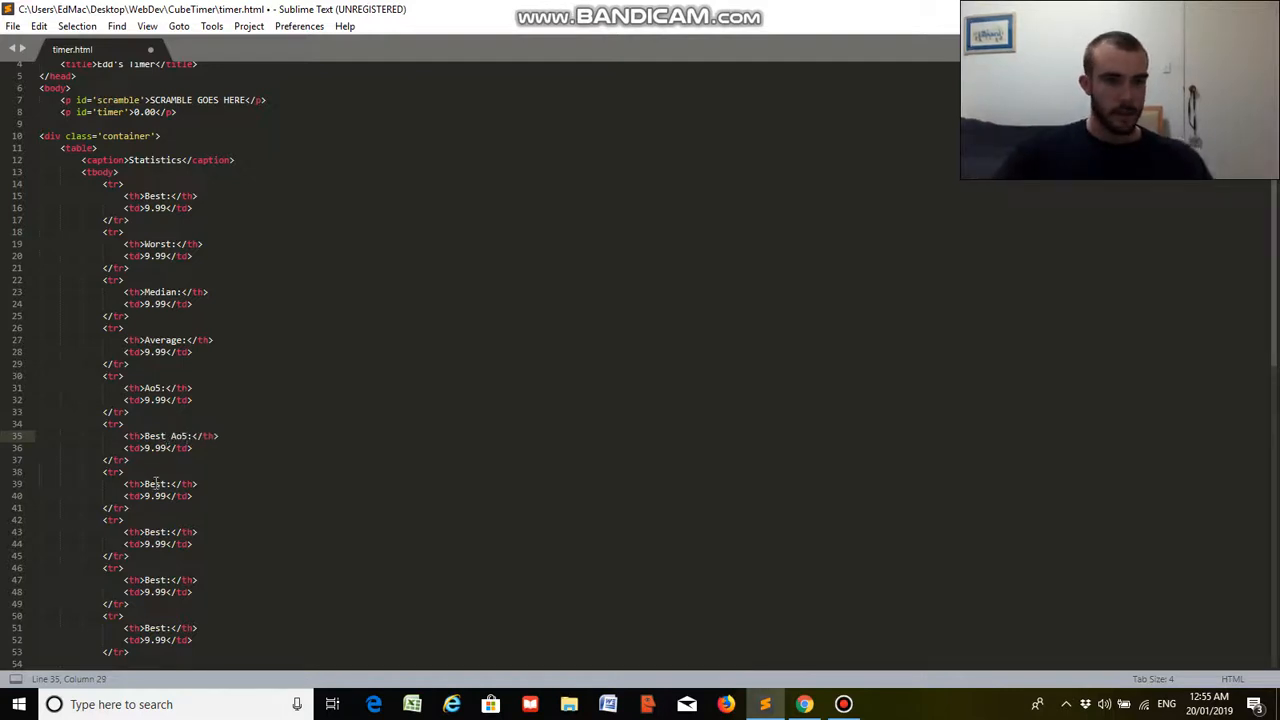
pyautogui.click(166, 484)
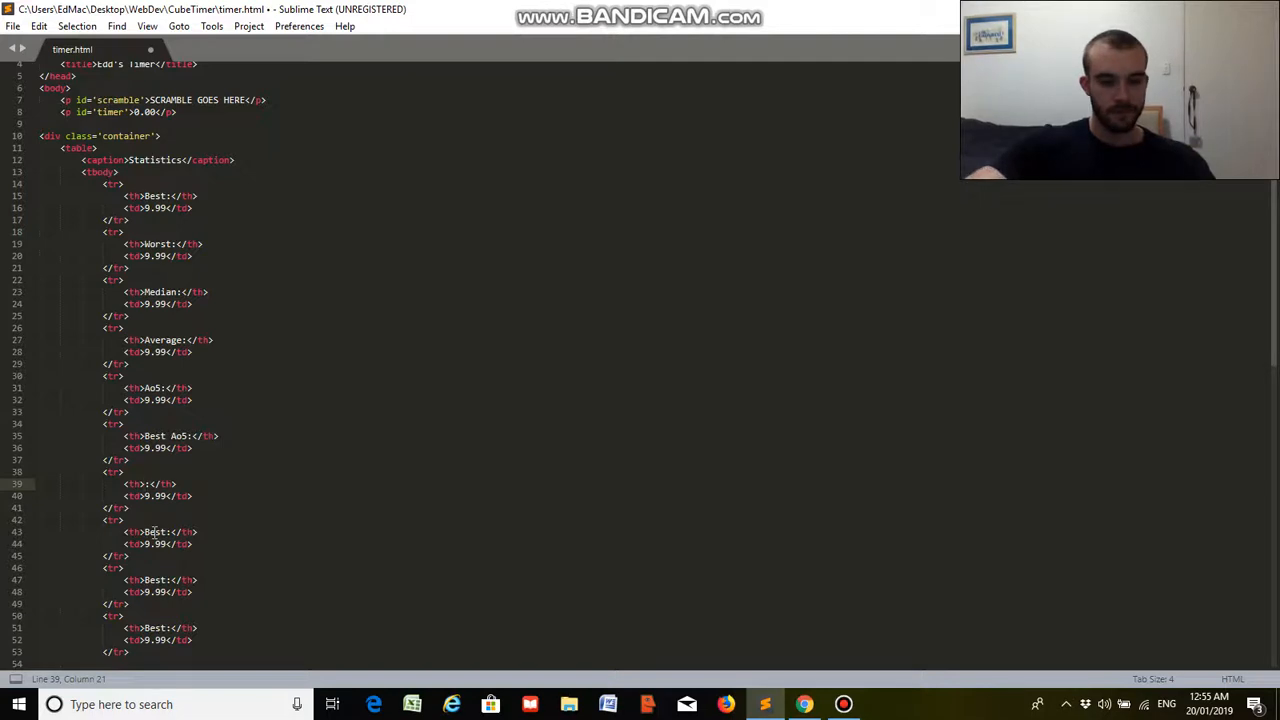
pyautogui.write('Ao12')
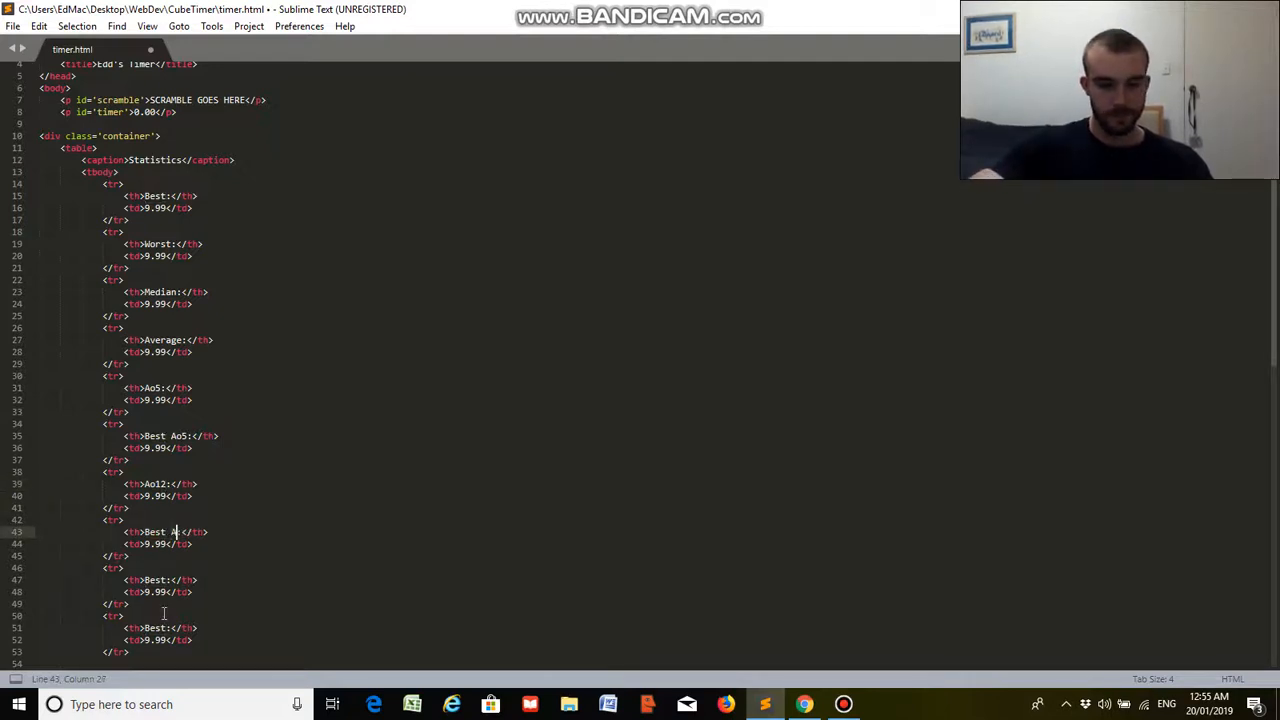
pyautogui.write('o12')
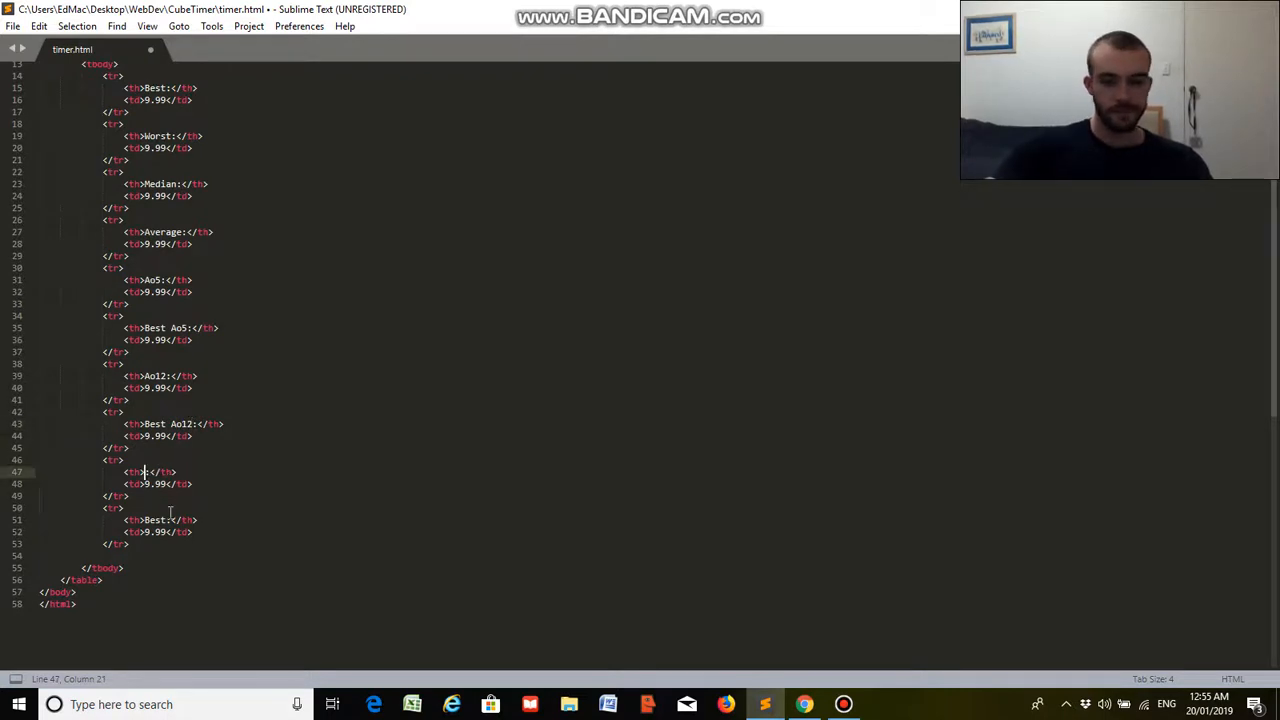
pyautogui.write('Ao50')
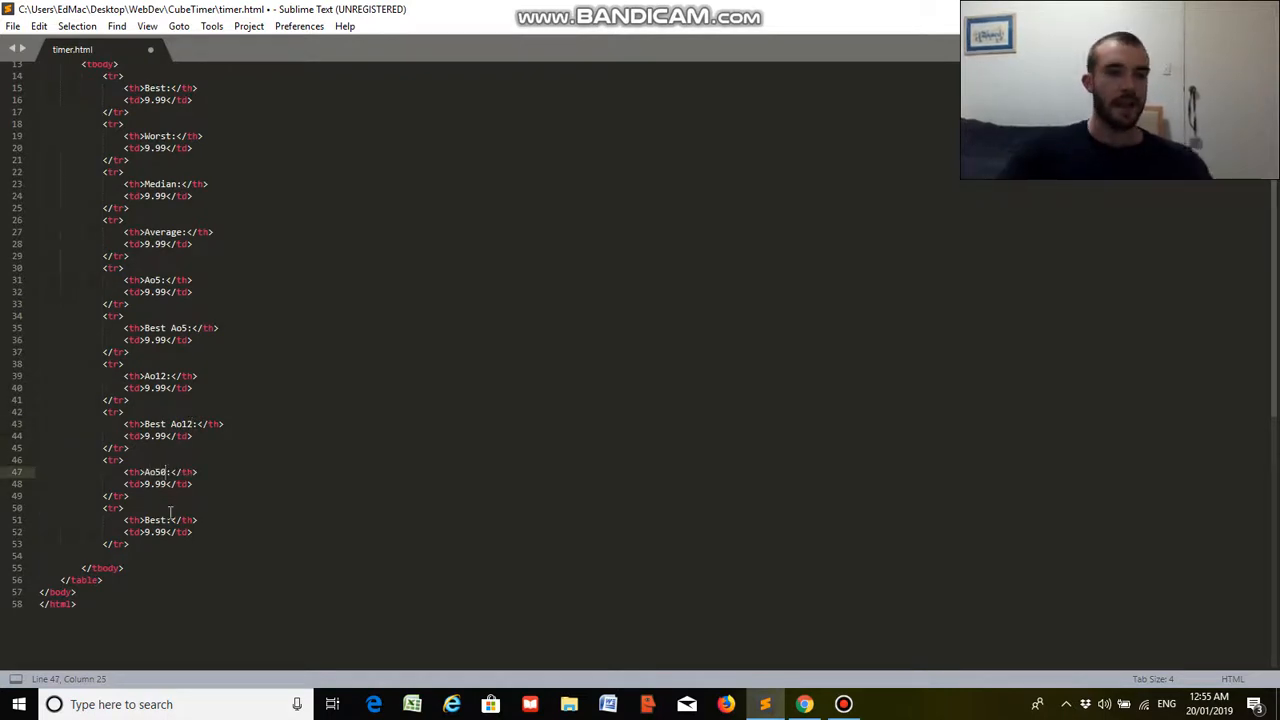
pyautogui.doubleClick(156, 520)
pyautogui.write('Ao1')
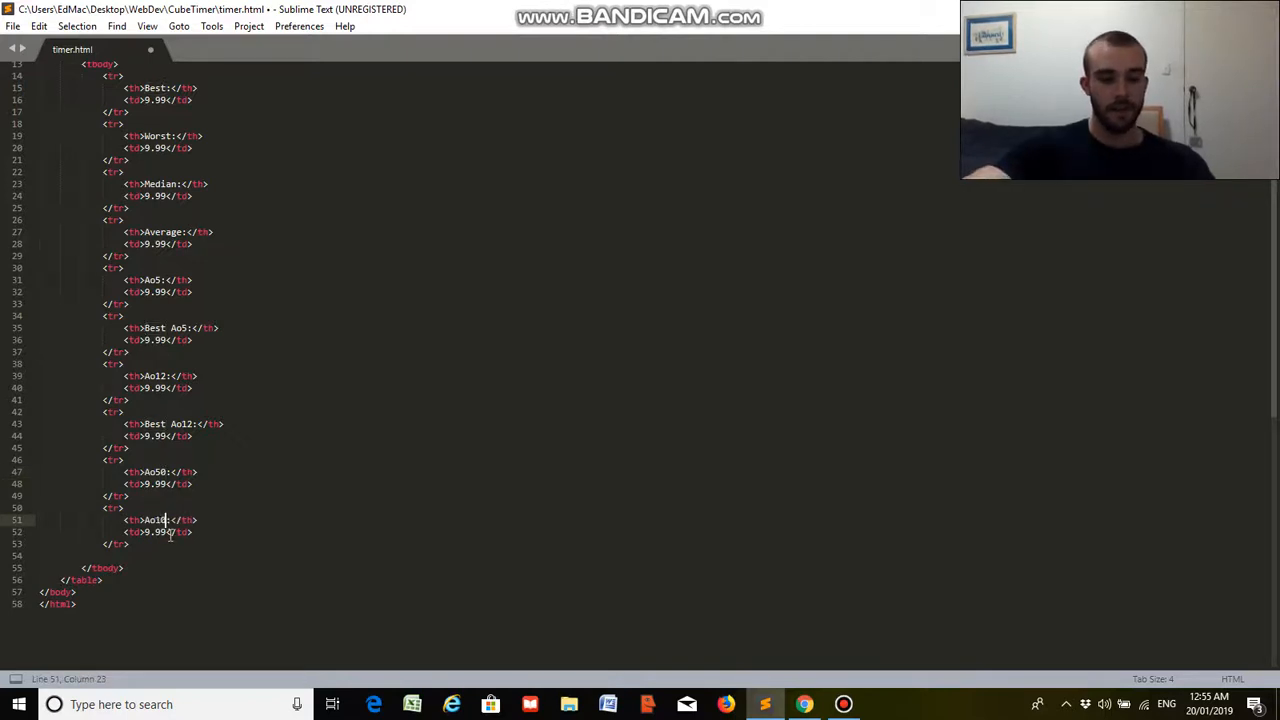
pyautogui.write('0')
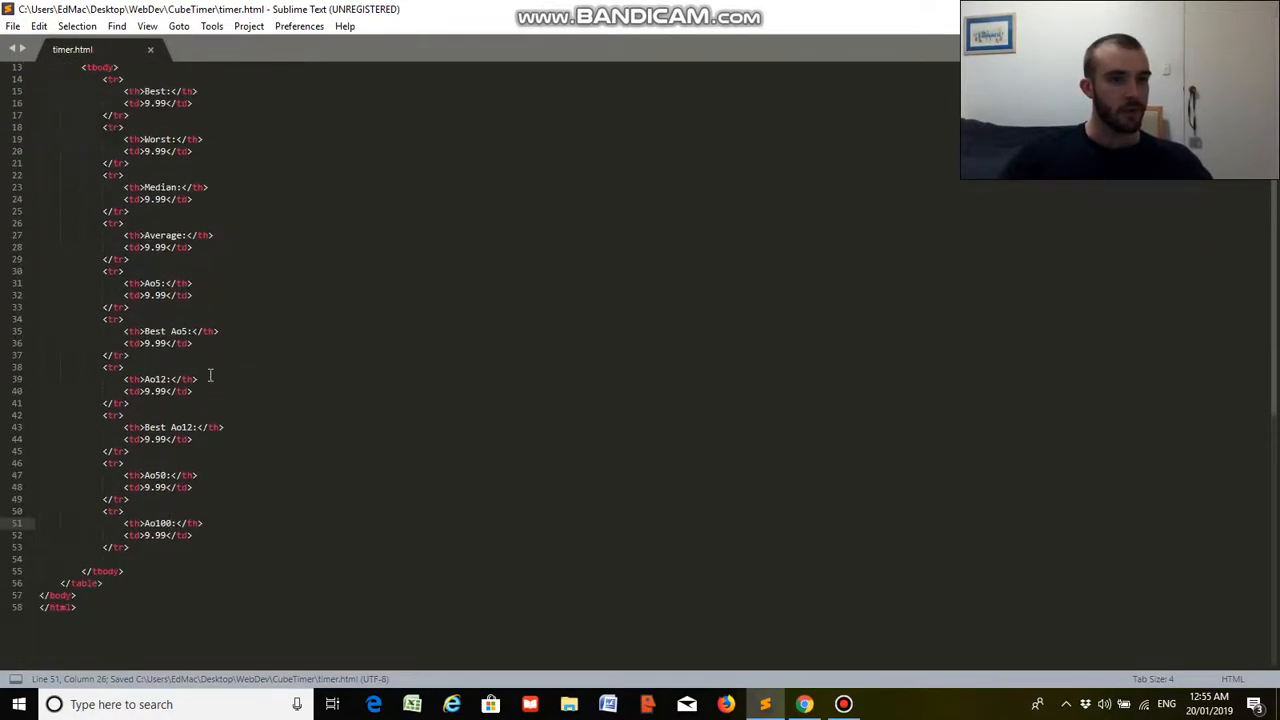
# - Insert blank lines after the closing table tag for the next section
pyautogui.scroll(-3)
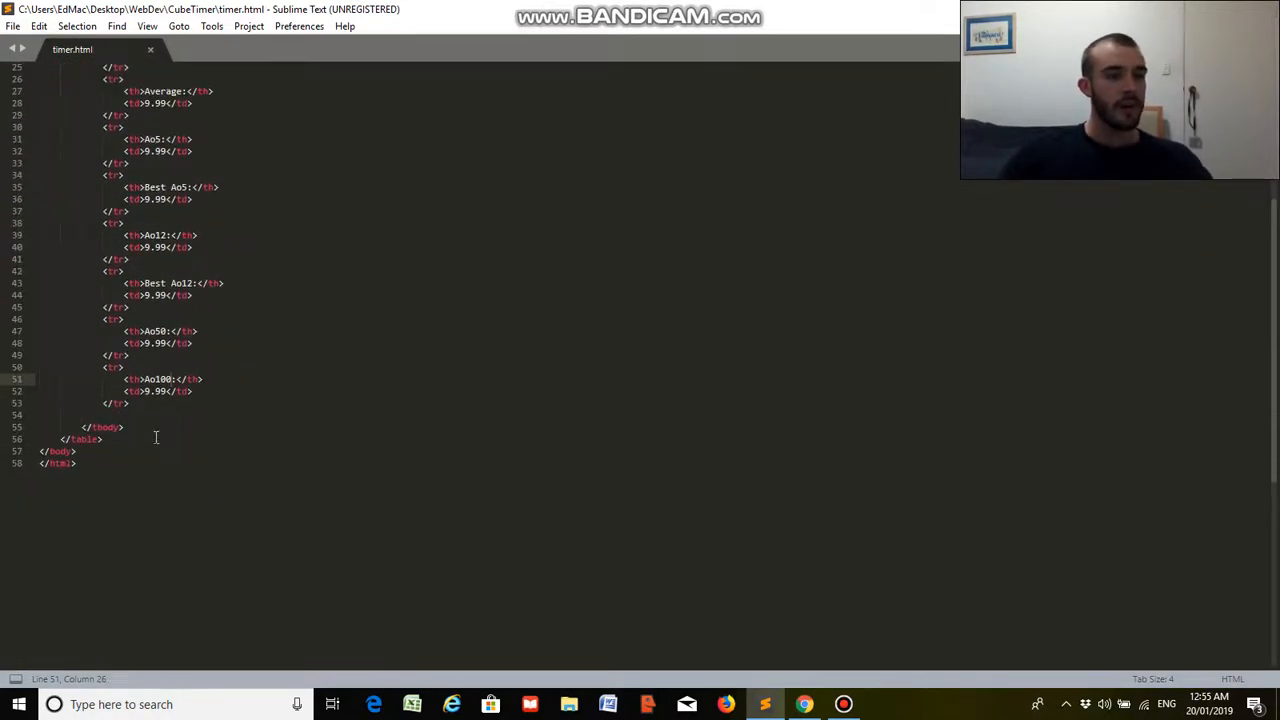
pyautogui.click(102, 440)
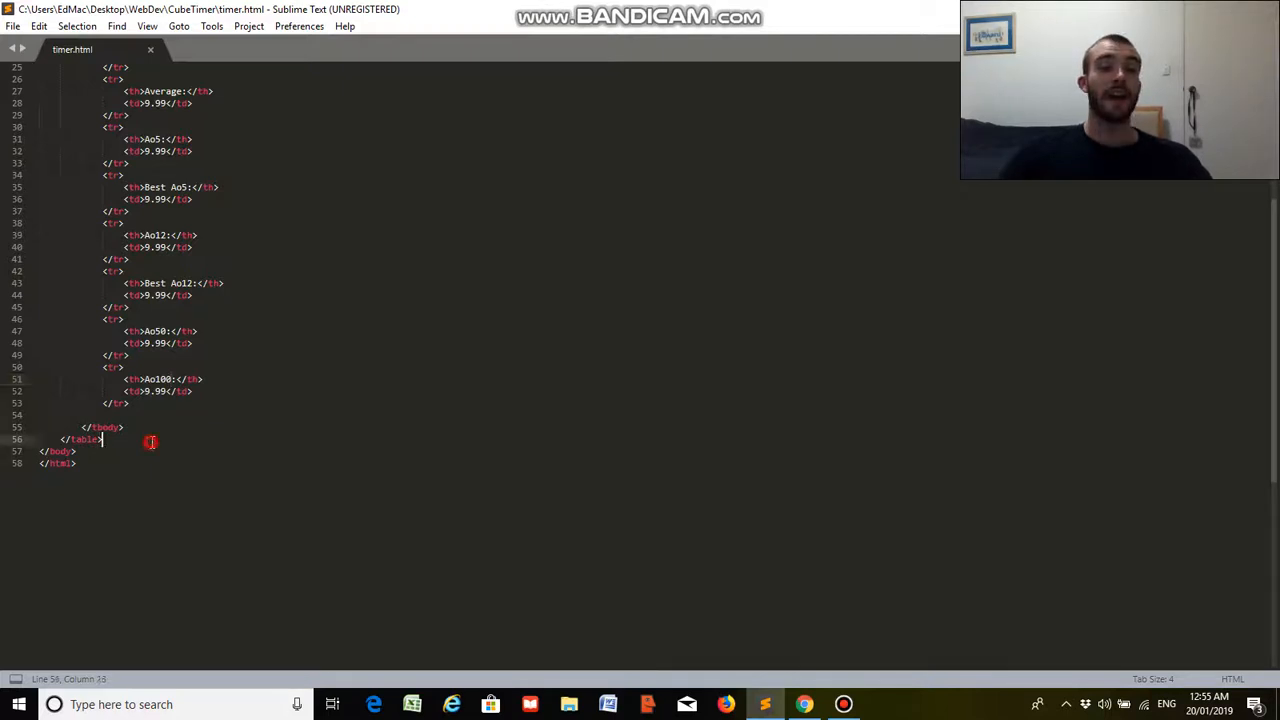
pyautogui.press('enter')
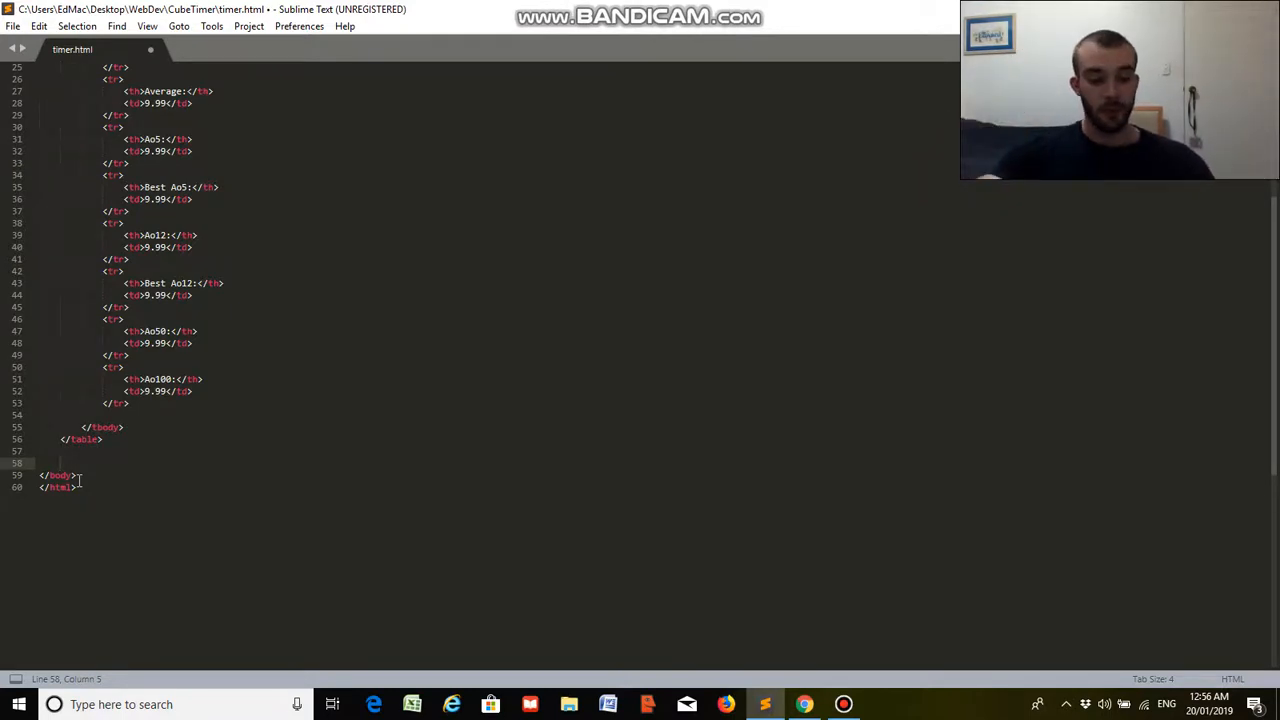
# - Add a div with class solveList below the statistics table
pyautogui.write('div')
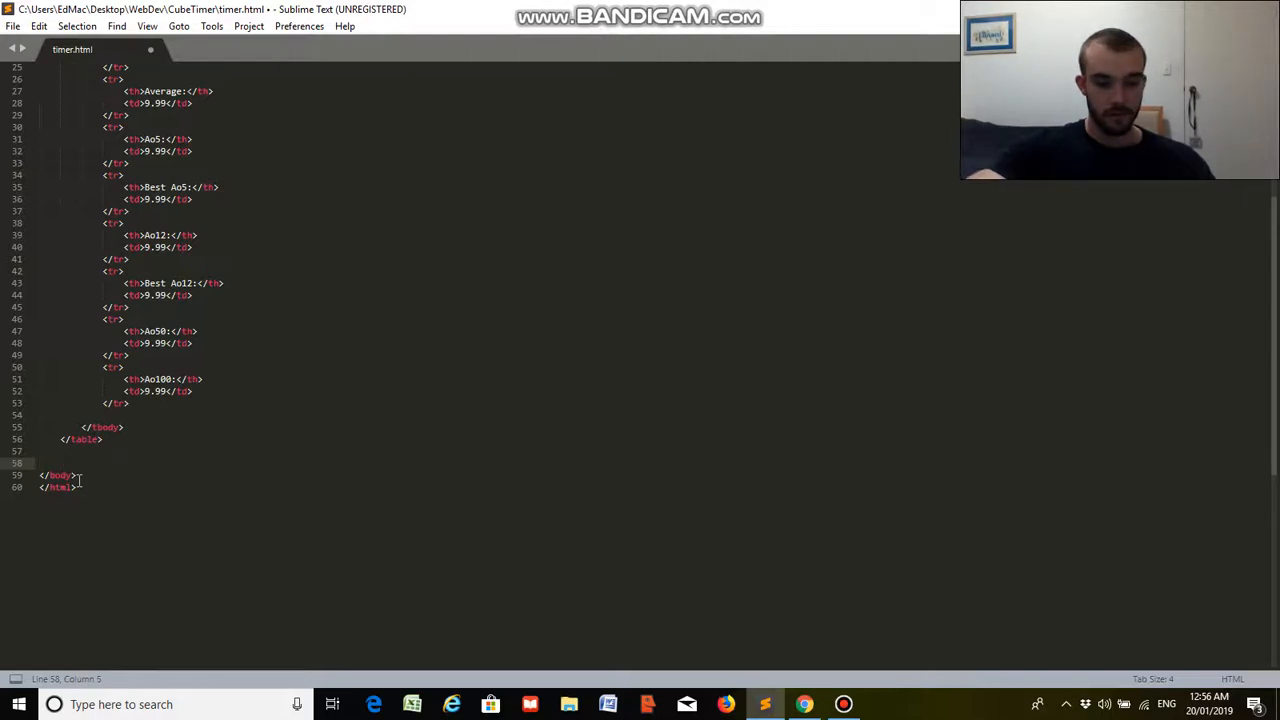
pyautogui.write('<div')
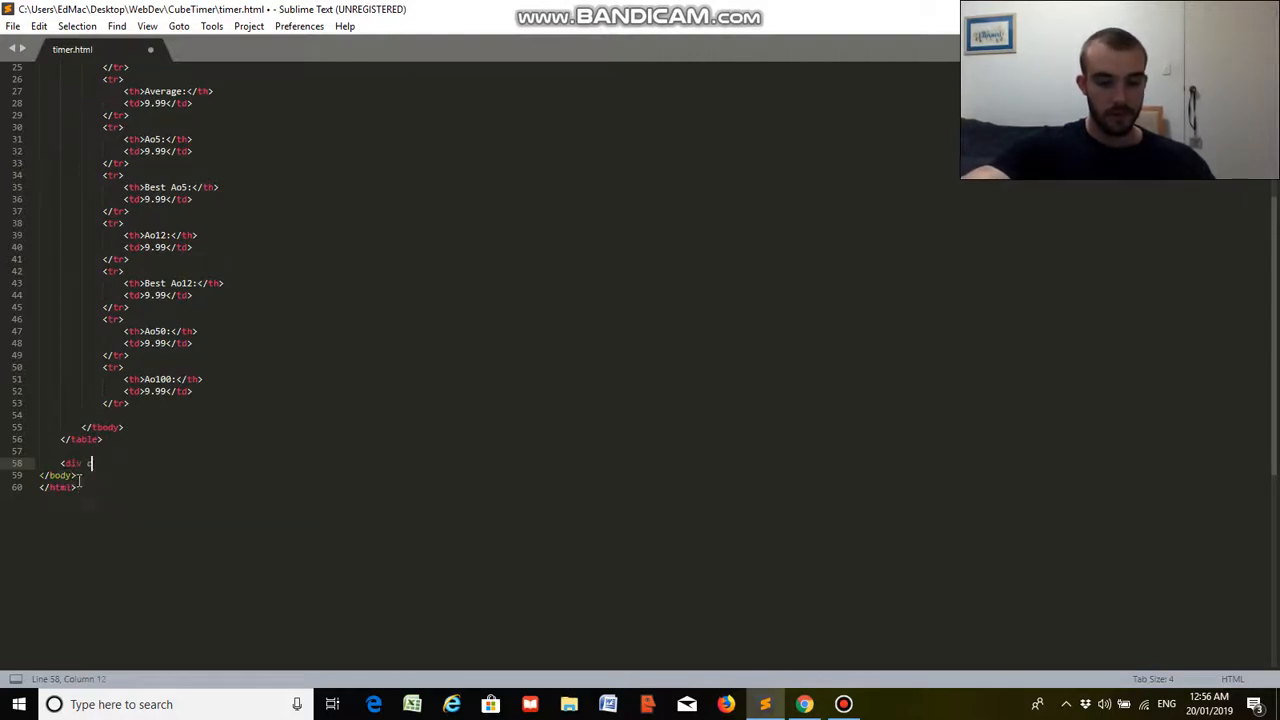
pyautogui.write('class="')
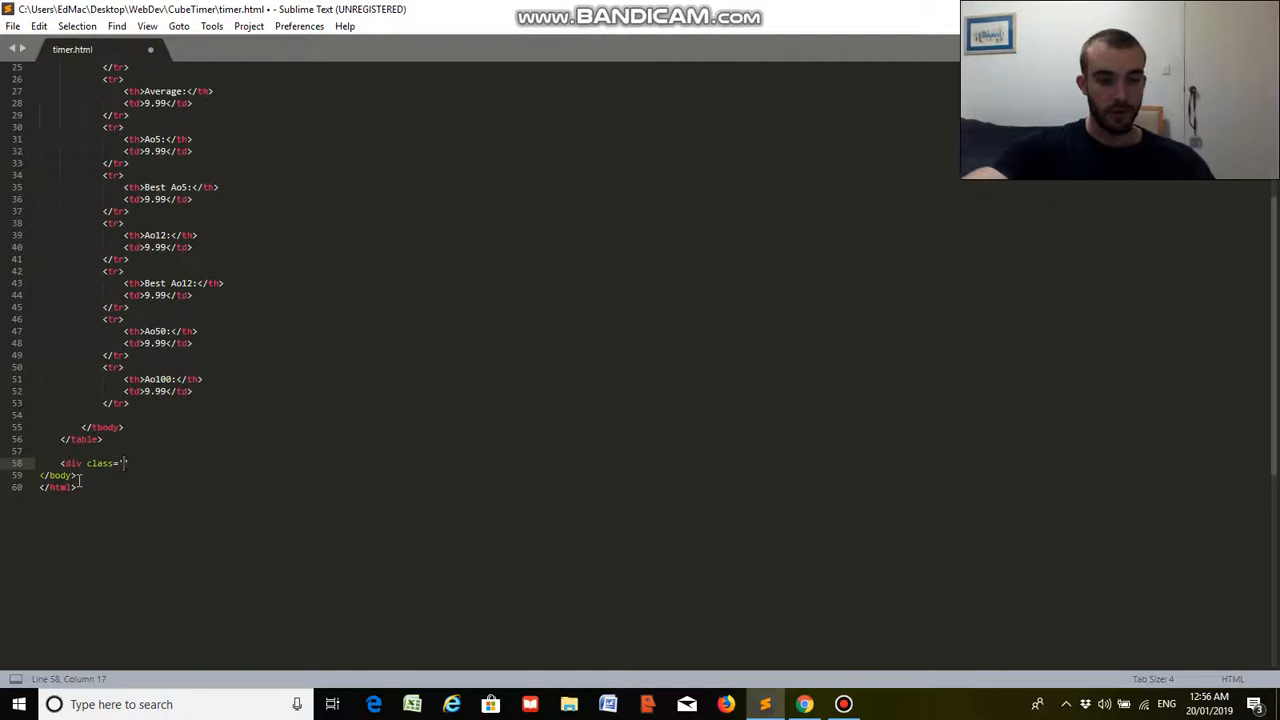
pyautogui.write('solveList')
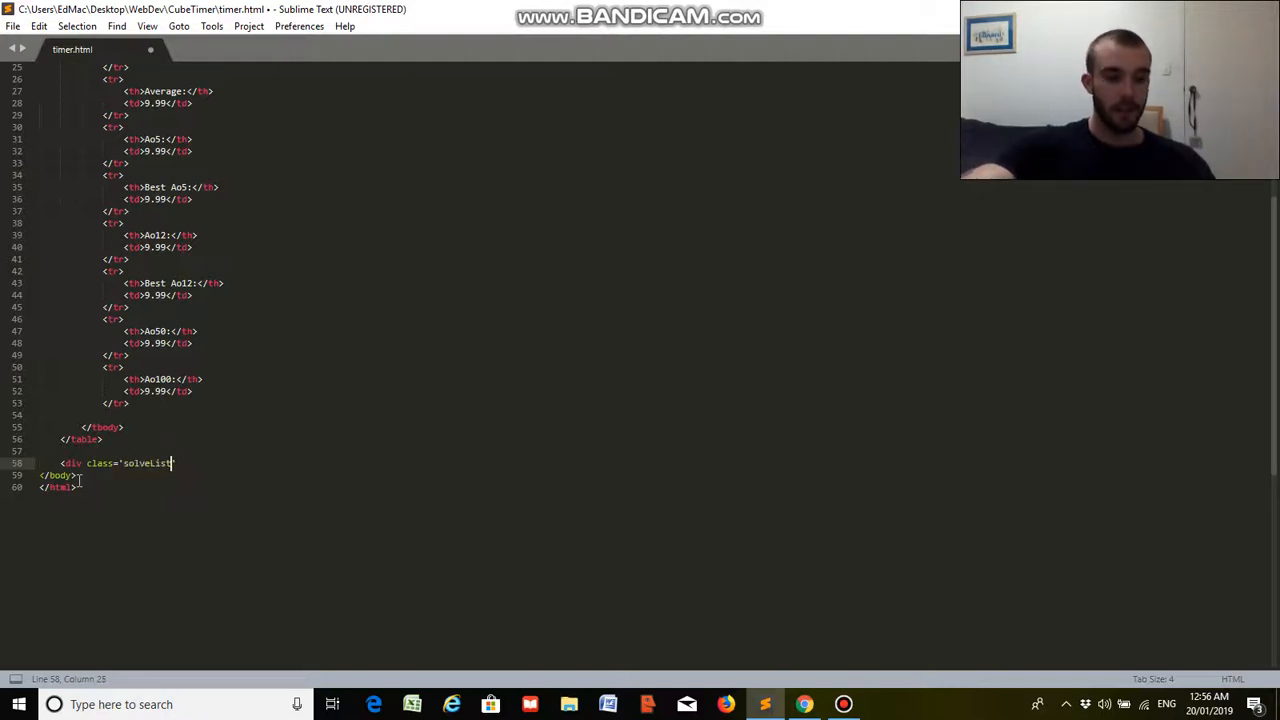
pyautogui.write("'>")
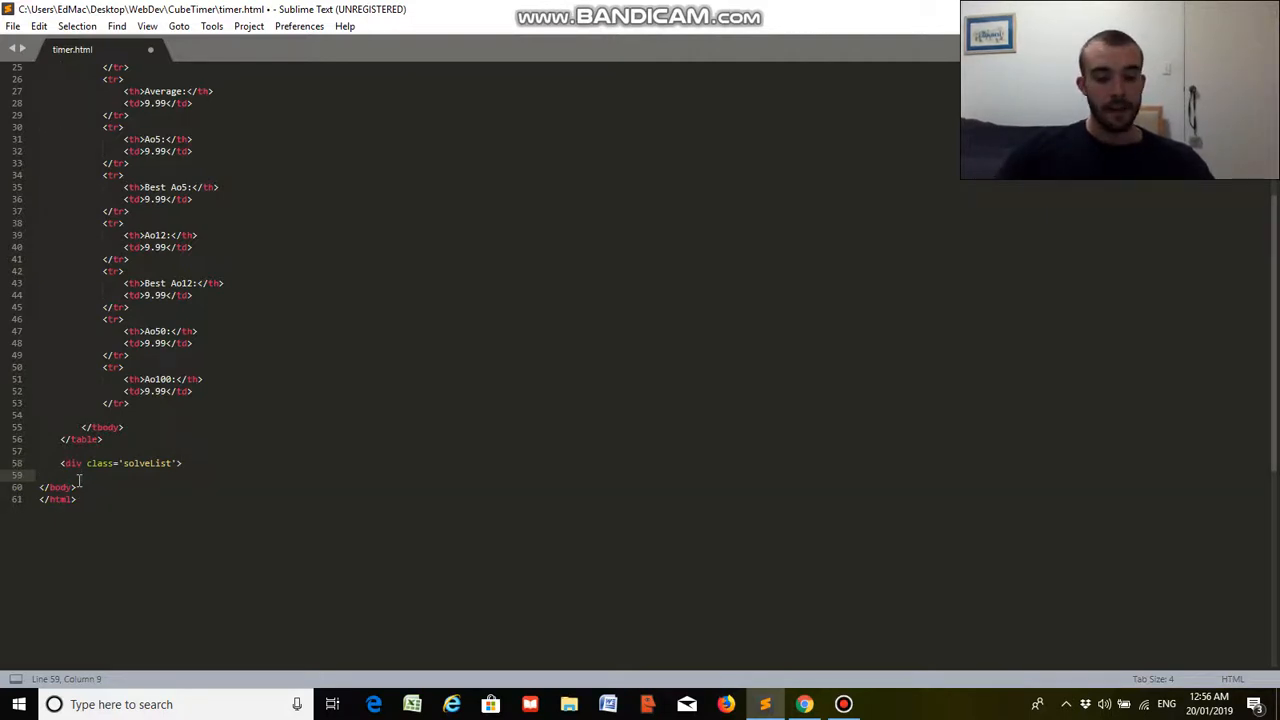
# - Give the solveList container a Solves caption
pyautogui.write('<caption')
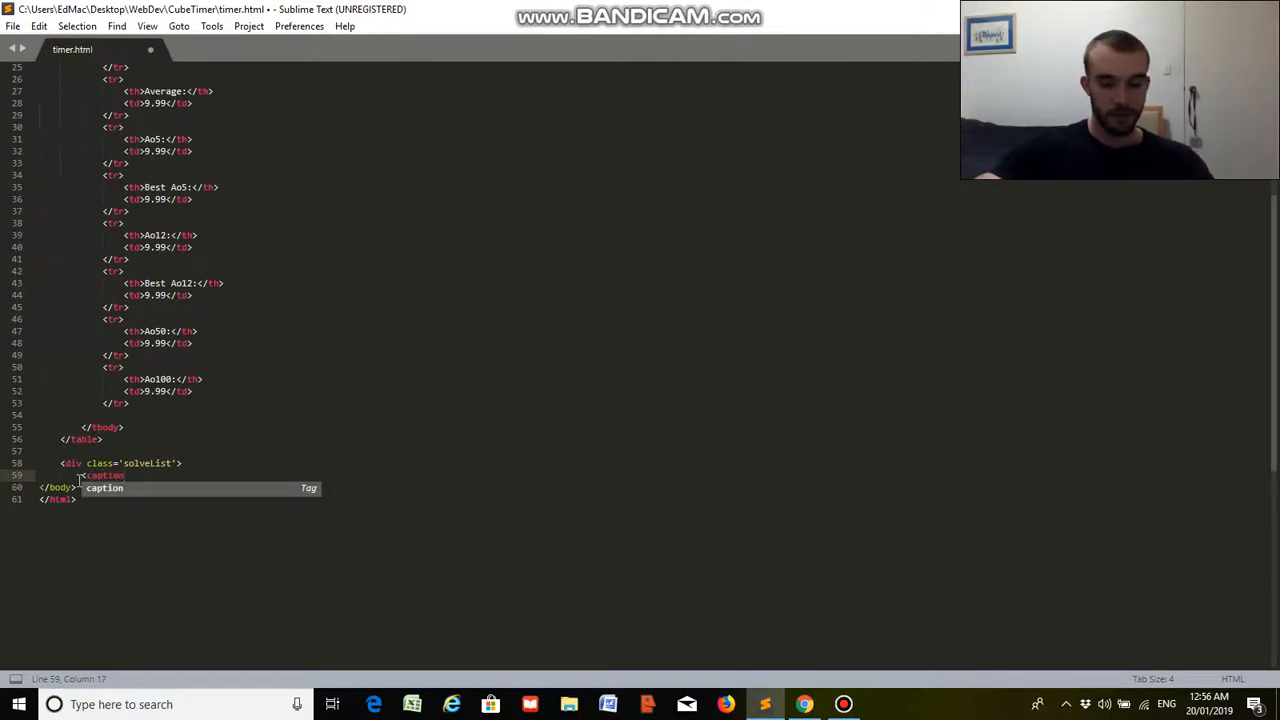
pyautogui.write('Solves')
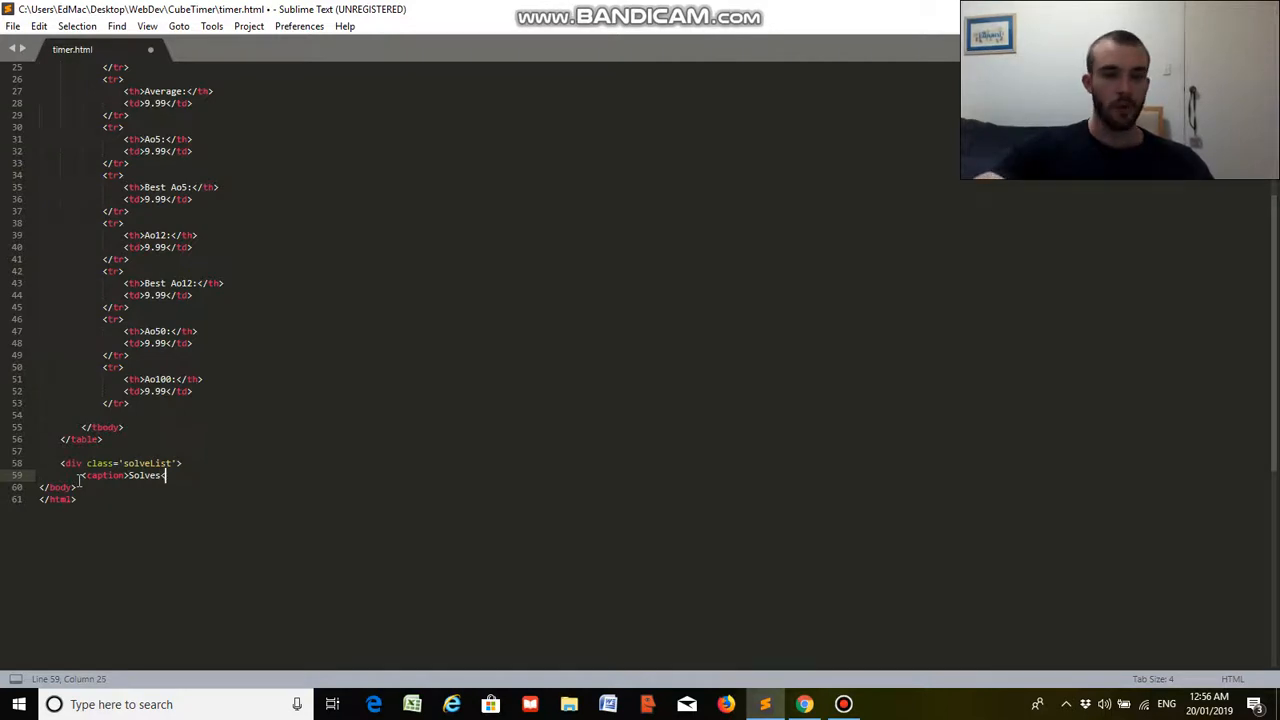
pyautogui.write('</caption>')
pyautogui.write('<ol>')
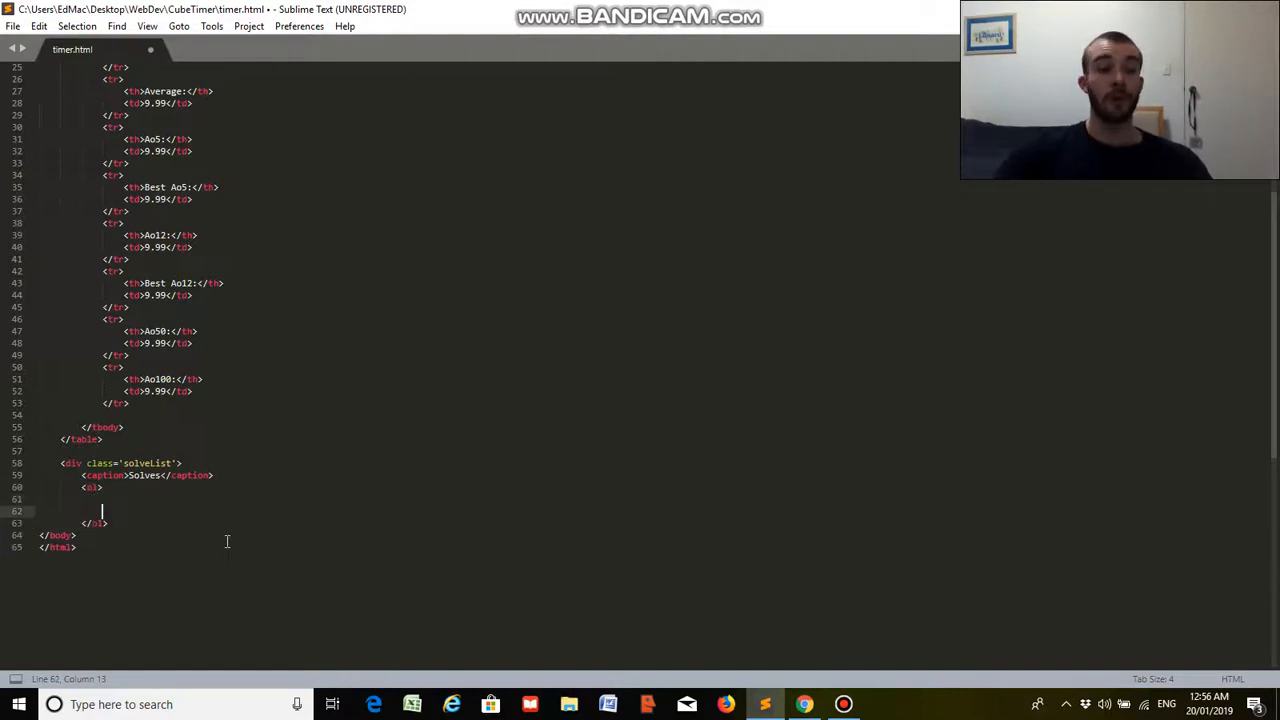
# - Make the ordered list reversed and fill it with solves 9.99, 3.46 and 30.88
pyautogui.click(96, 488)
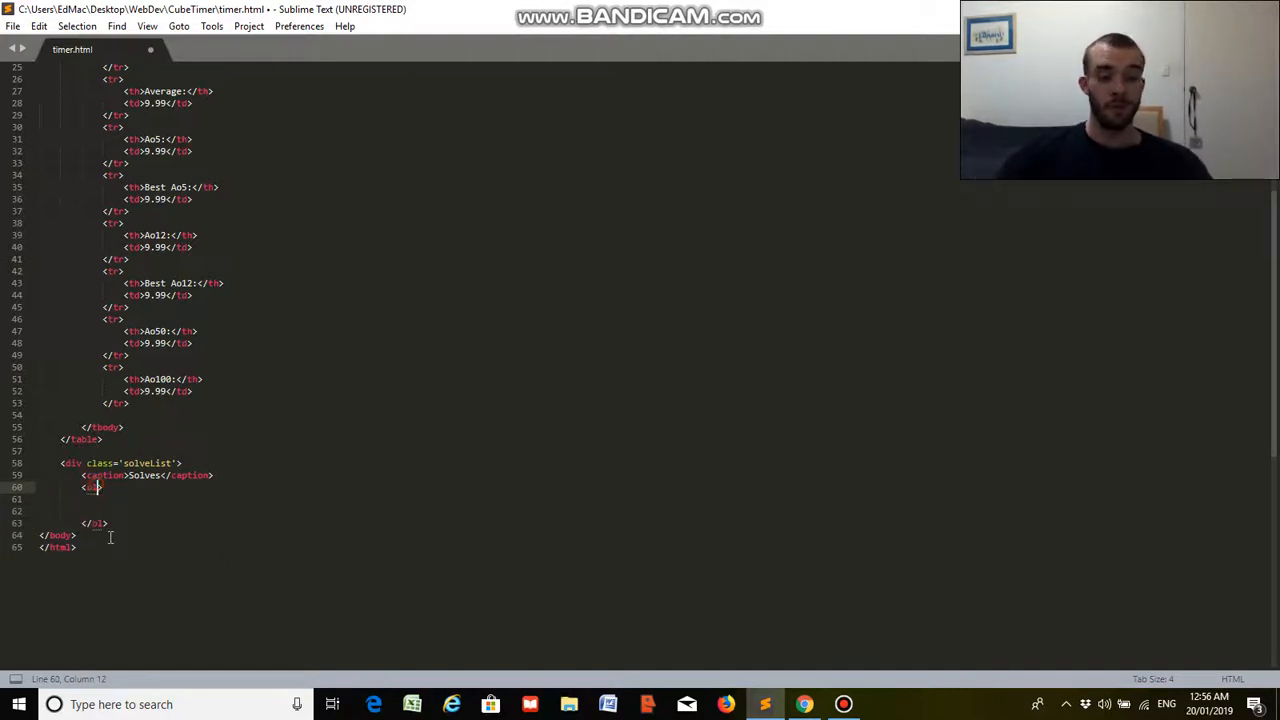
pyautogui.write('reversed')
pyautogui.click(500, 498)
pyautogui.write('<li></li>')
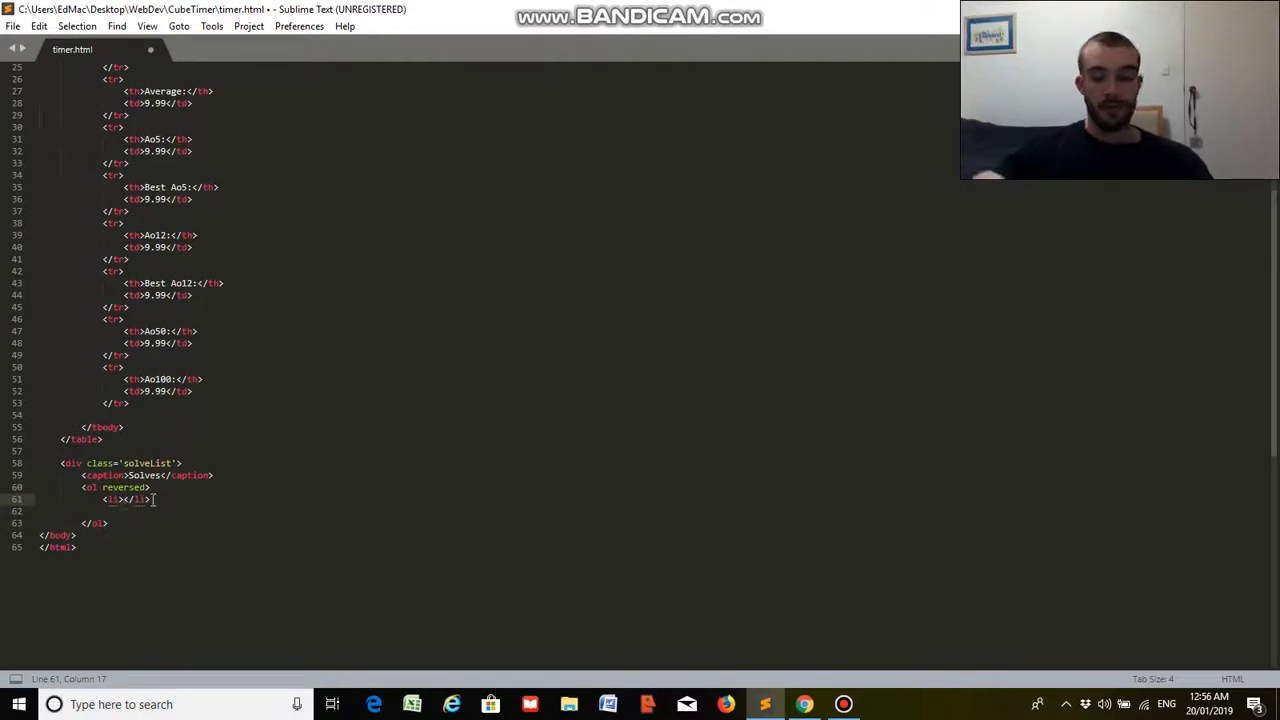
pyautogui.write('9.99')
pyautogui.click(500, 510)
pyautogui.write('l')
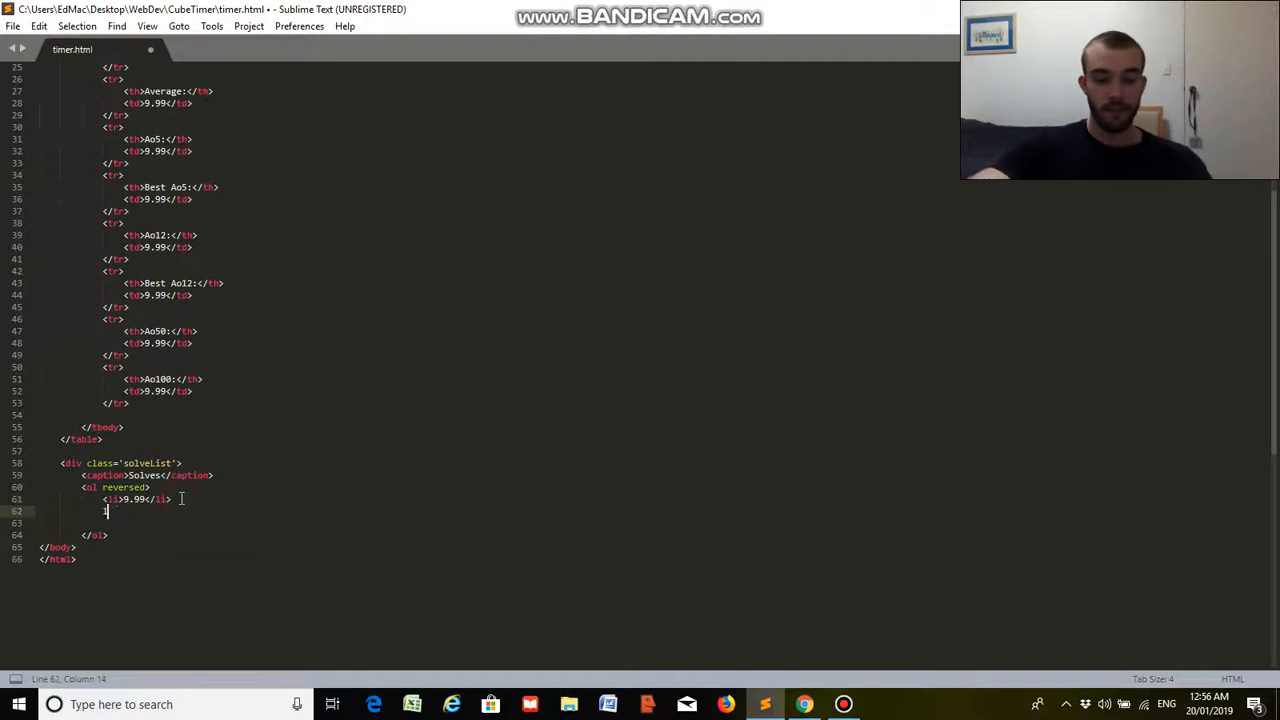
pyautogui.write('<li>3.4</li>')
pyautogui.write('<li>3</li>')
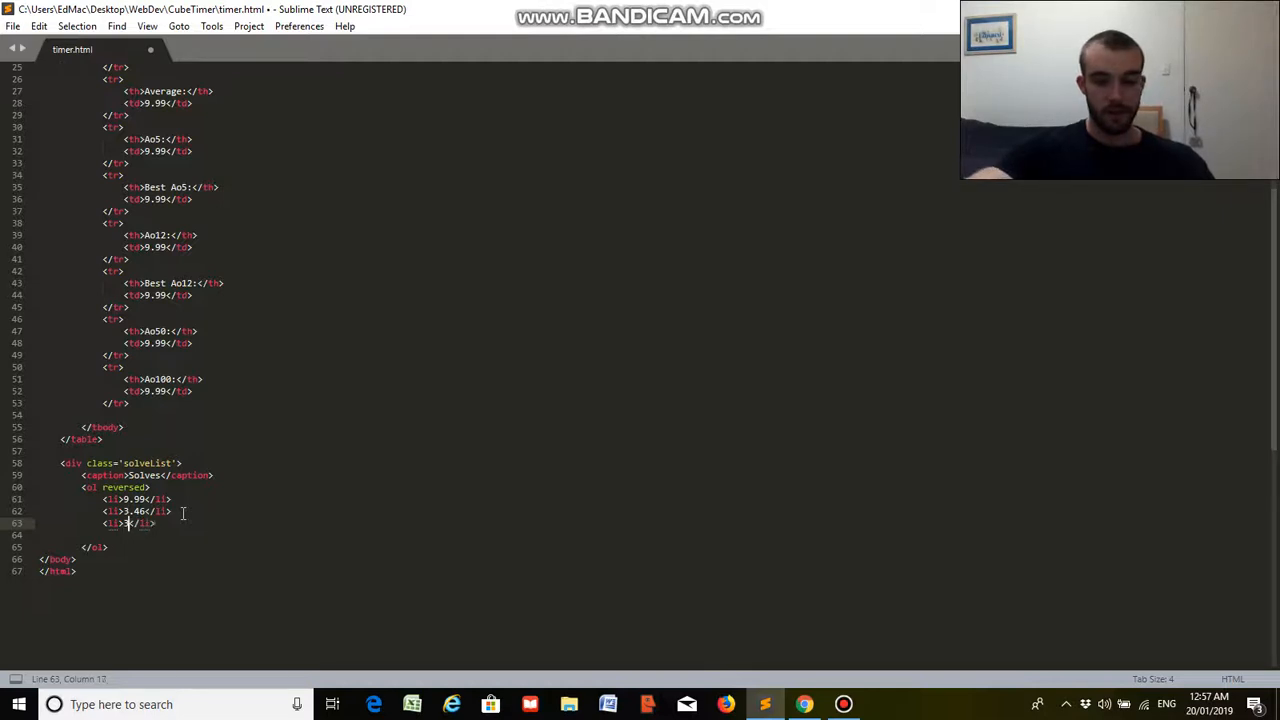
pyautogui.write('0.88')
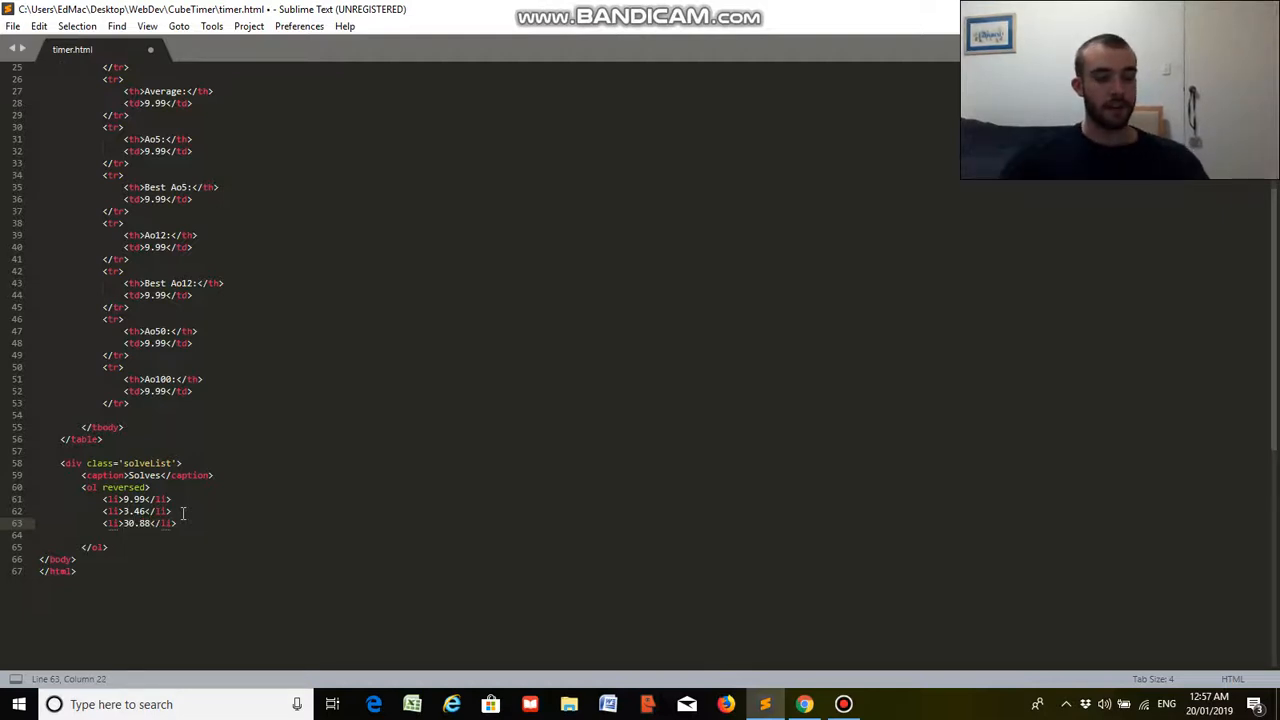
# - Save the file and close the solveList div after the ordered list
pyautogui.press('ctrl+s')
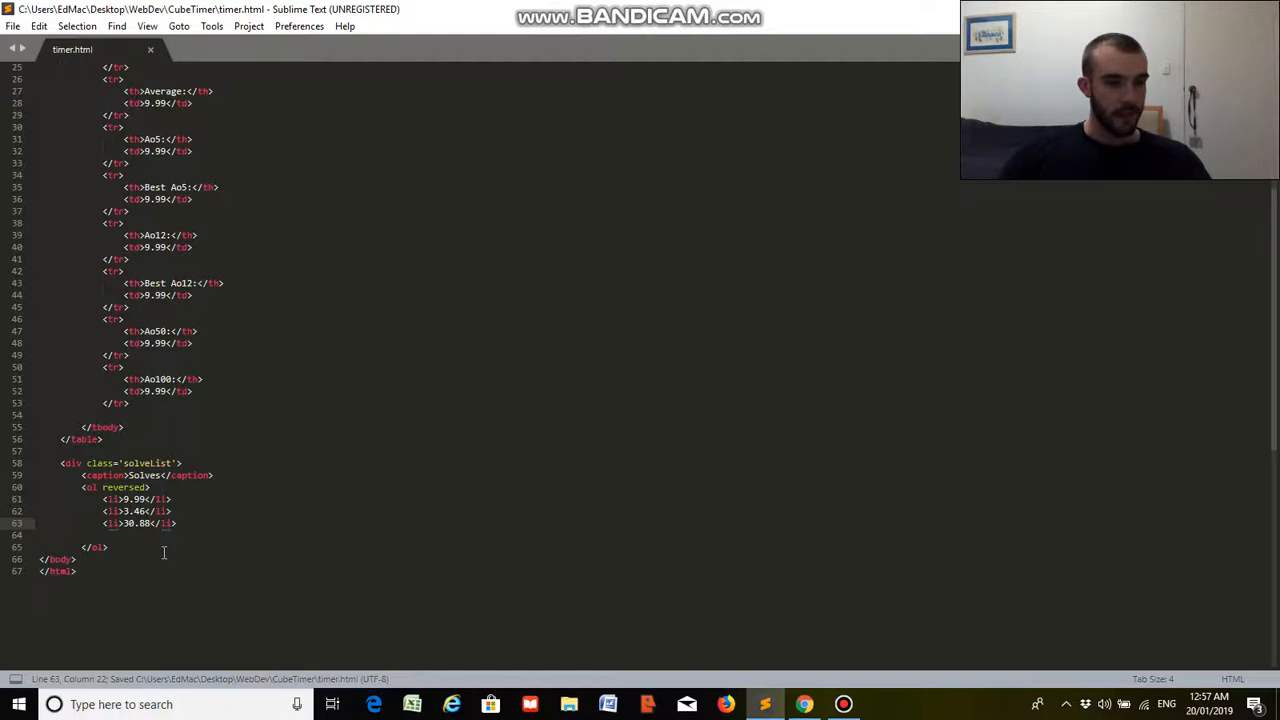
pyautogui.press('Enter')
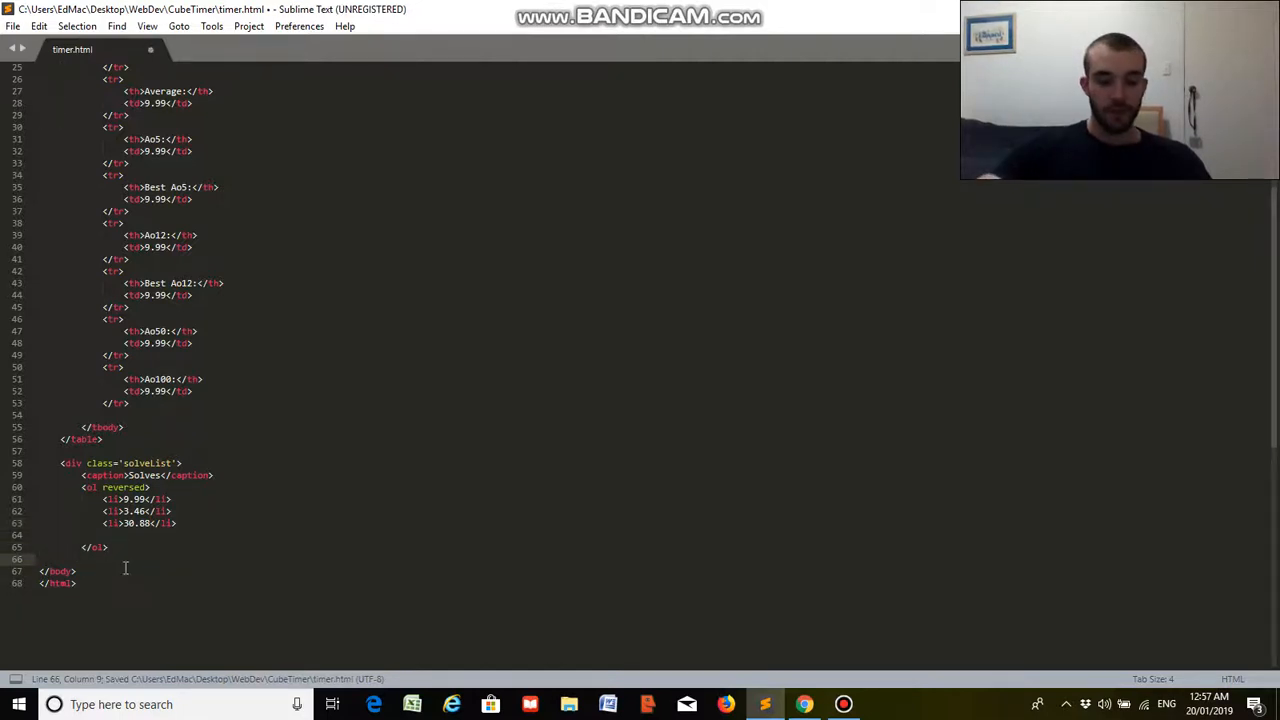
pyautogui.write('</div>')
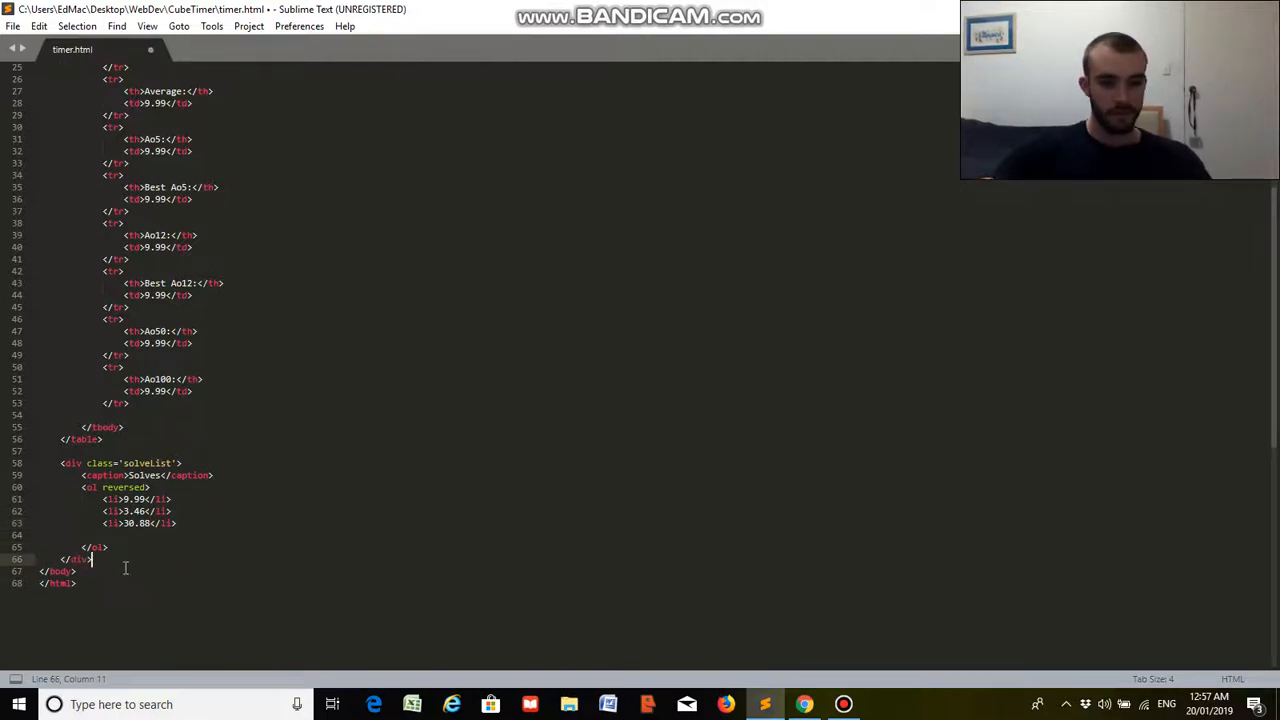
pyautogui.press('enter')
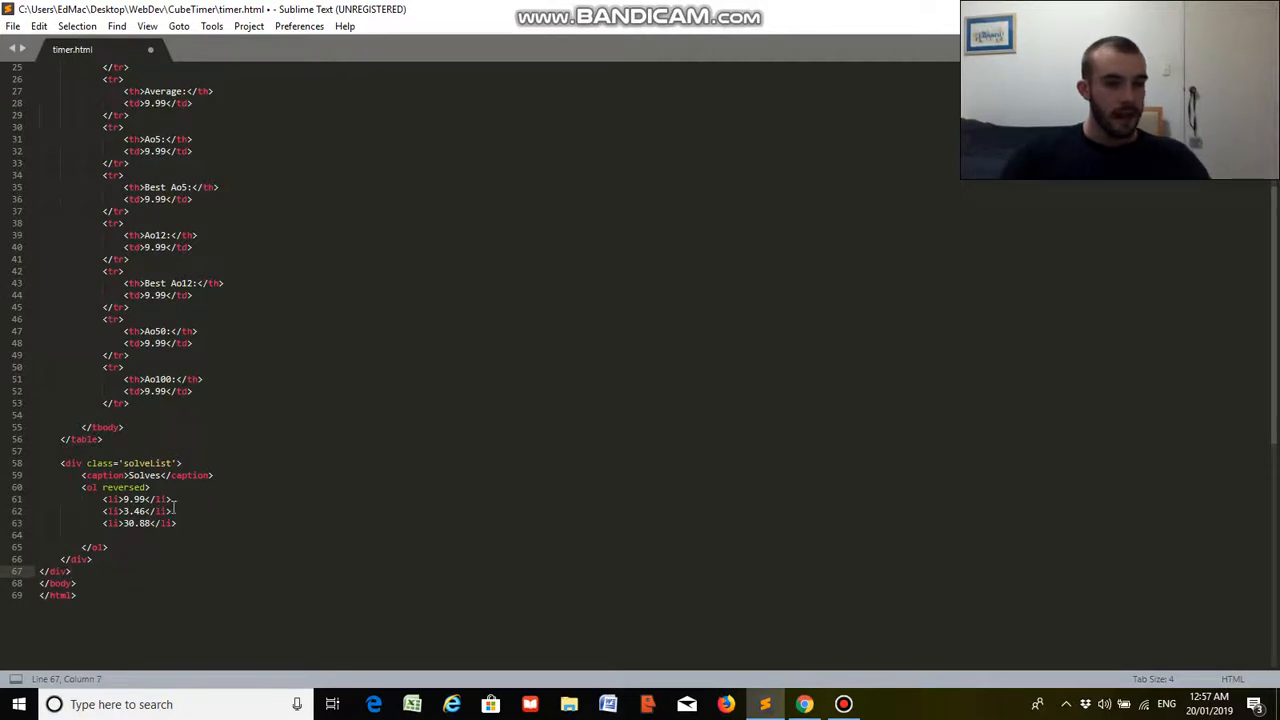
# - Review the statistics table and solves list, then save timer.html
pyautogui.scroll(3)
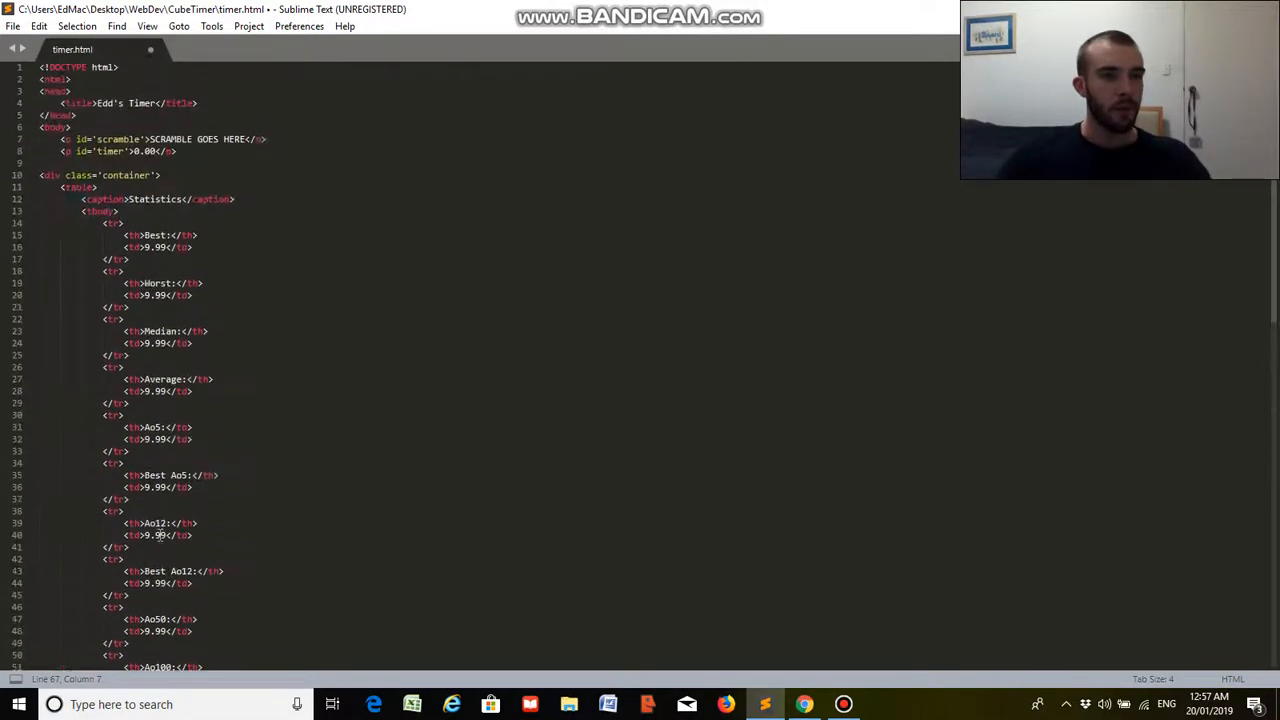
pyautogui.scroll(-3)
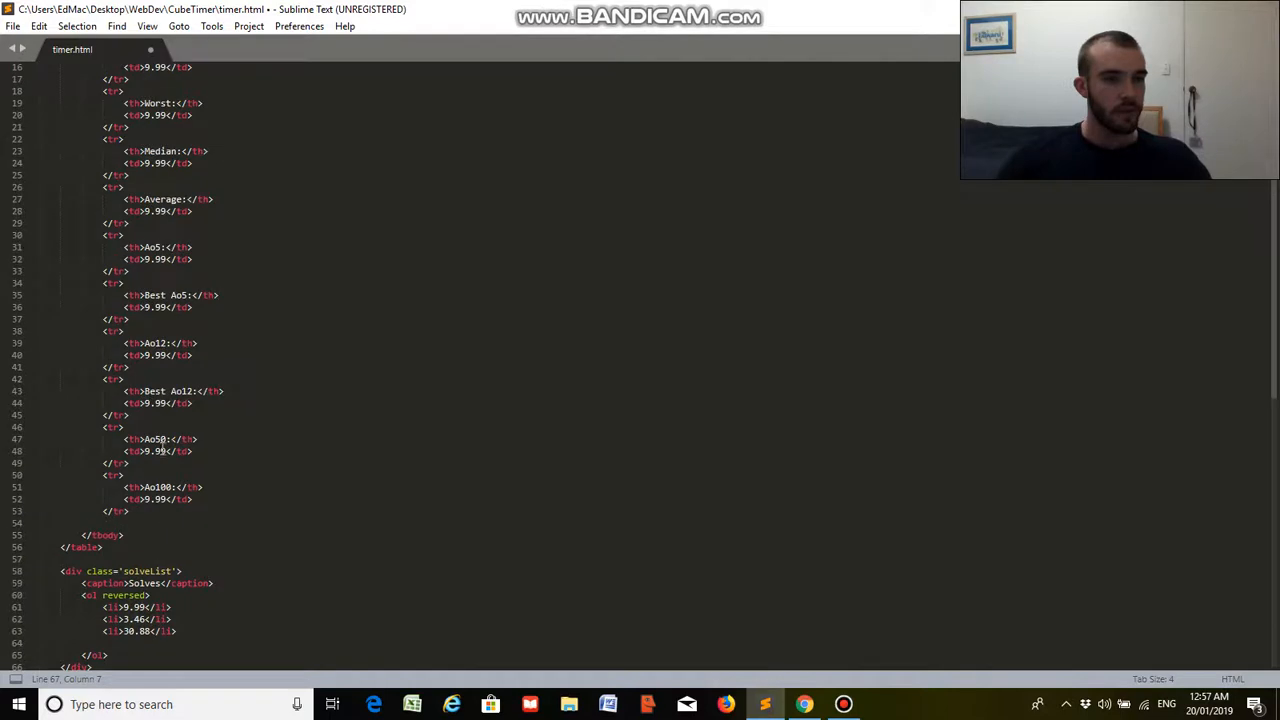
pyautogui.press('ctrl+s')
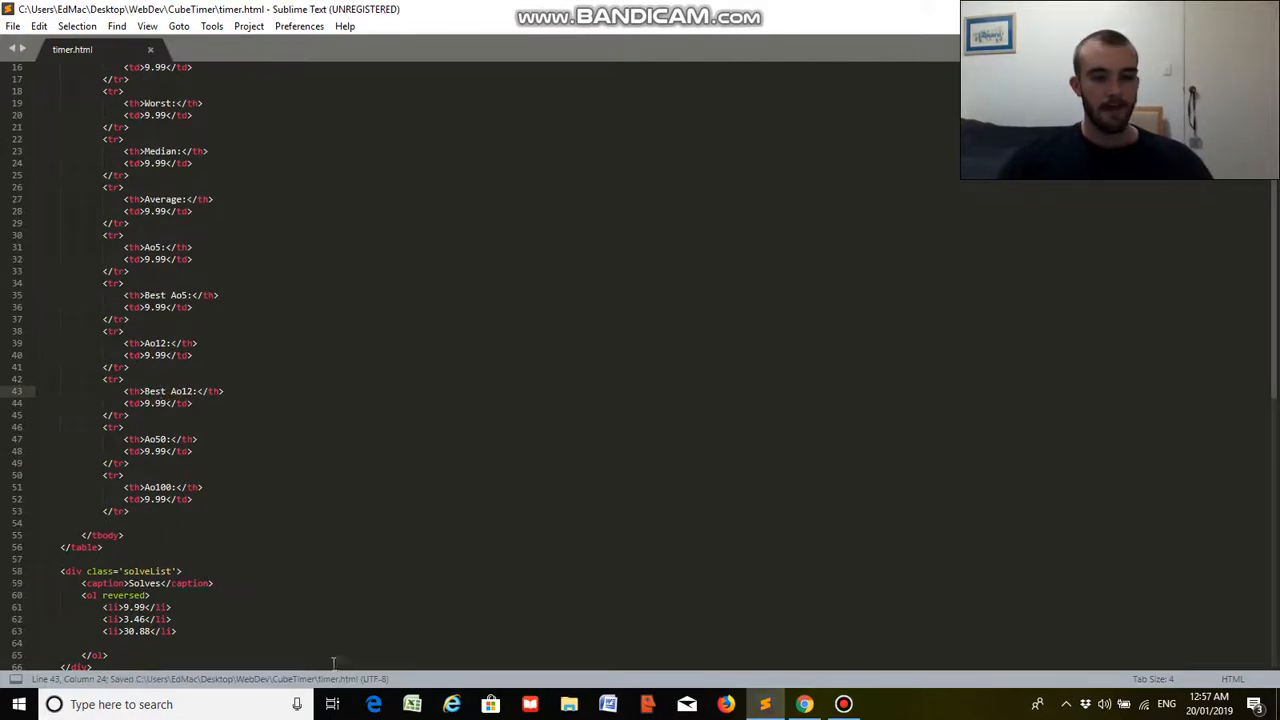
pyautogui.write('docume')
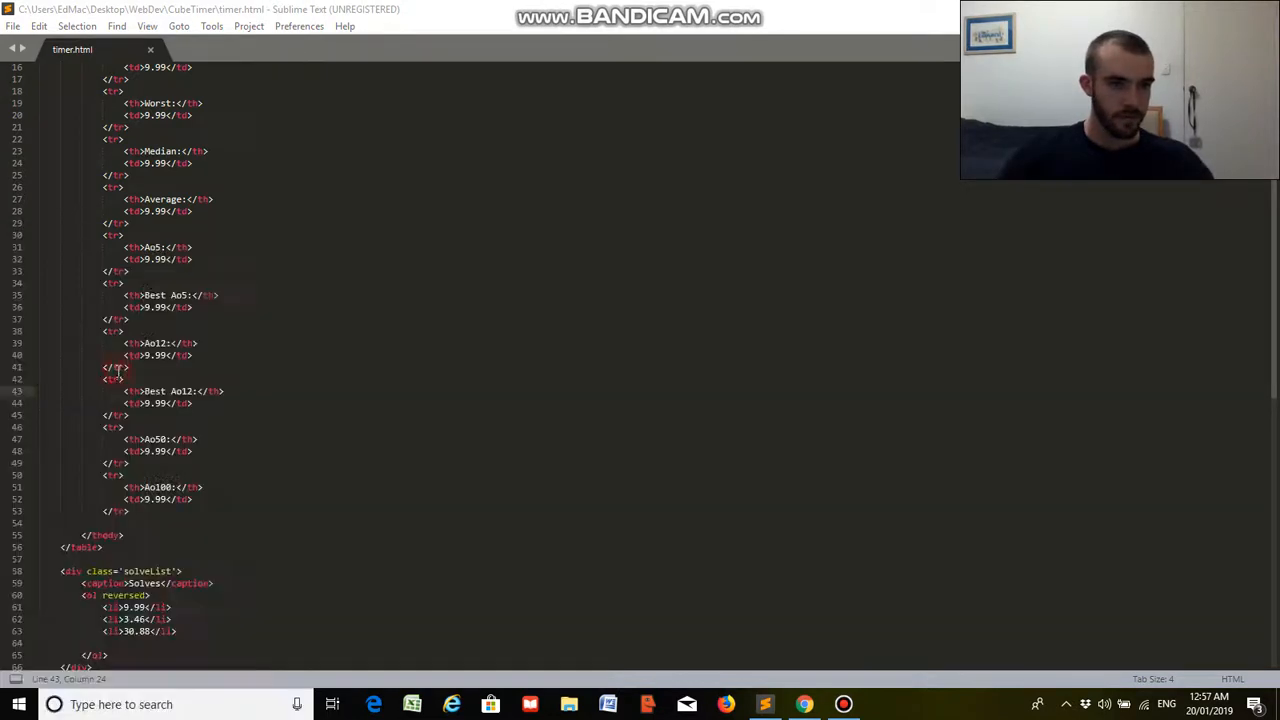
# - Browse to Desktop > WebDev > CubeTimer and open timer.html with Google Chrome
pyautogui.click(568, 704)
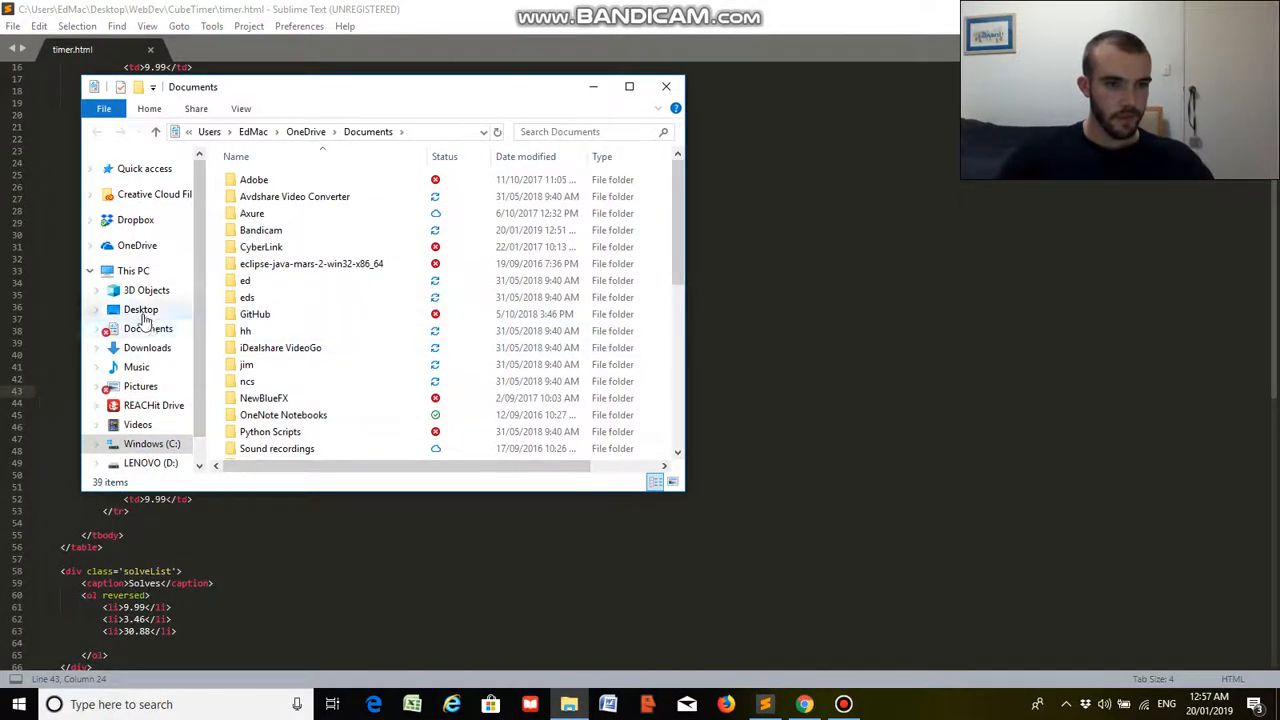
pyautogui.click(140, 308)
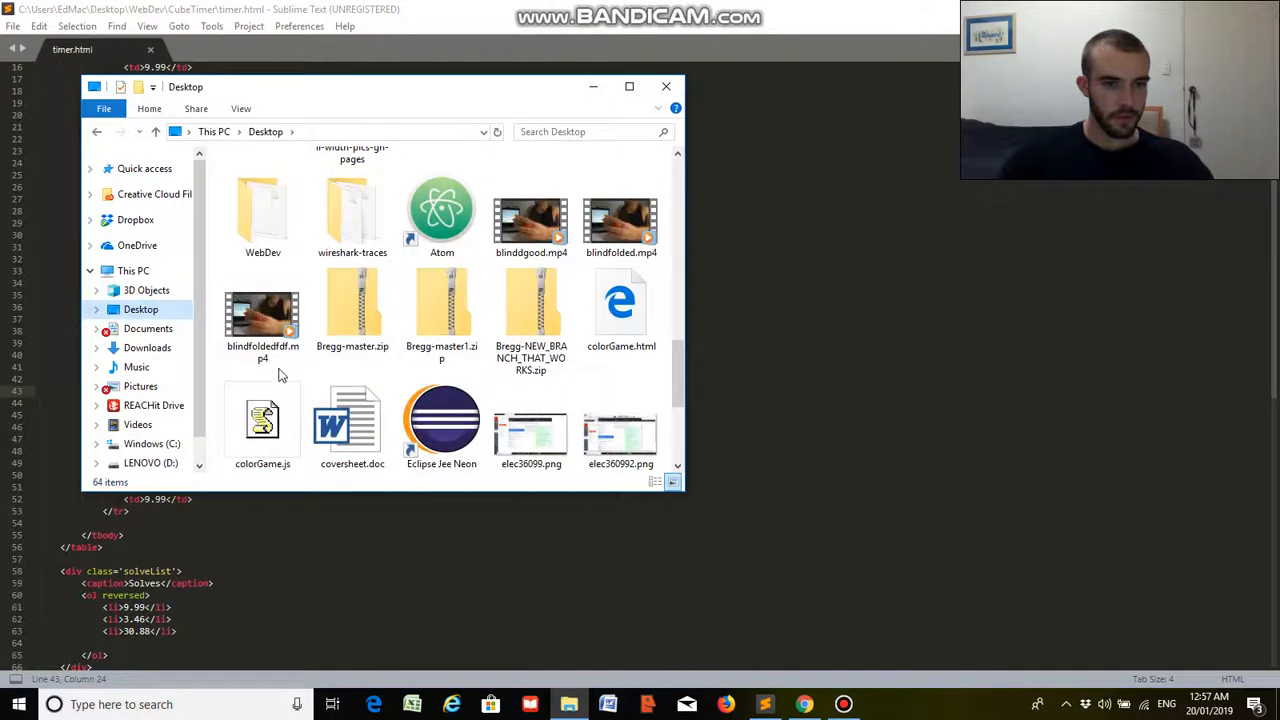
pyautogui.doubleClick(262, 210)
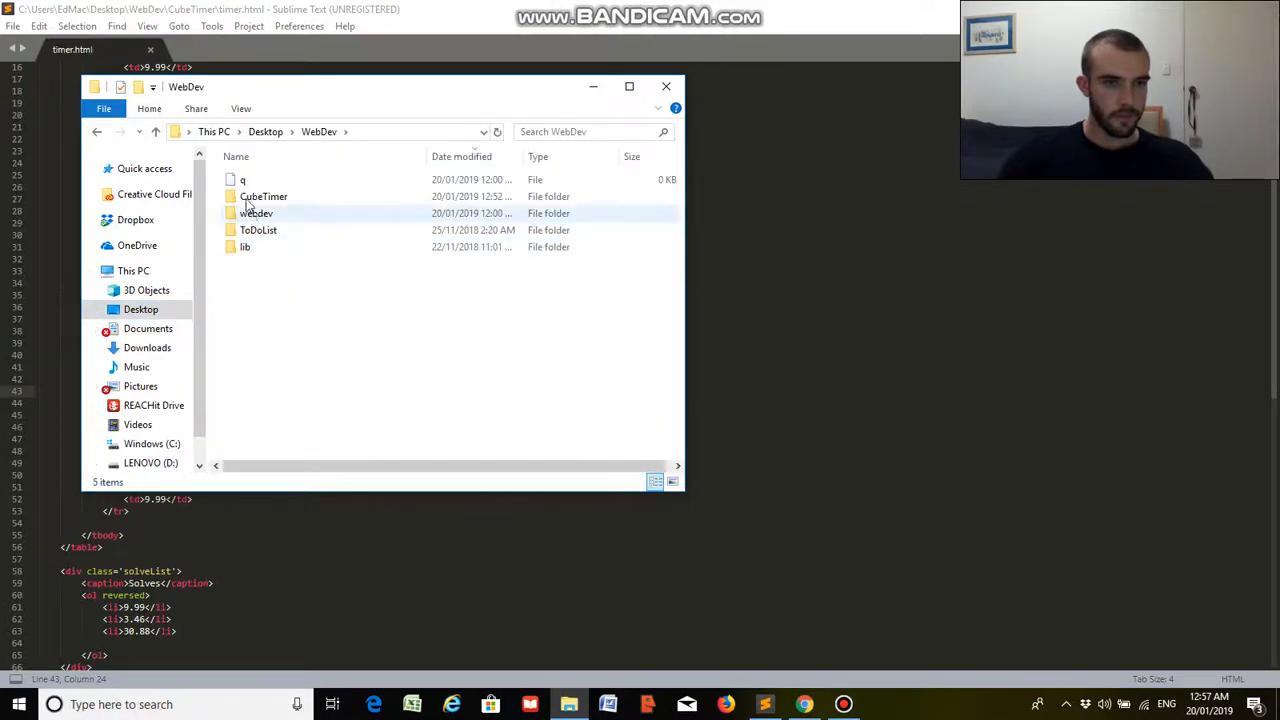
pyautogui.rightClick(258, 180)
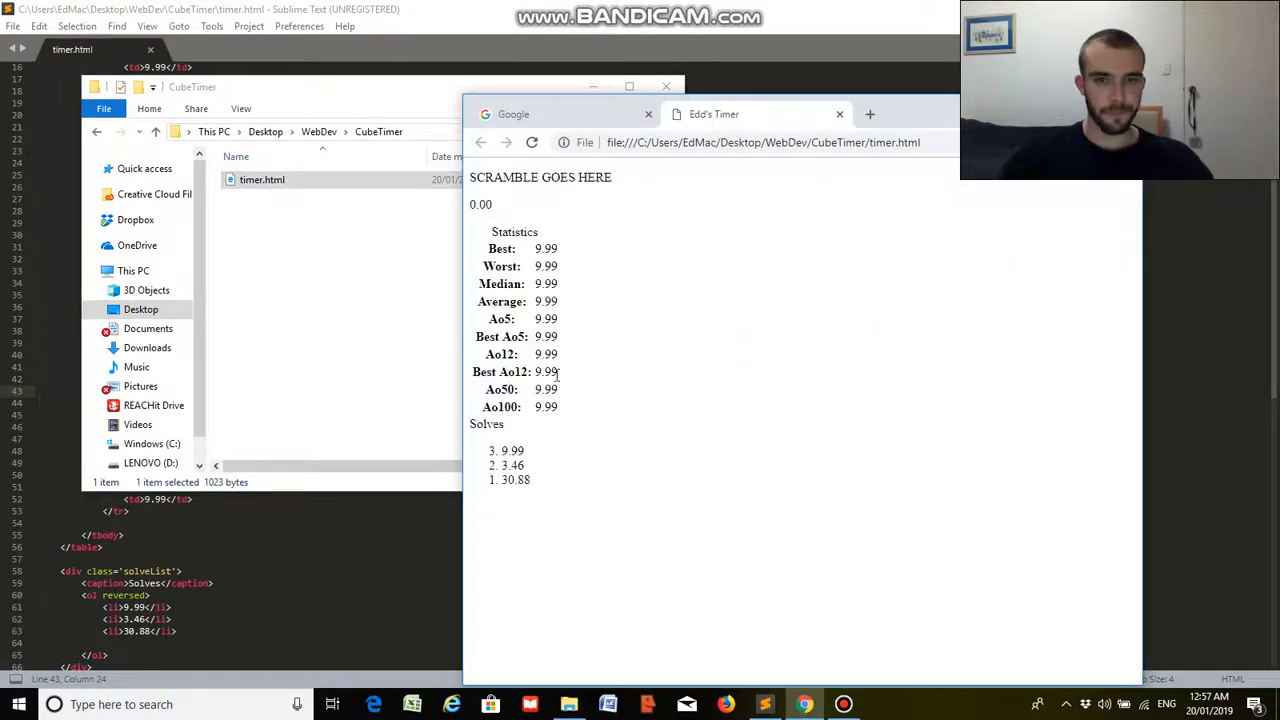
# - Move the Chrome preview aside and bring the timer.html editor back to the front, side by side
pyautogui.moveTo(720, 112); pyautogui.dragTo(570, 128)
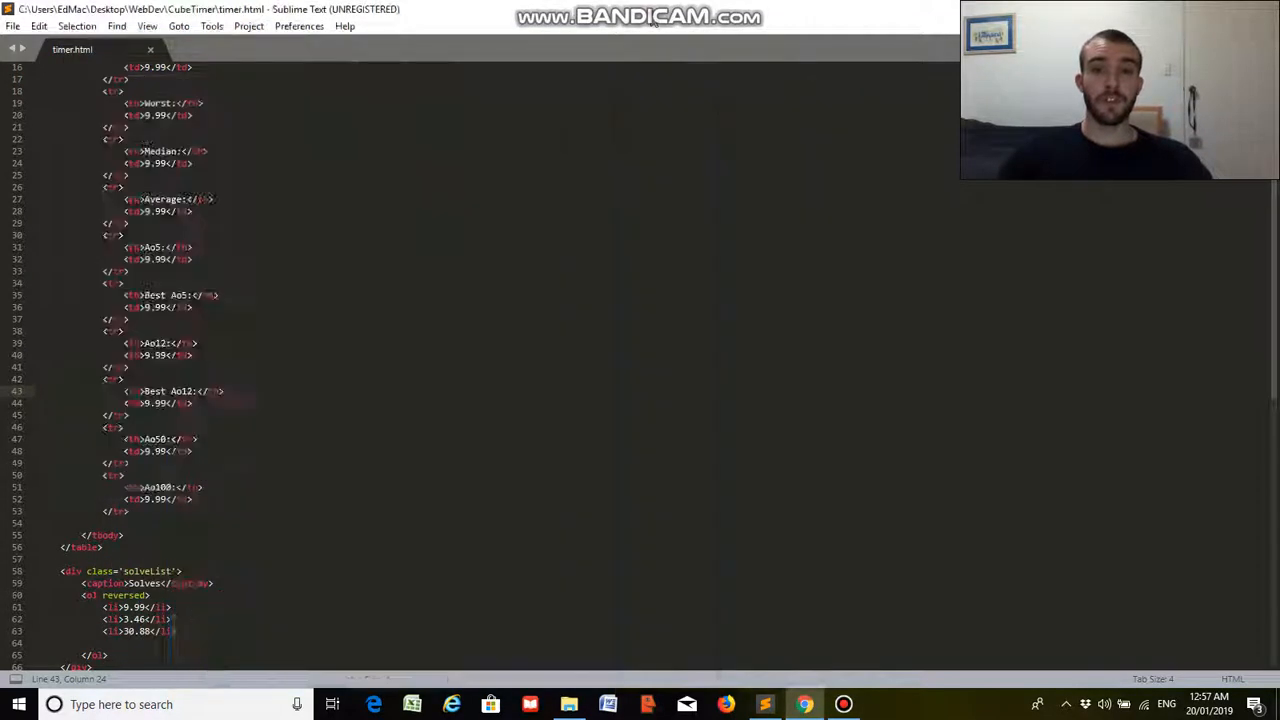
pyautogui.click(568, 704)
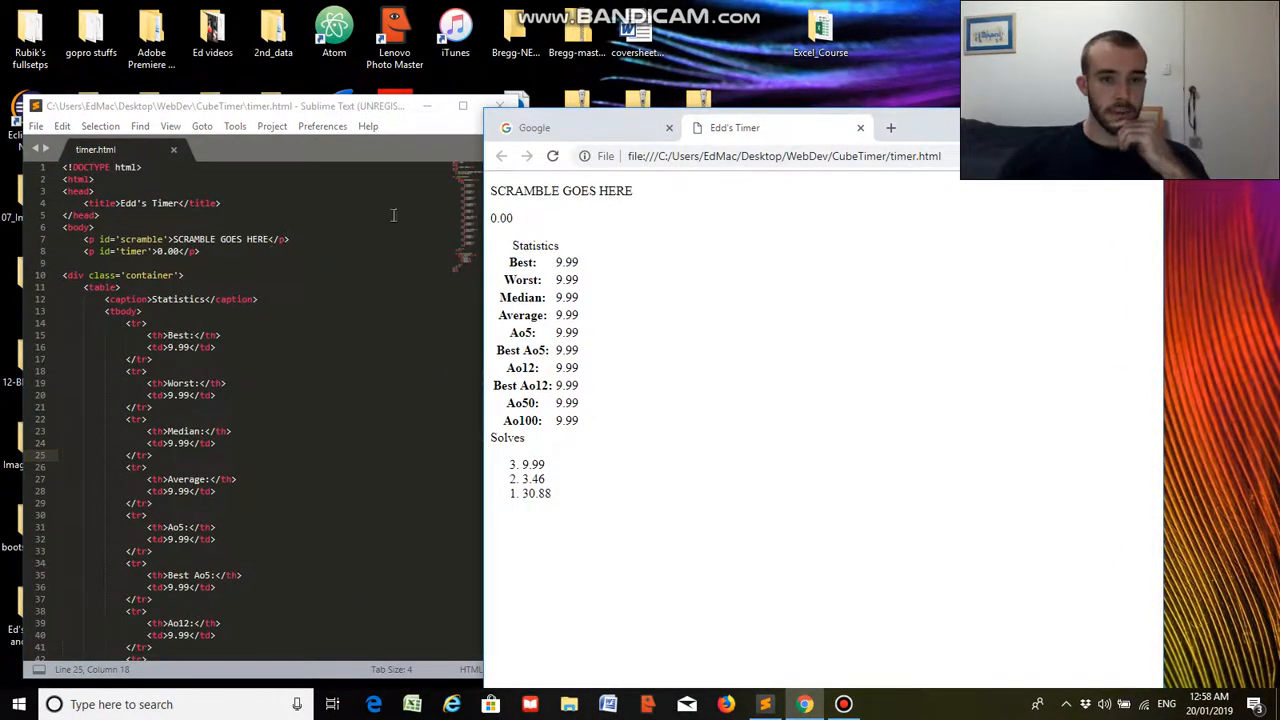
pyautogui.moveTo(136, 288)
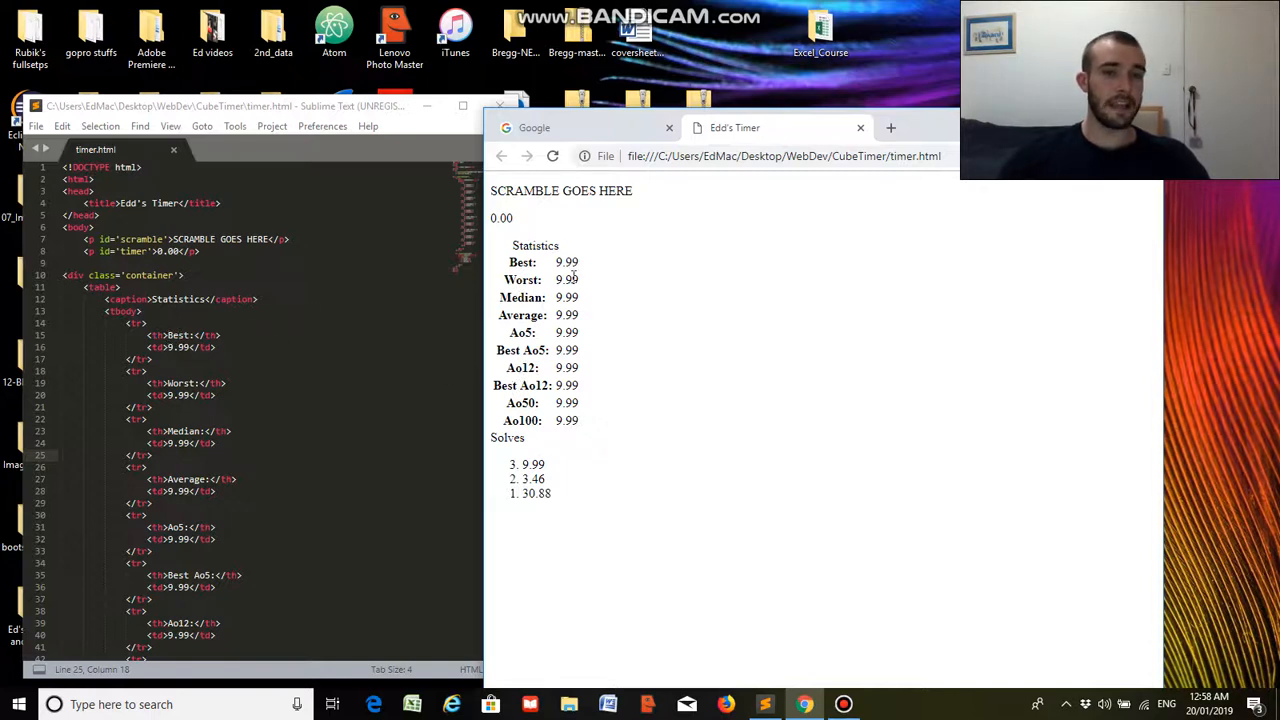
pyautogui.scroll(-3)
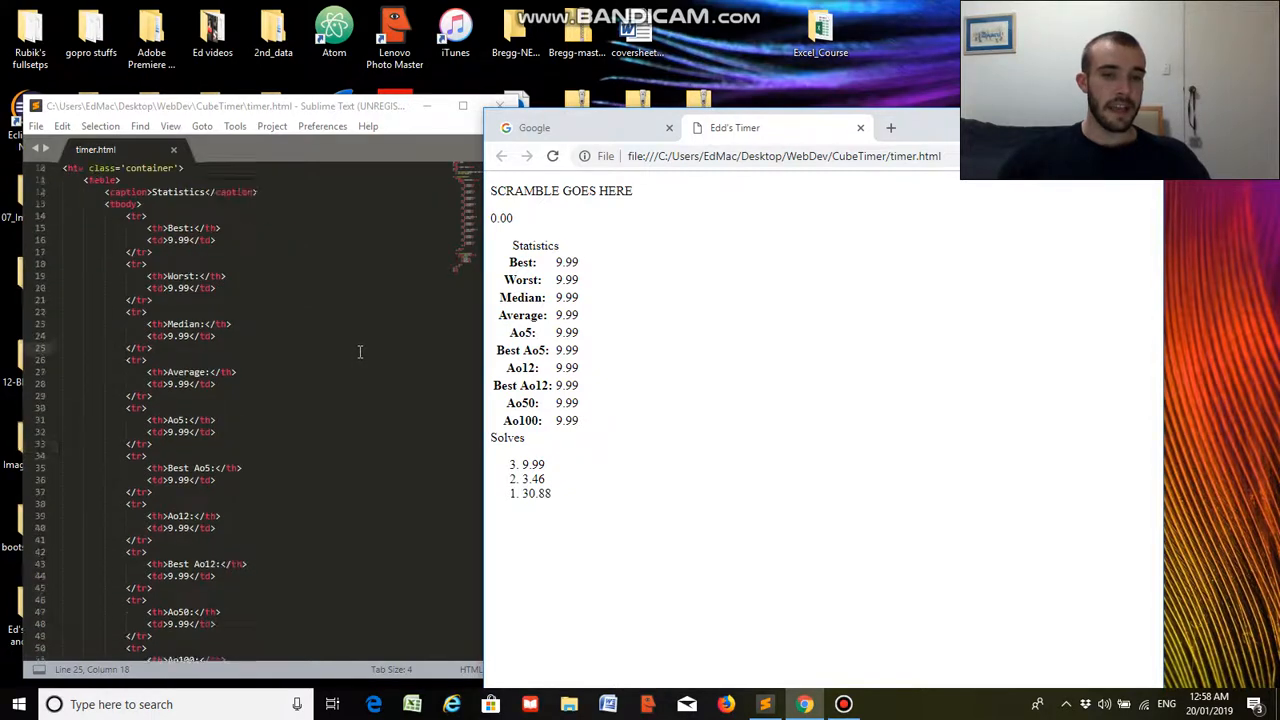
pyautogui.scroll(-3)
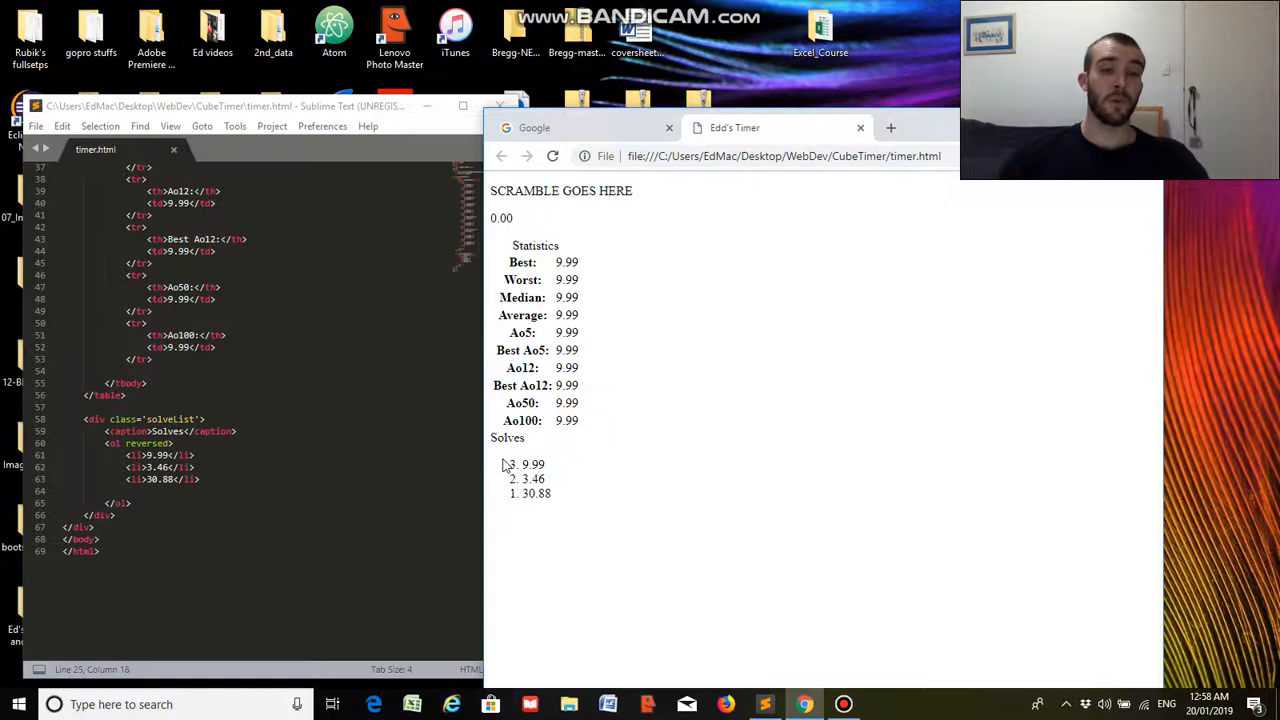
pyautogui.moveTo(508, 468)
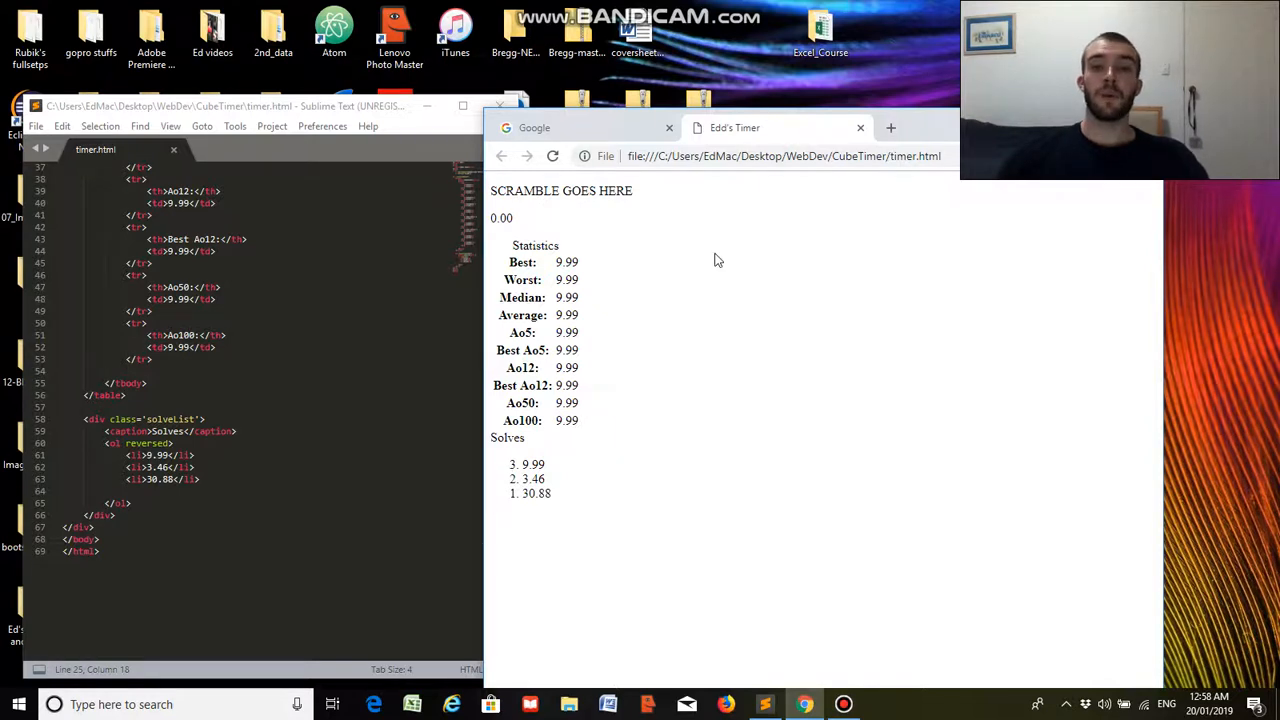
pyautogui.moveTo(664, 244)
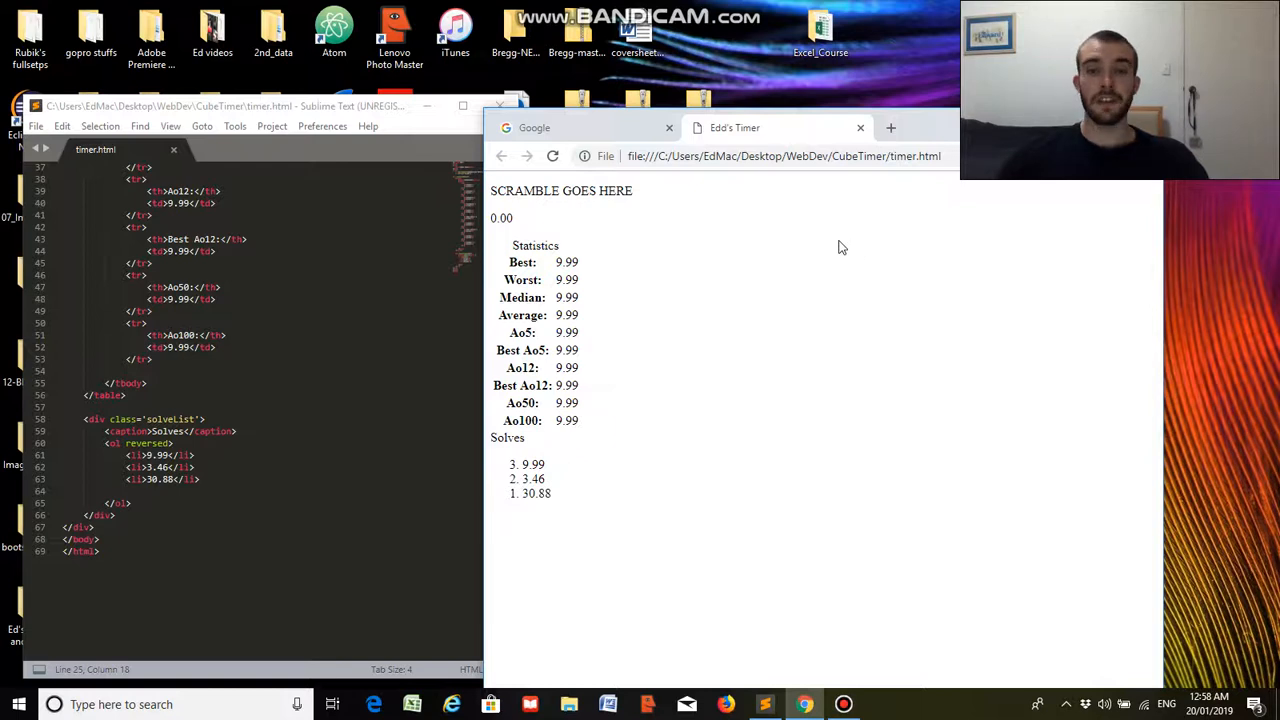
pyautogui.moveTo(752, 304)
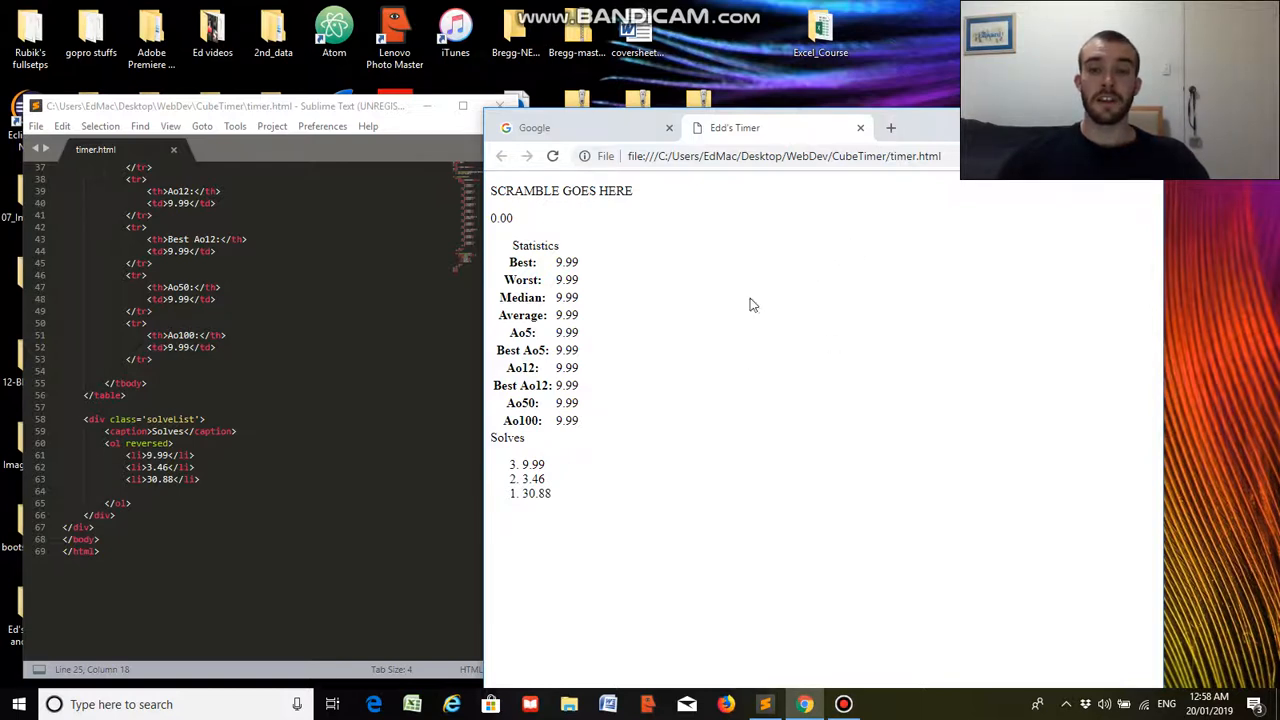
pyautogui.moveTo(768, 456)
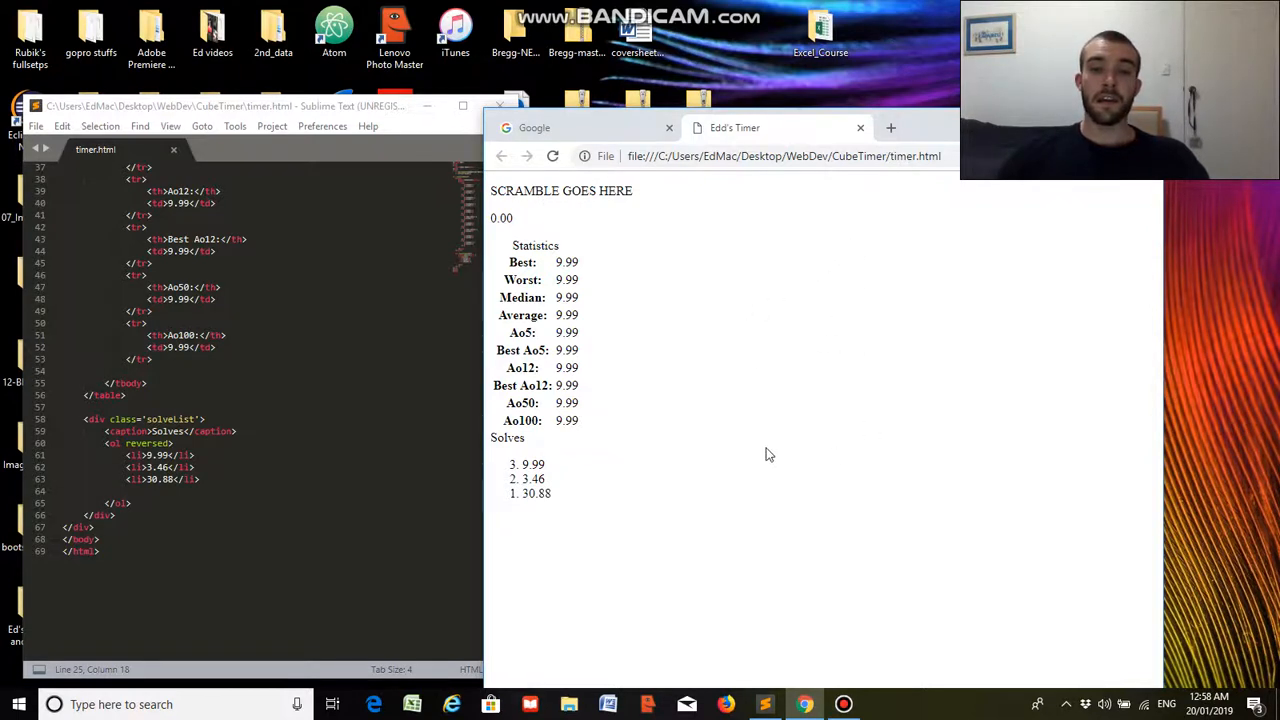
pyautogui.moveTo(724, 448)
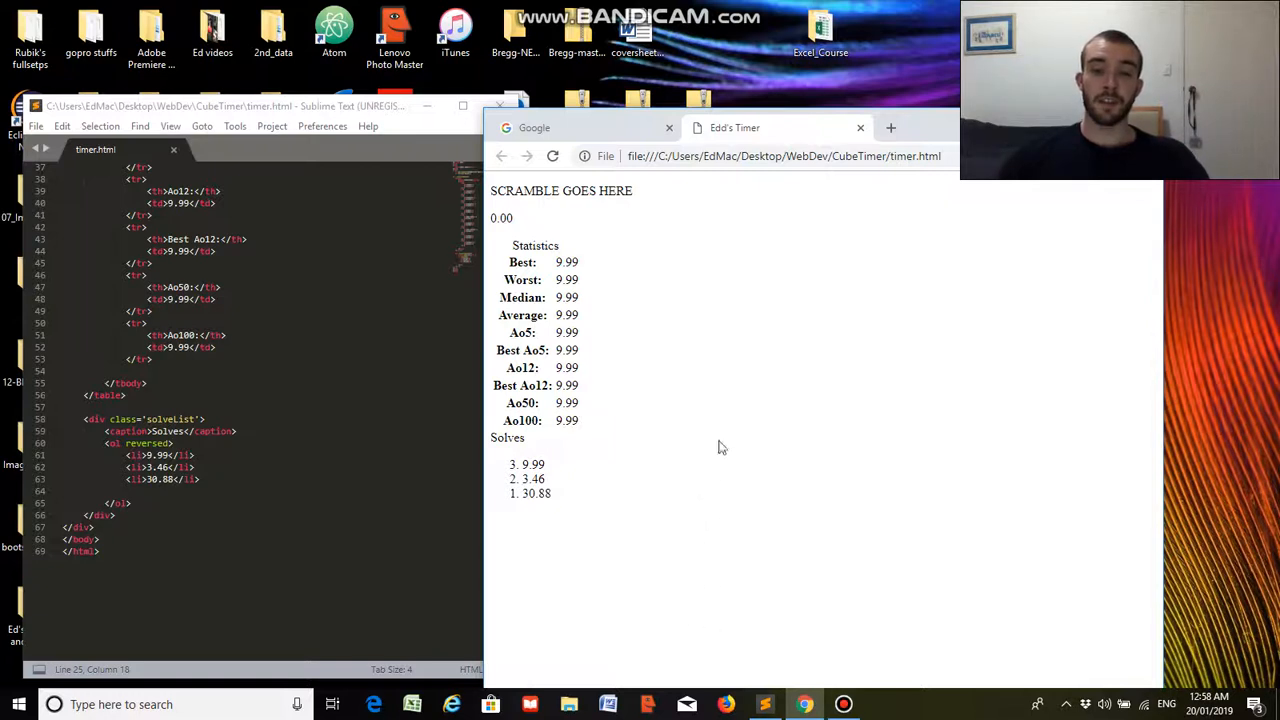
pyautogui.moveTo(904, 592)
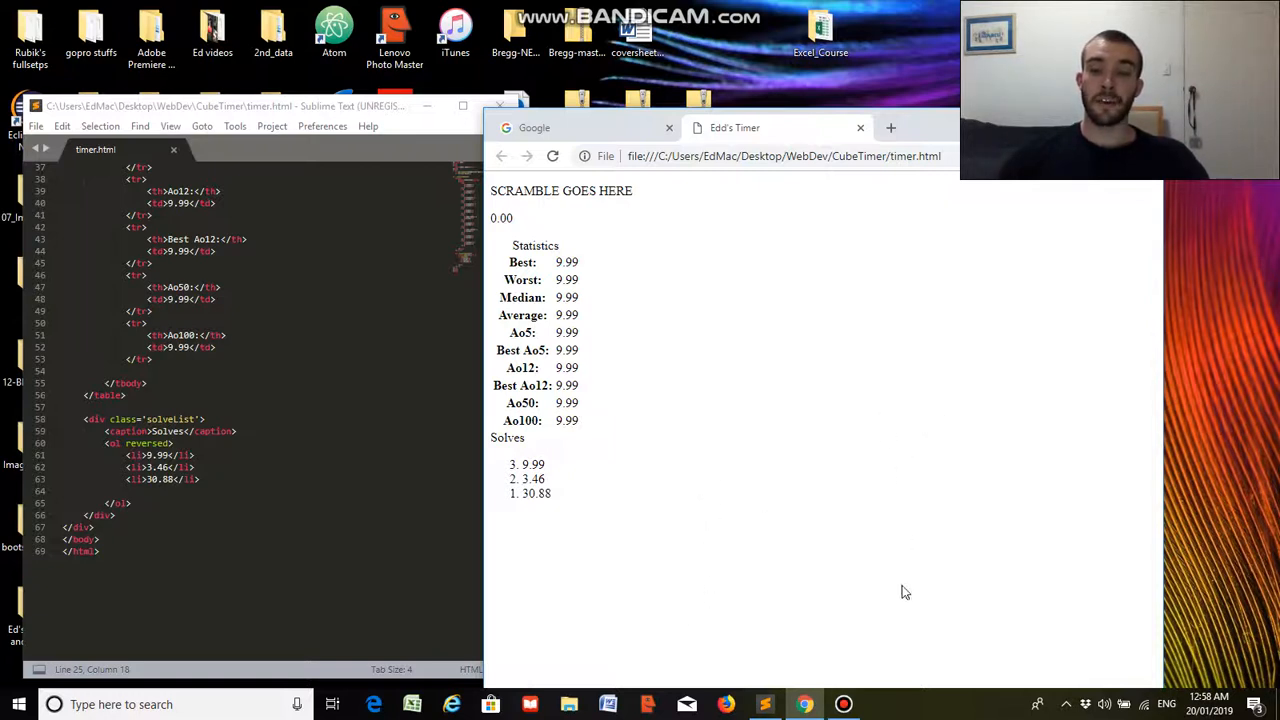
pyautogui.moveTo(924, 604)
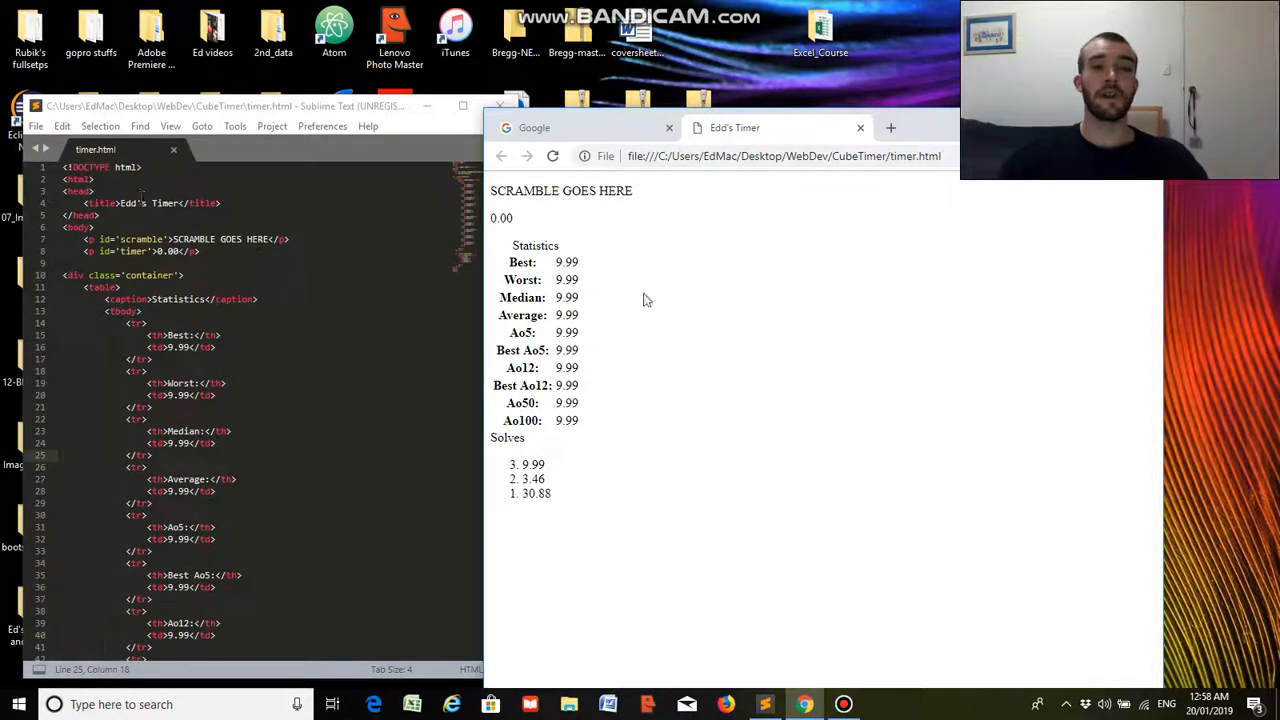
pyautogui.moveTo(688, 284)
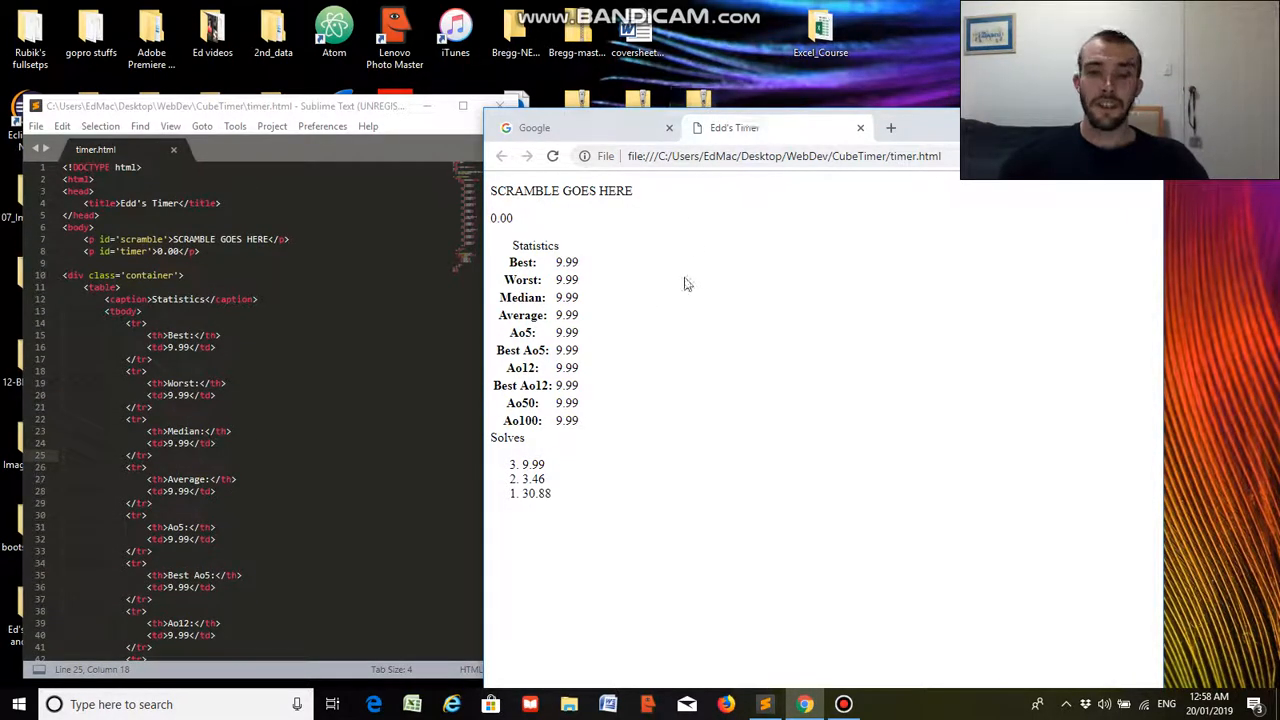
pyautogui.moveTo(688, 408)
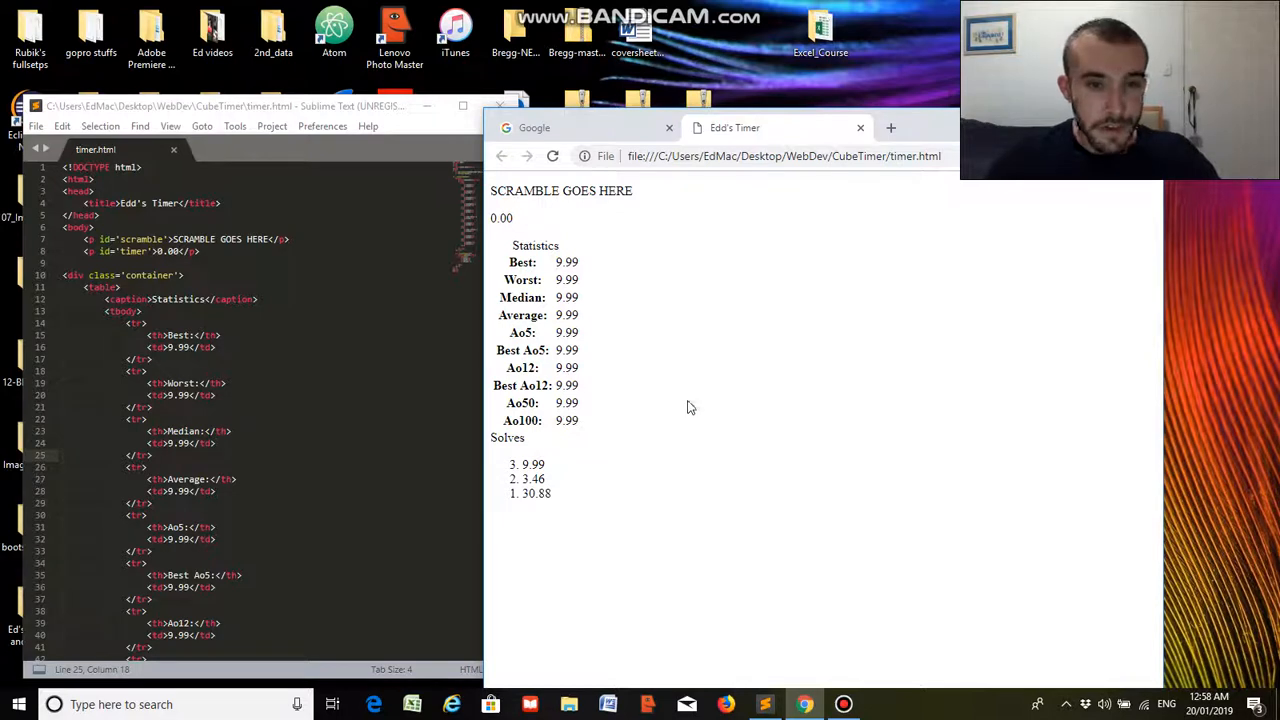